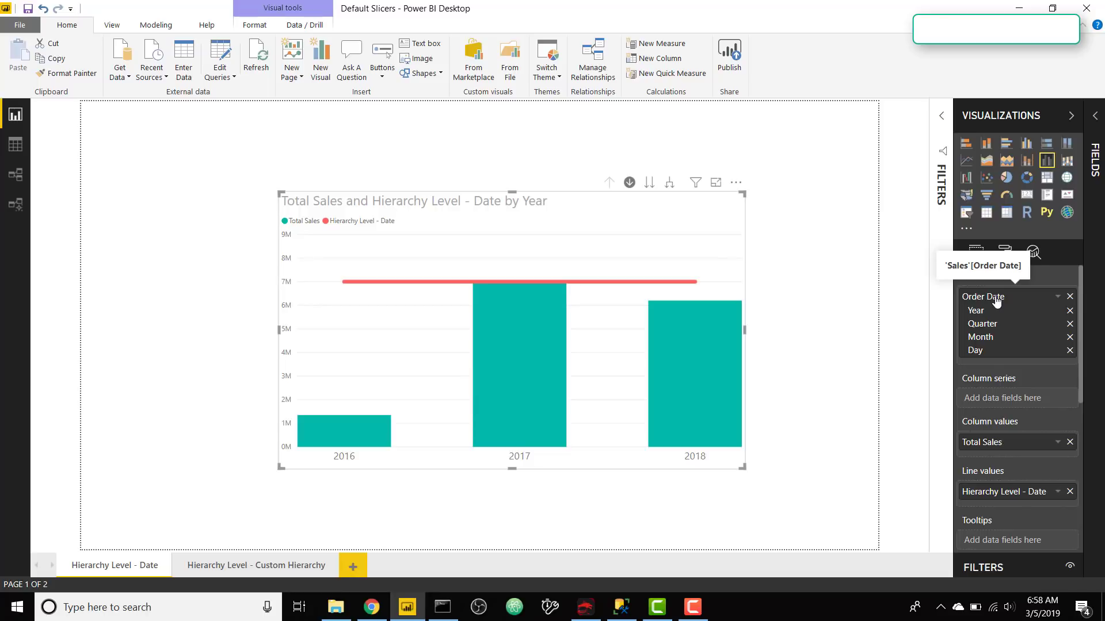
pyautogui.moveTo(987, 361)
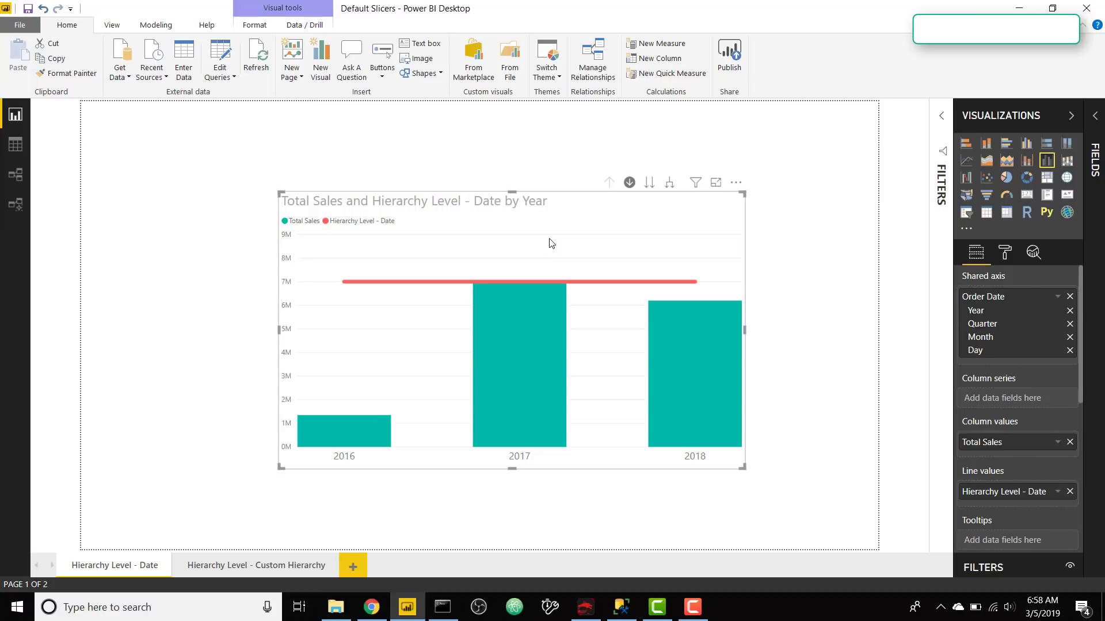
pyautogui.moveTo(595, 286)
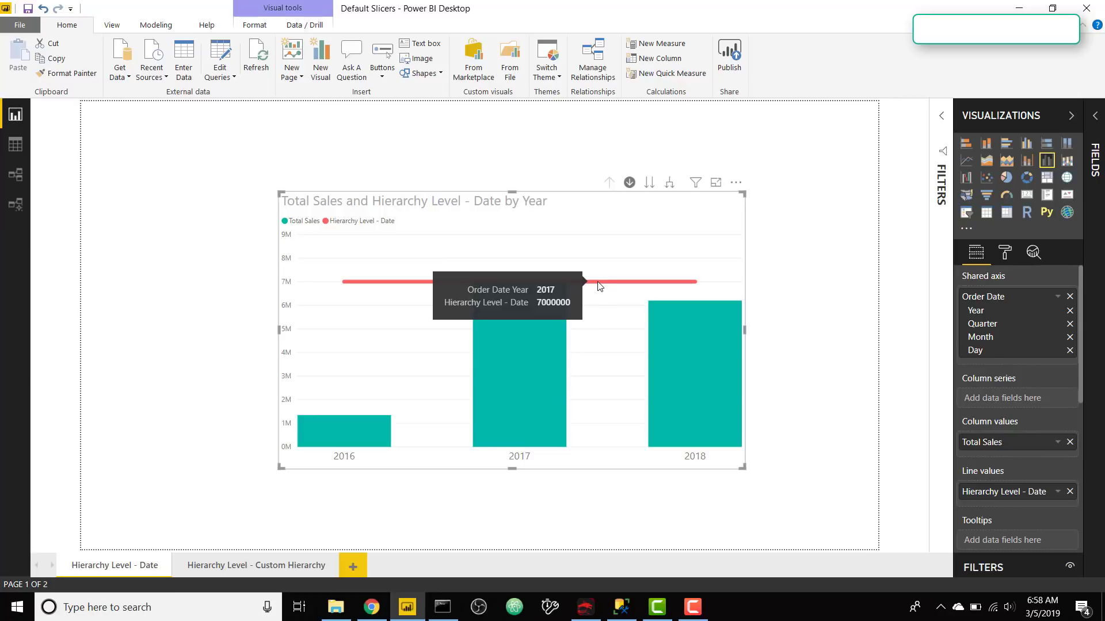
pyautogui.moveTo(535, 362)
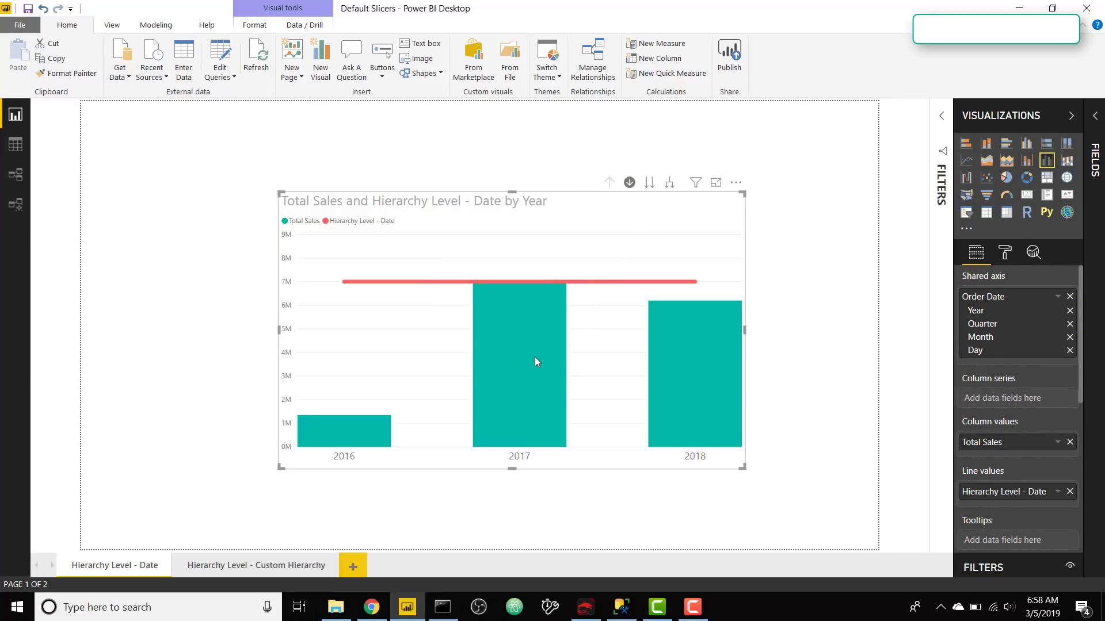
# - Drill the sales chart from 2017 through Qtr 3 into the daily sales of August
pyautogui.click(629, 183)
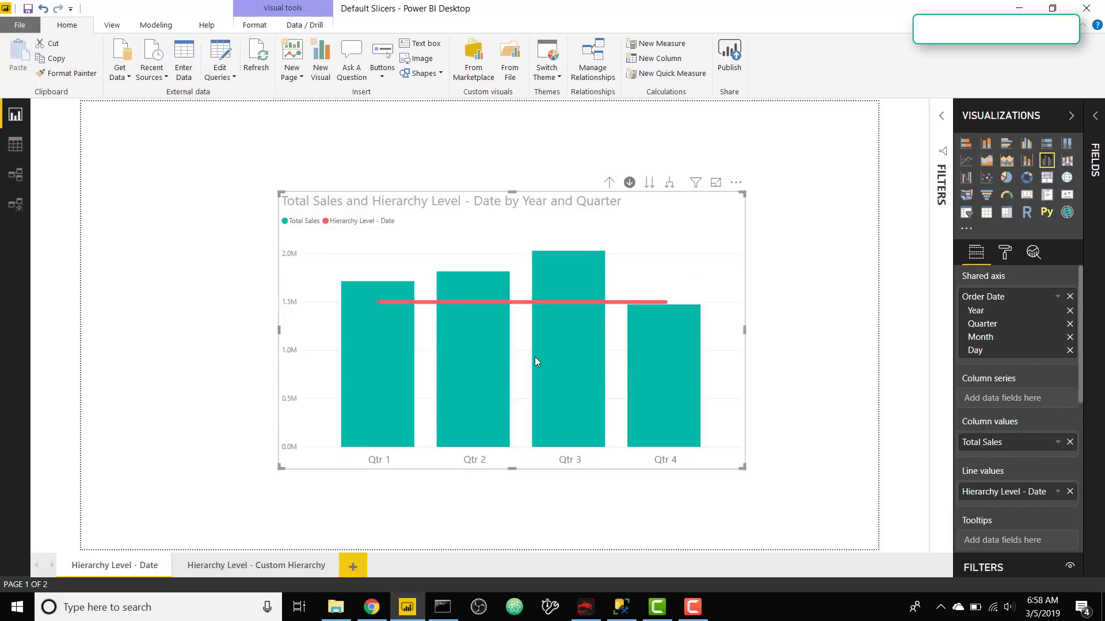
pyautogui.moveTo(571, 349)
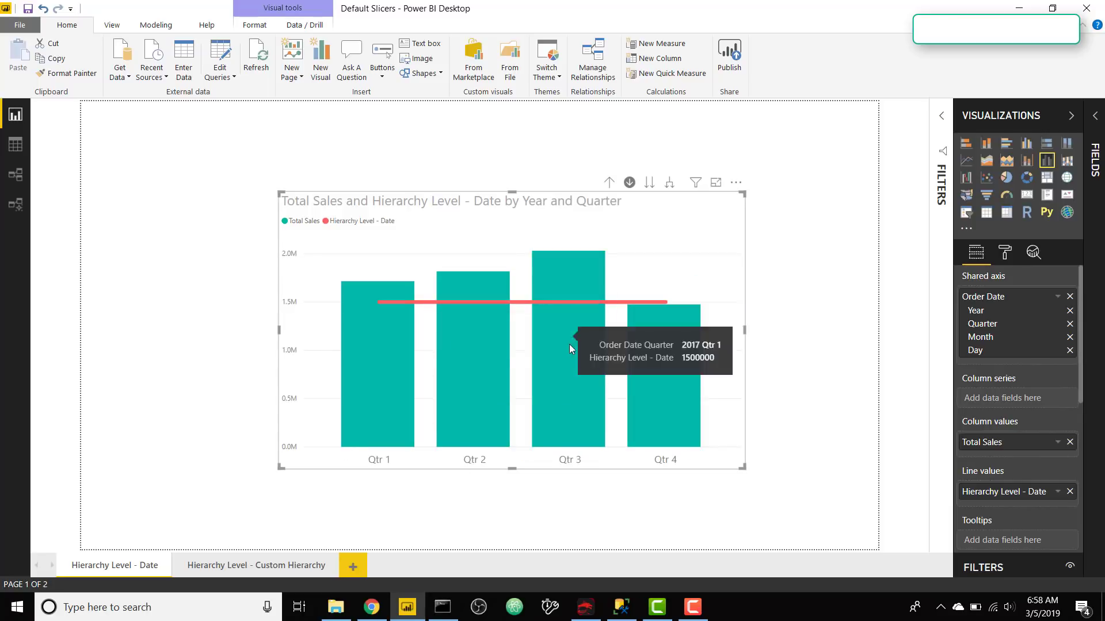
pyautogui.click(628, 183)
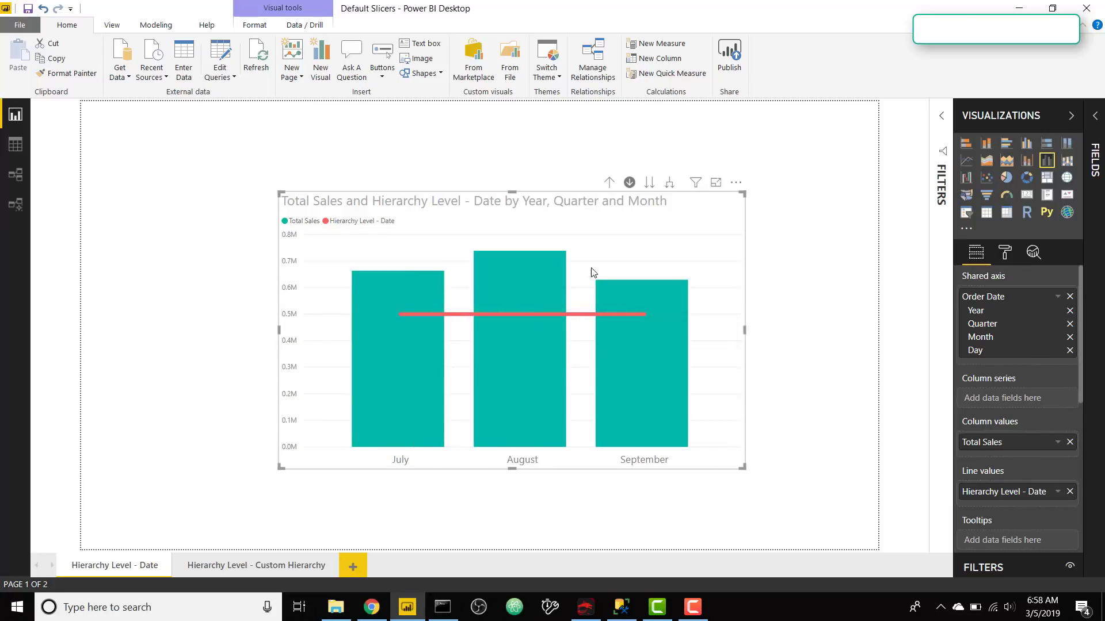
pyautogui.moveTo(521, 366)
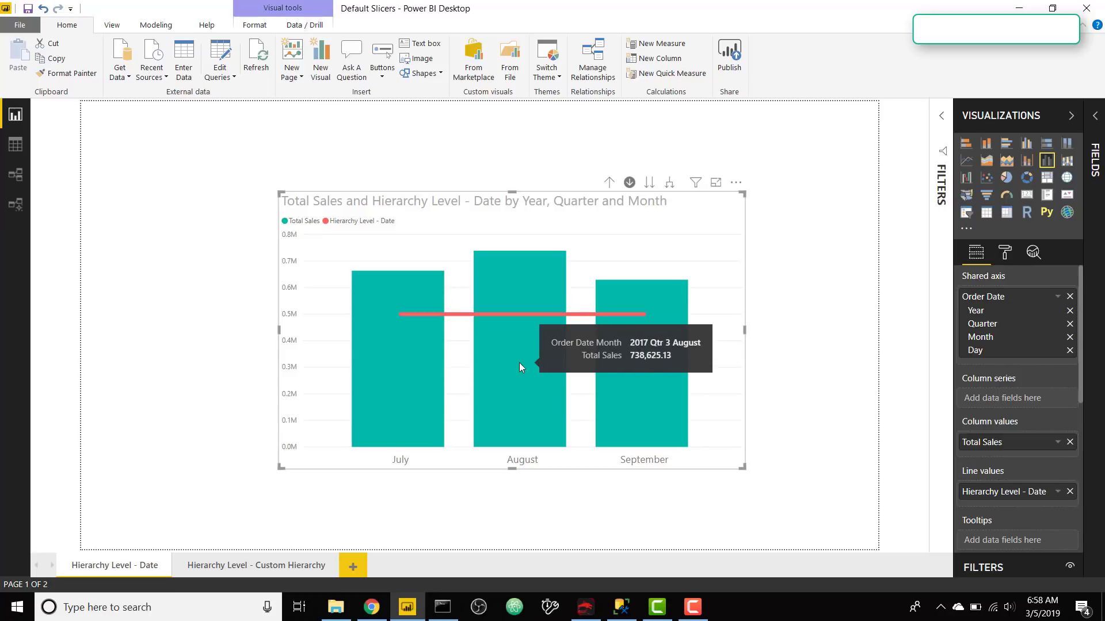
pyautogui.click(647, 182)
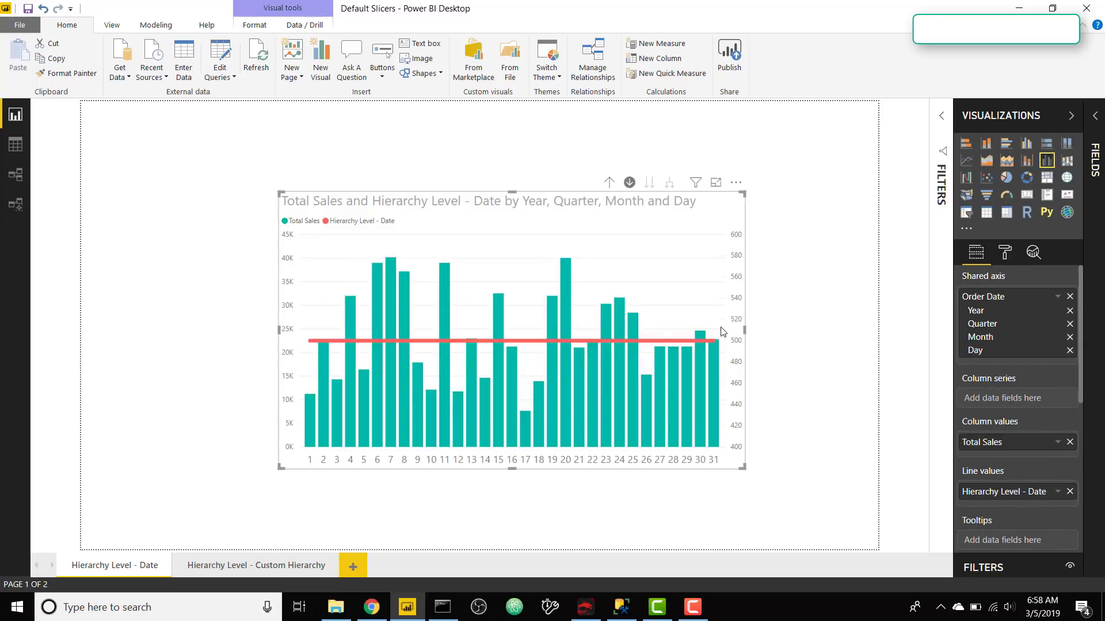
pyautogui.moveTo(664, 325)
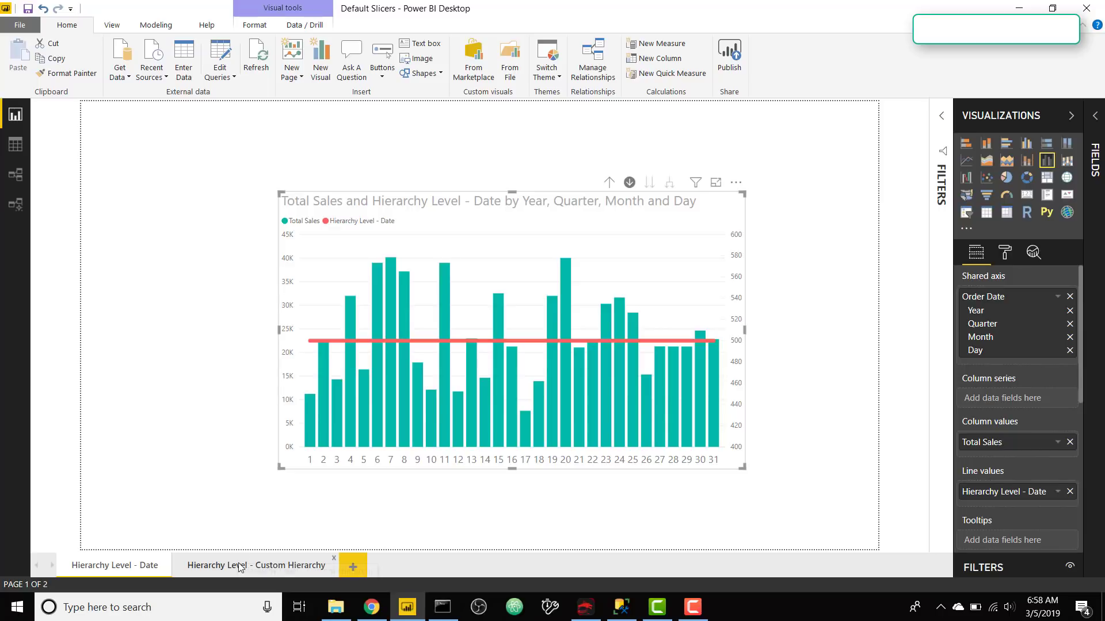
# - On the Custom Hierarchy page, explore the chart's drill levels and return it to Gender totals
pyautogui.click(256, 565)
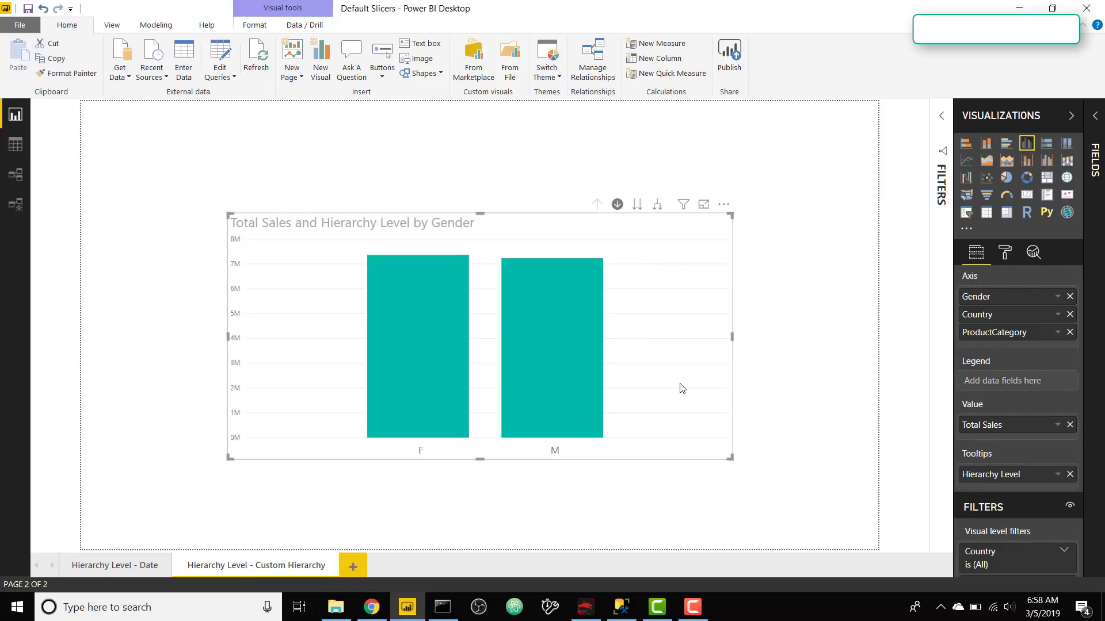
pyautogui.moveTo(688, 242)
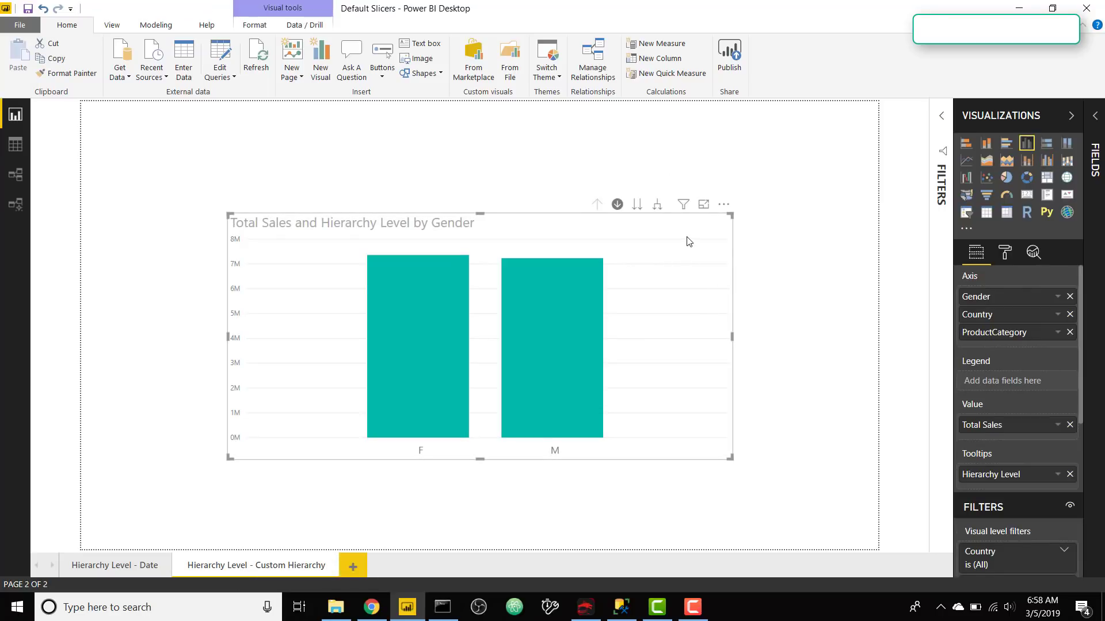
pyautogui.moveTo(998, 319)
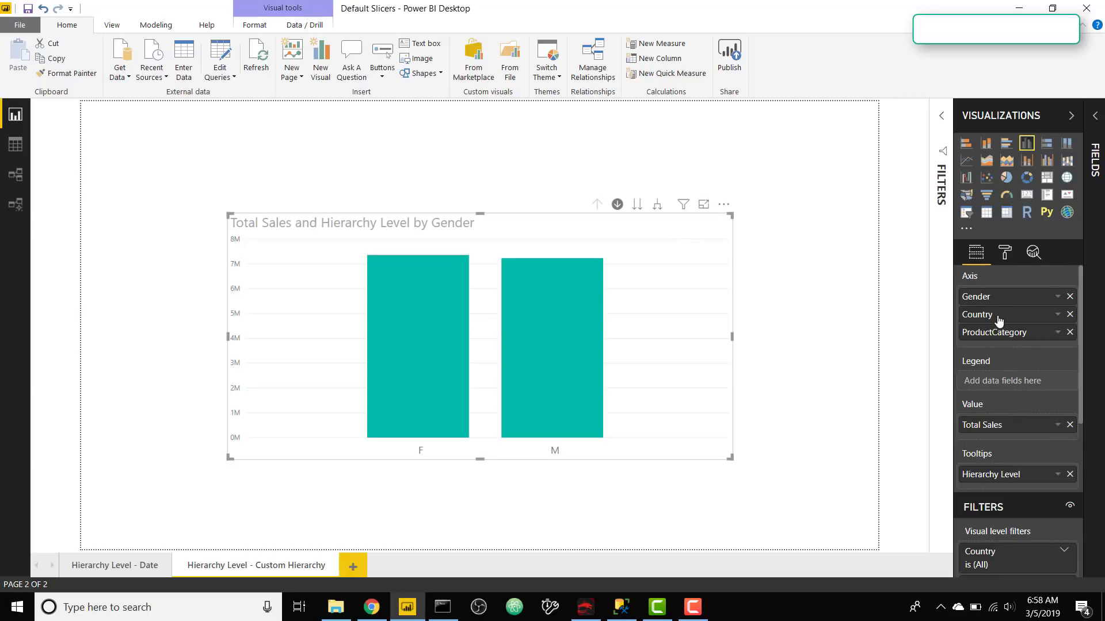
pyautogui.moveTo(708, 296)
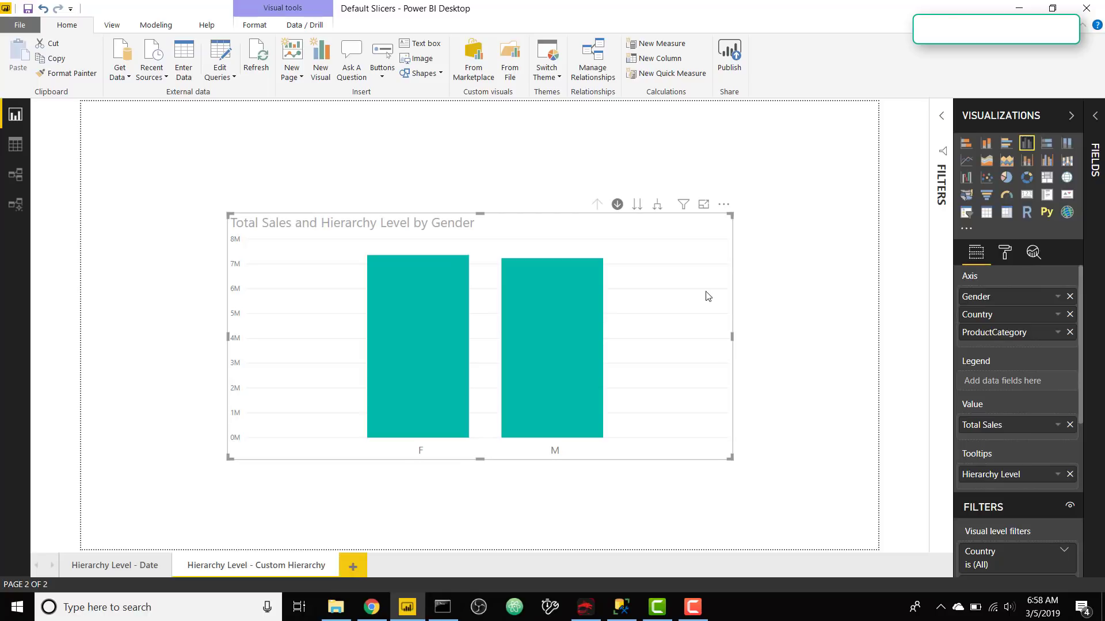
pyautogui.moveTo(417, 298)
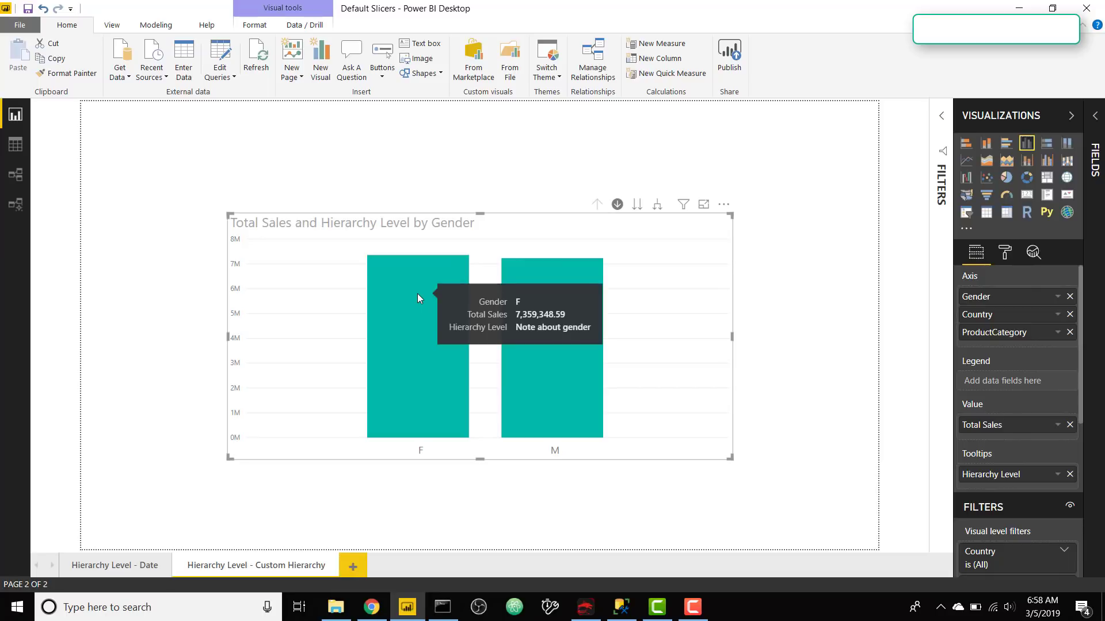
pyautogui.moveTo(405, 324)
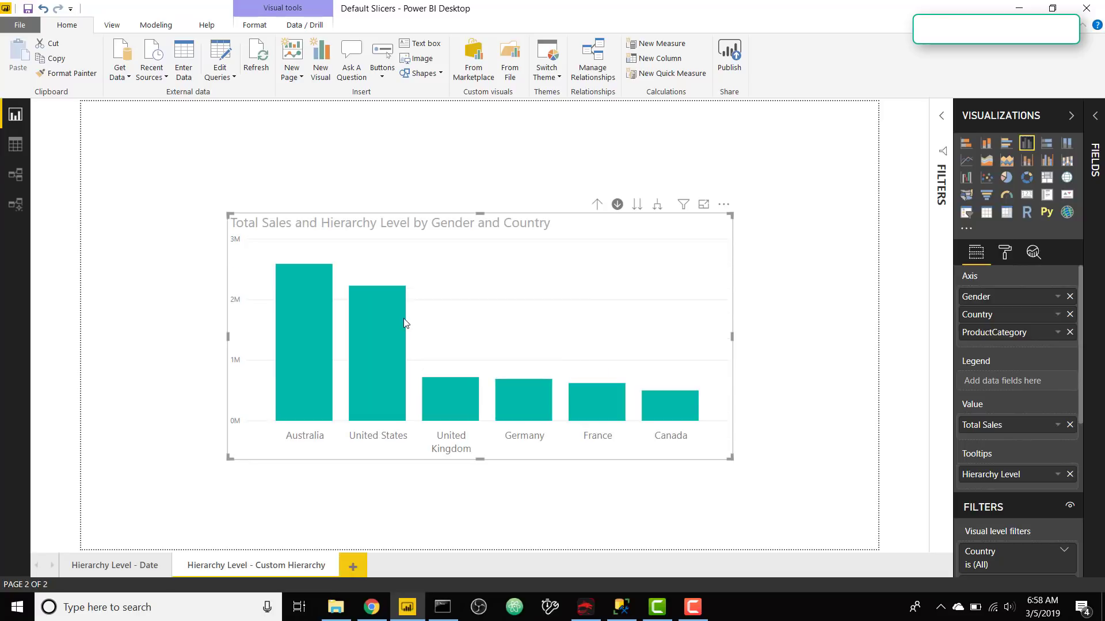
pyautogui.moveTo(534, 366)
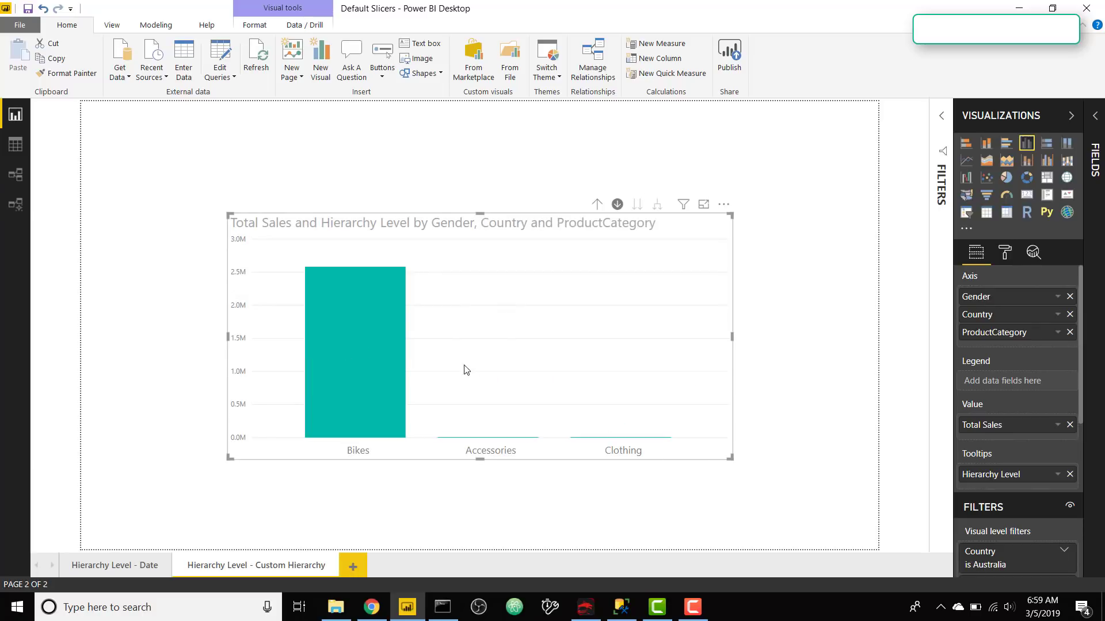
pyautogui.moveTo(365, 350)
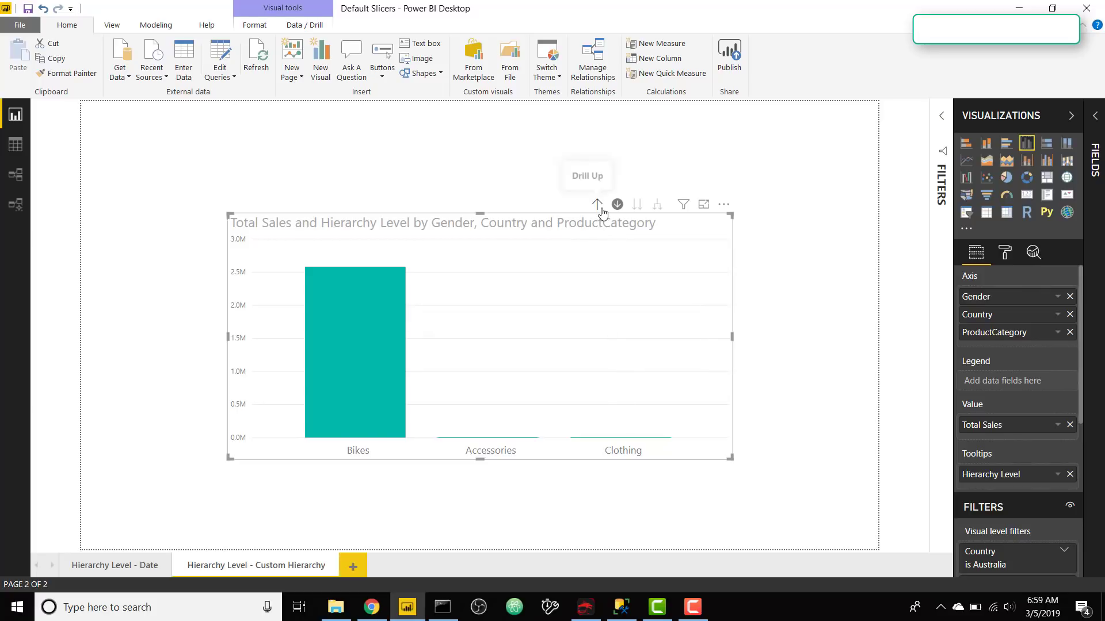
pyautogui.moveTo(597, 205)
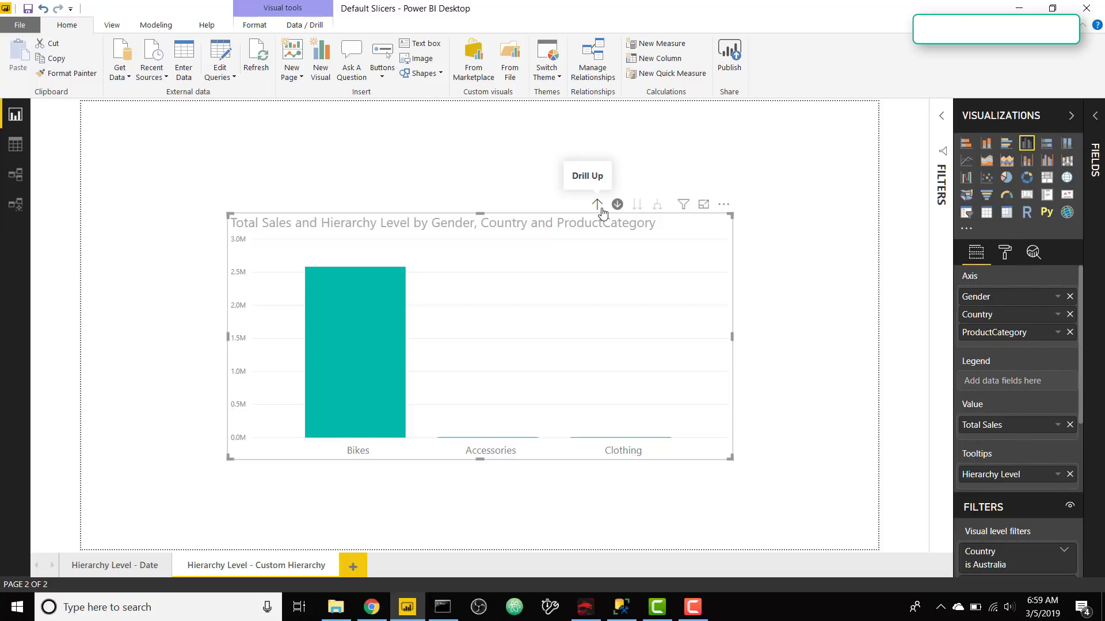
pyautogui.click(597, 204)
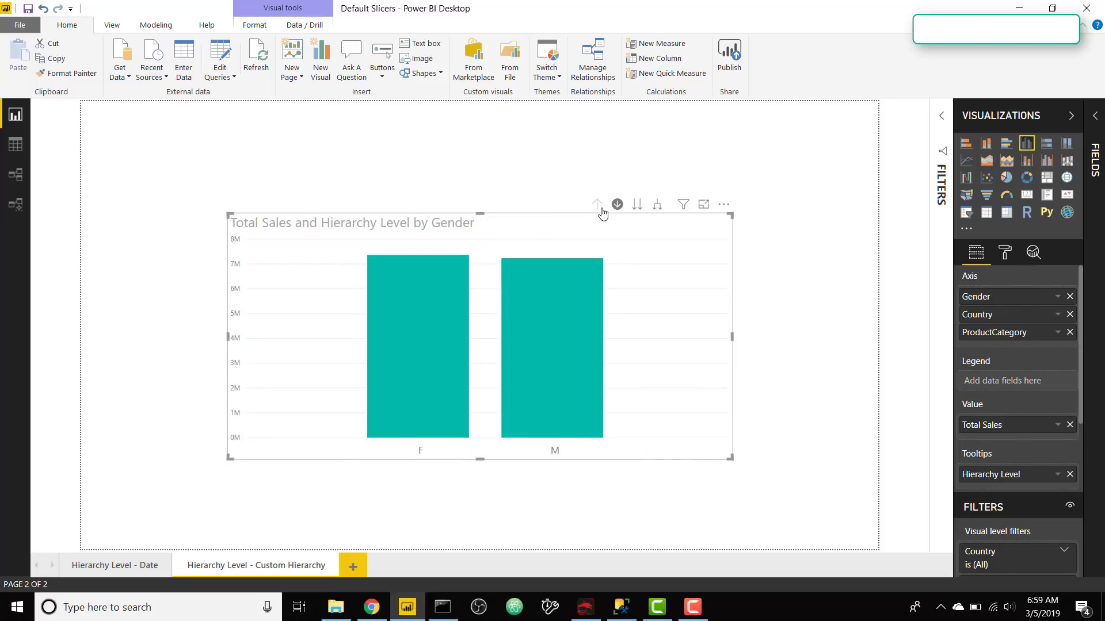
# - On the Date page, remove the Hierarchy Level - Date line from the chart and show the Fields list
pyautogui.click(114, 565)
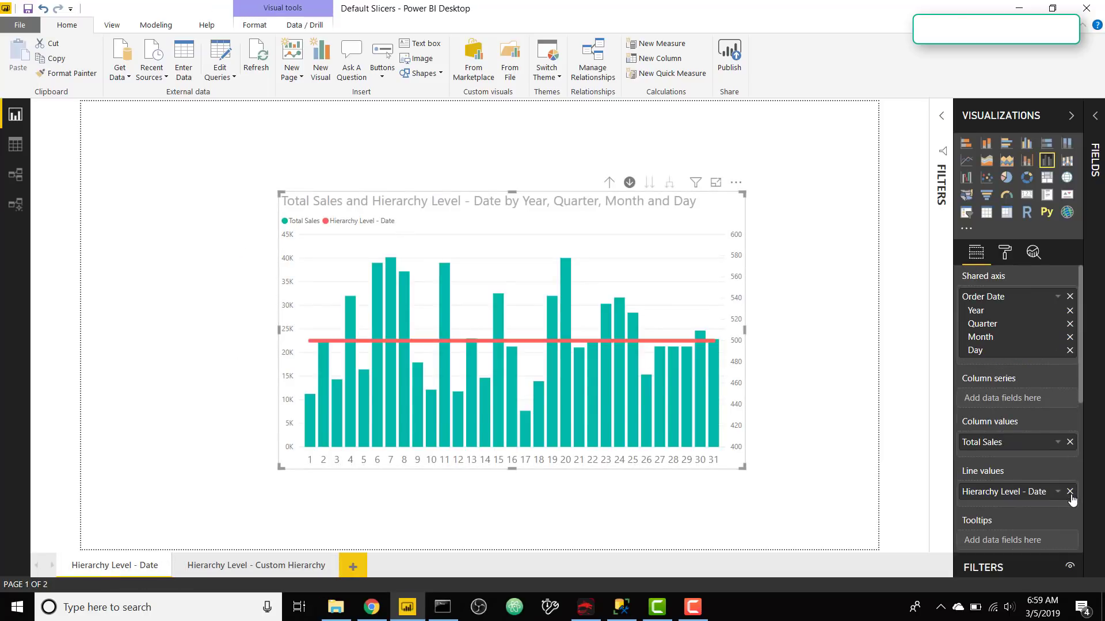
pyautogui.click(1069, 492)
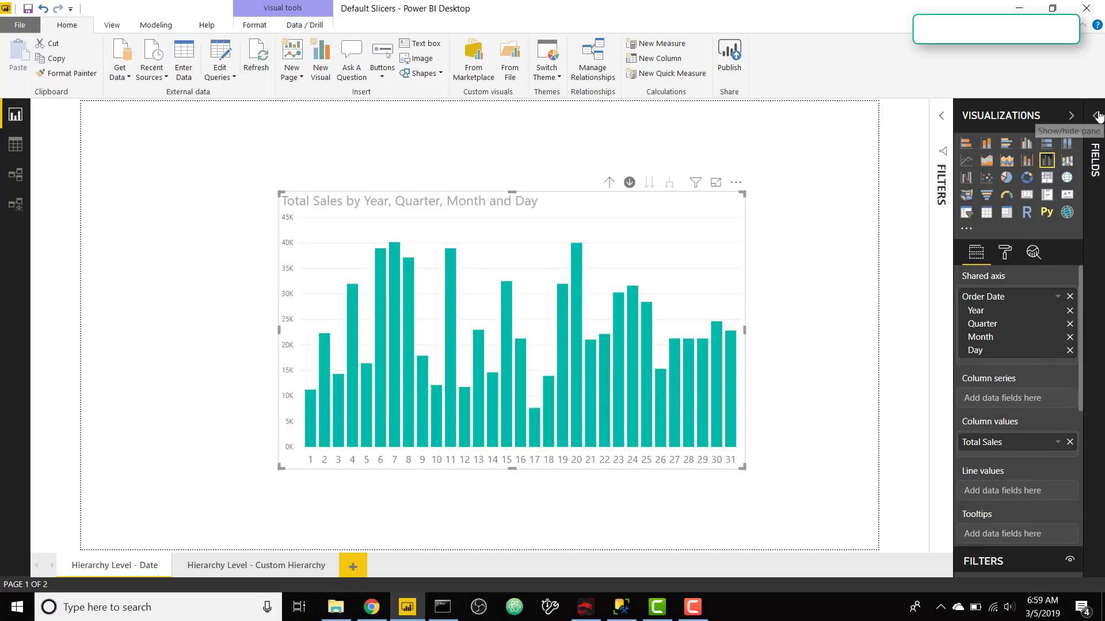
pyautogui.click(1095, 117)
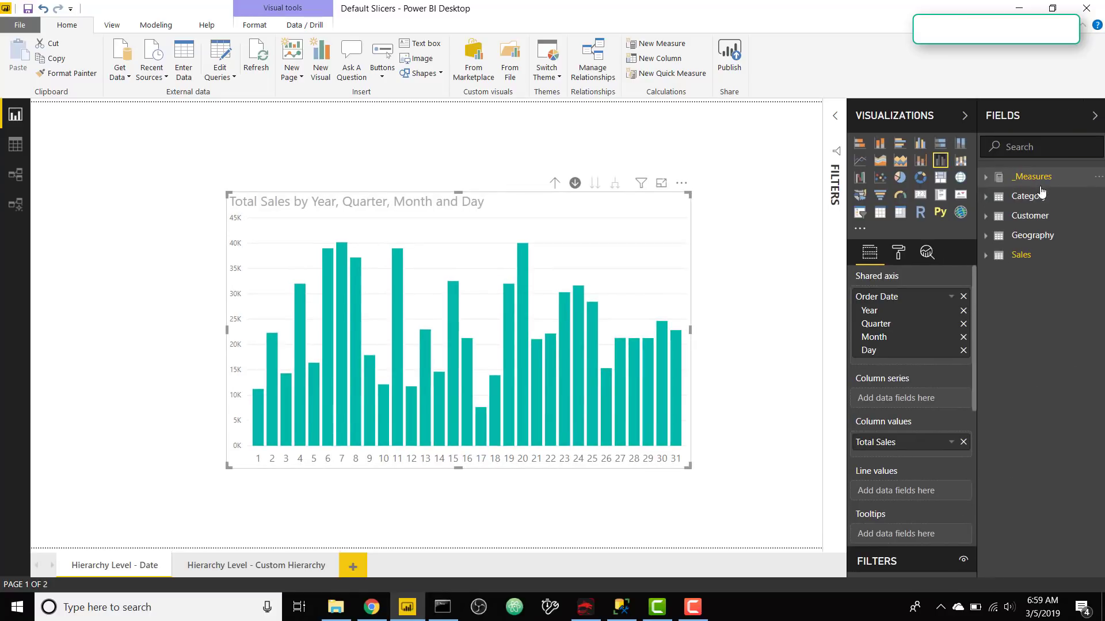
# - Create a new measure in _Measures named Hierarchy Level - Date Demo
pyautogui.rightClick(1031, 176)
pyautogui.write('Hierarchy Level')
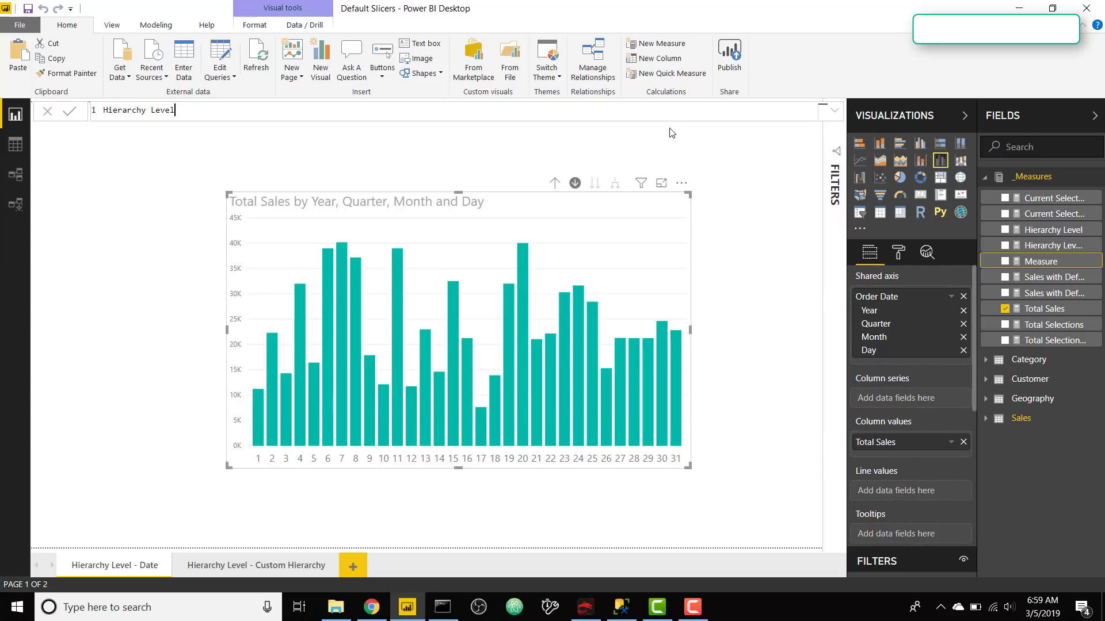
pyautogui.write('- Date')
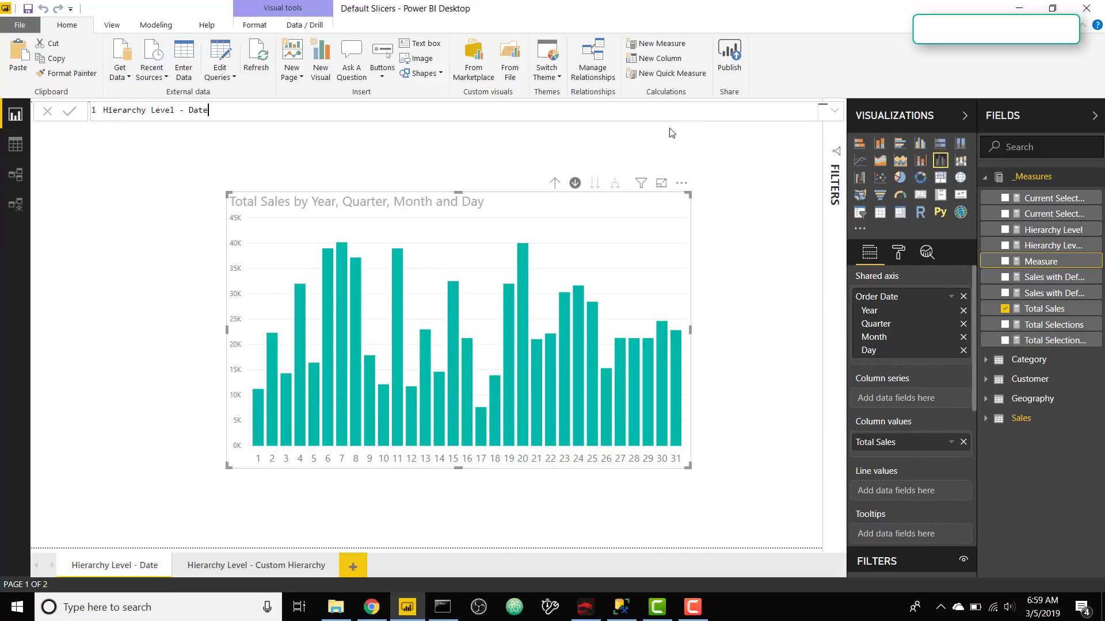
pyautogui.write('Demo =')
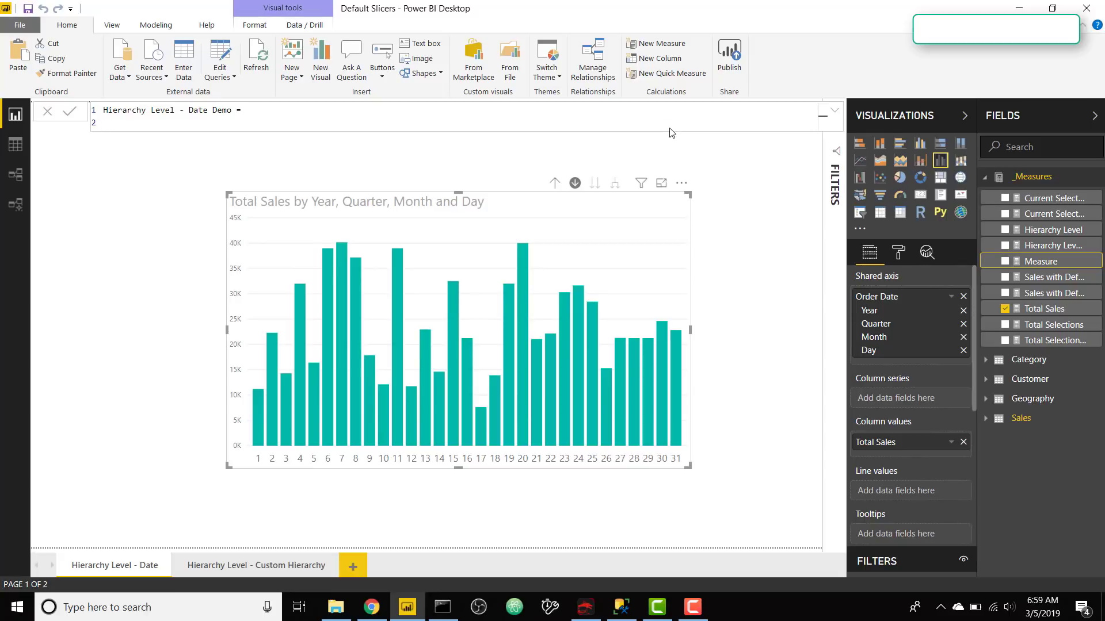
# - Write the measure body as SWITCH( TRUE(), and begin the first ISINSCOPE condition
pyautogui.write('SWITCH(')
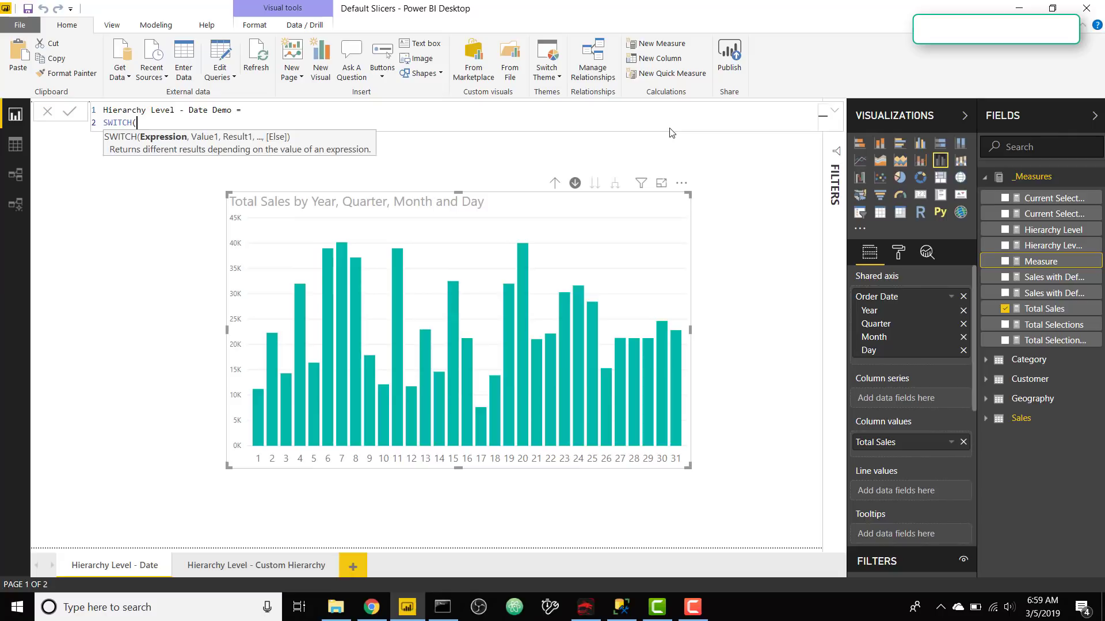
pyautogui.press('Return')
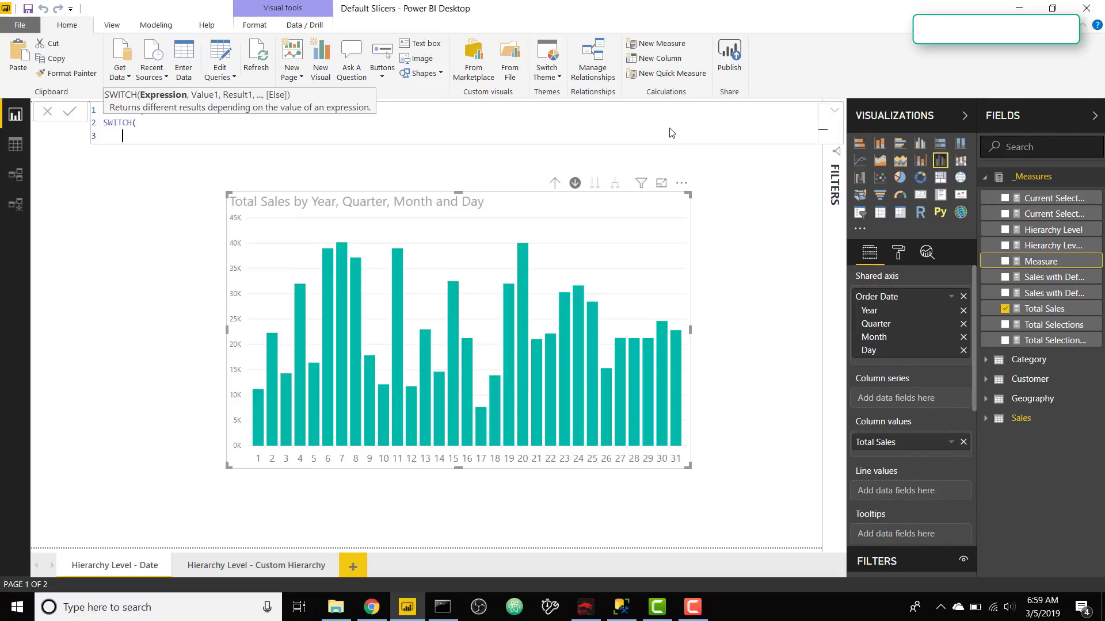
pyautogui.write('TRUE()')
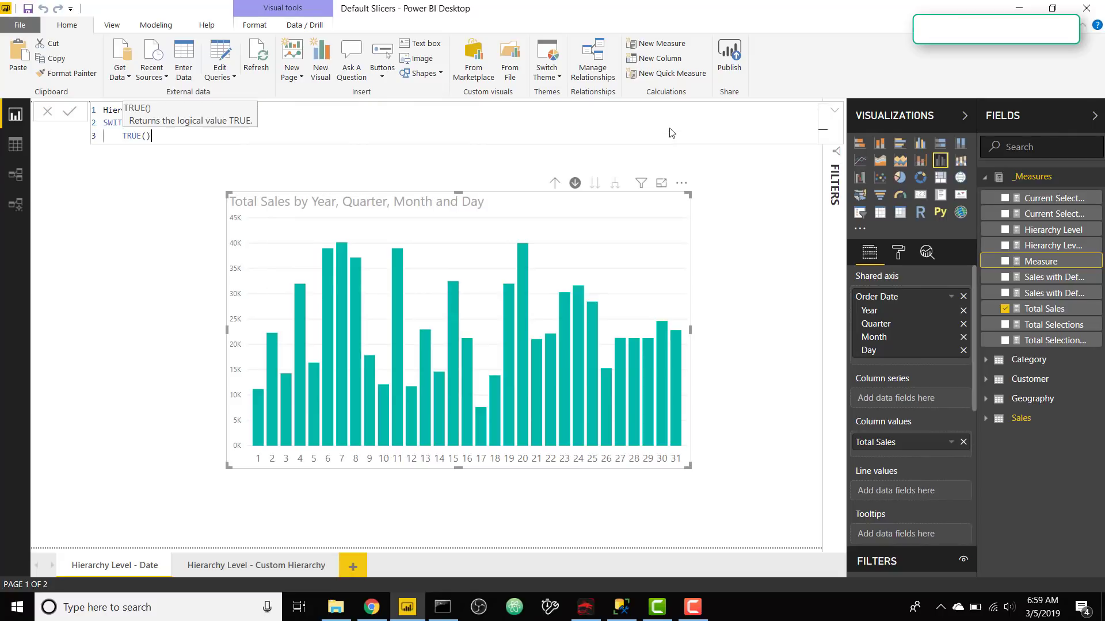
pyautogui.write(',')
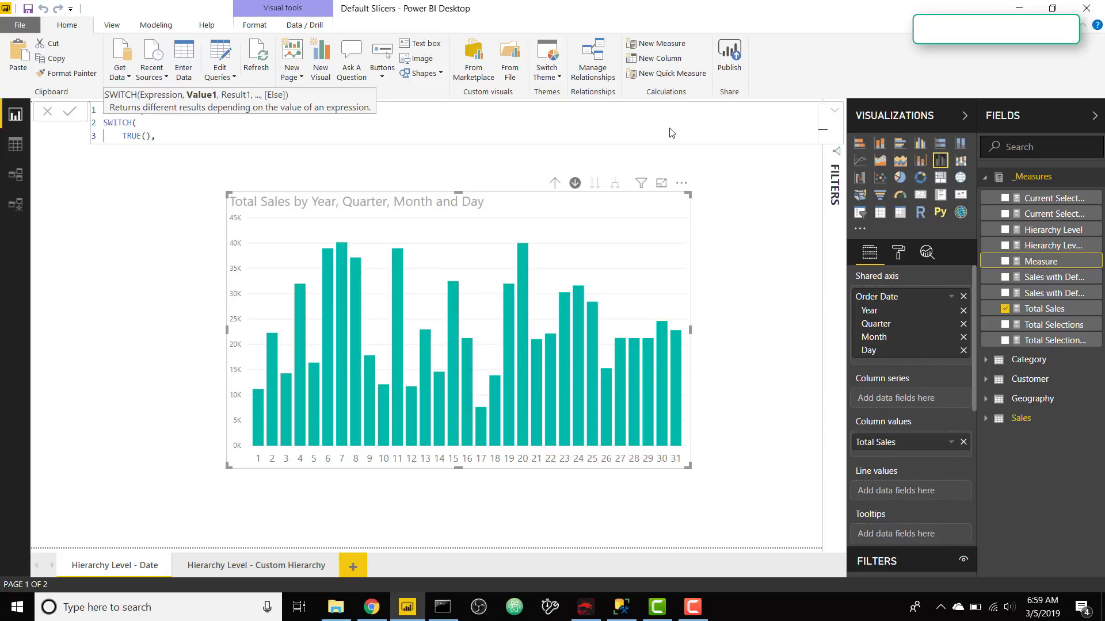
pyautogui.press('Return')
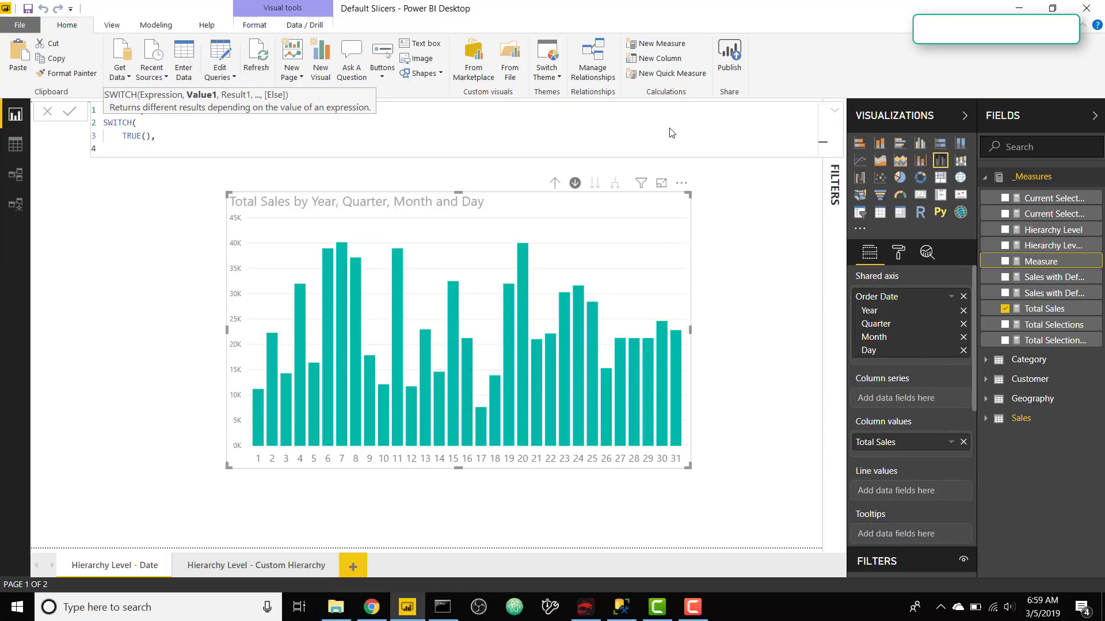
pyautogui.write('ISINSCOPE(')
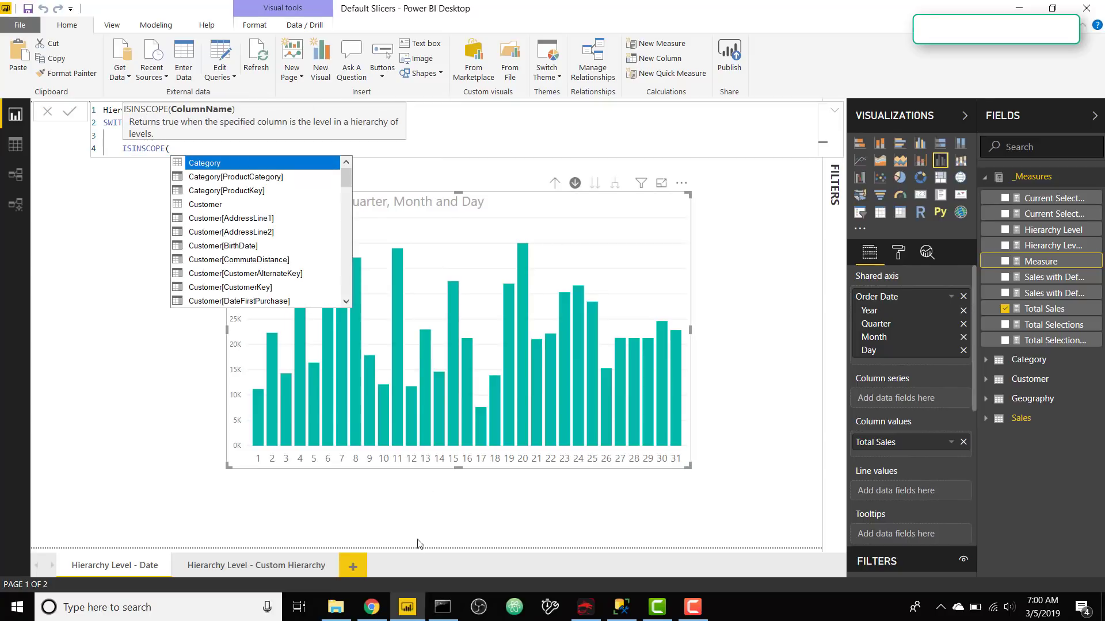
# - Review the ISINSCOPE syntax and return value in Microsoft Docs, then return to the measure
pyautogui.click(371, 607)
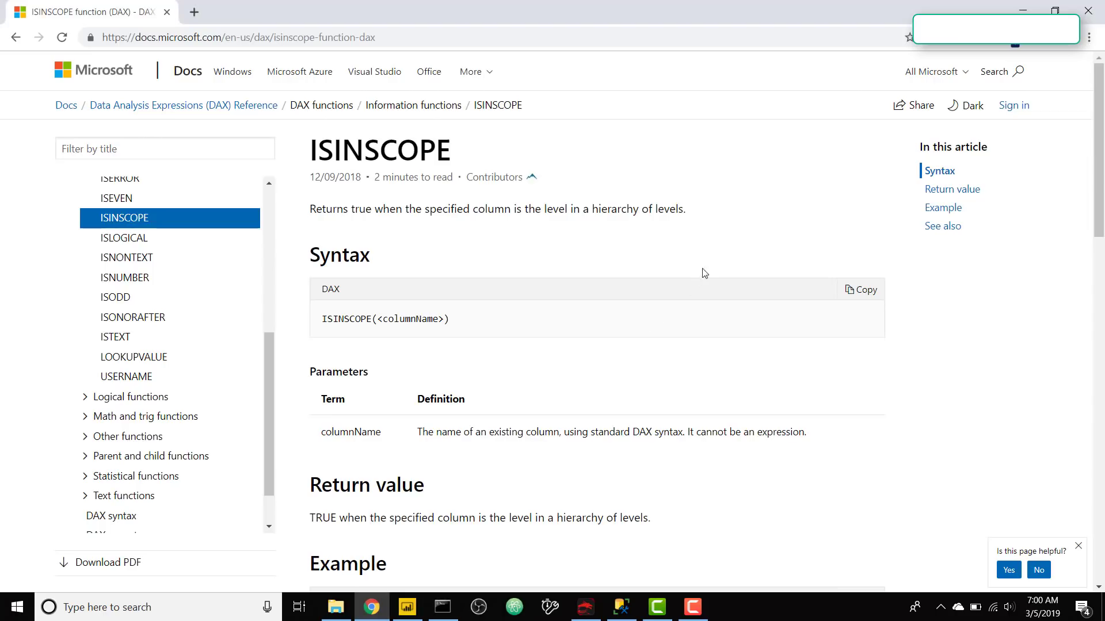
pyautogui.moveTo(692, 247)
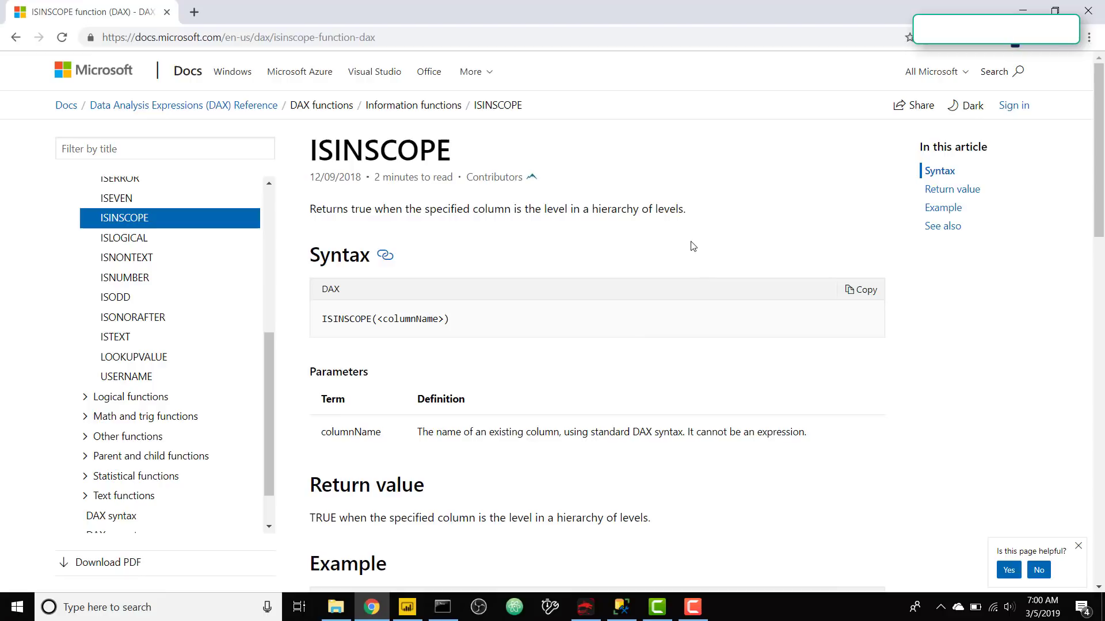
pyautogui.scroll(-3)
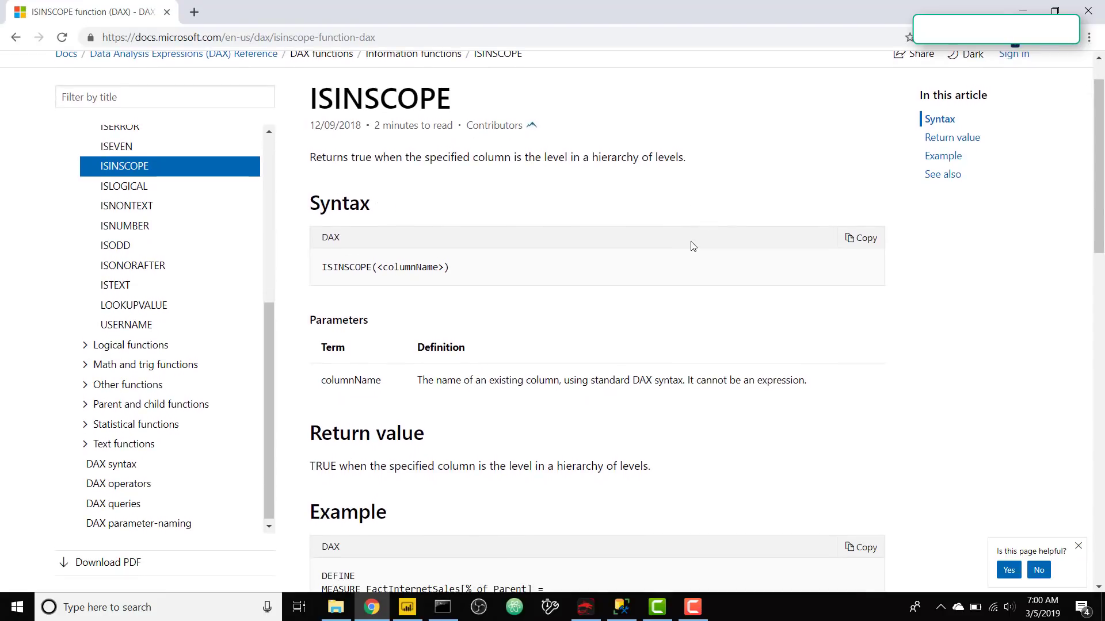
pyautogui.moveTo(347, 473)
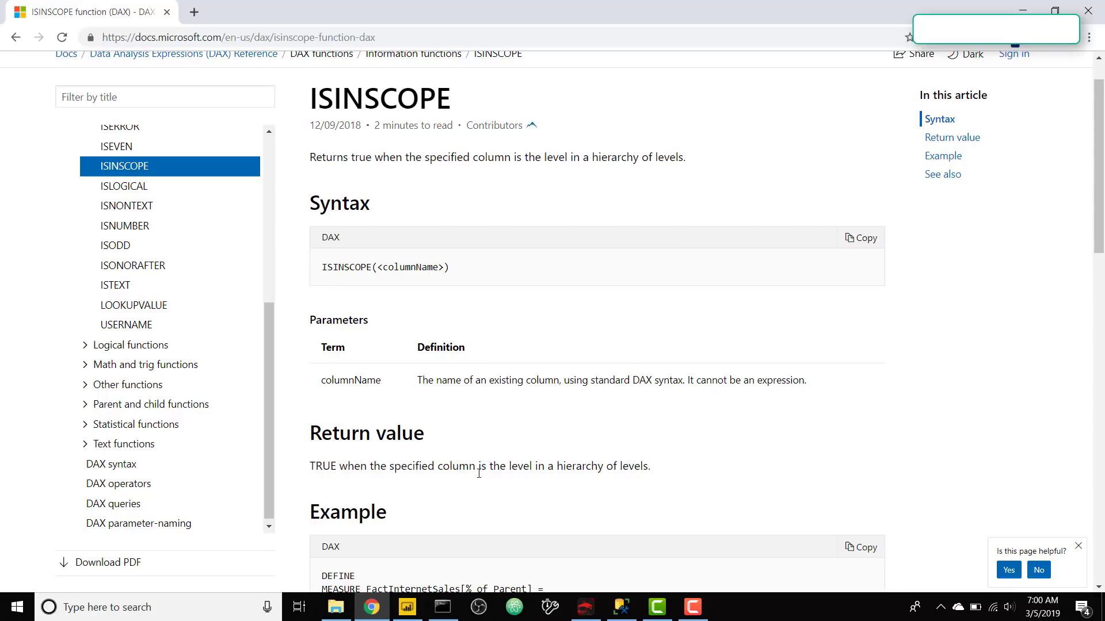
pyautogui.moveTo(630, 471)
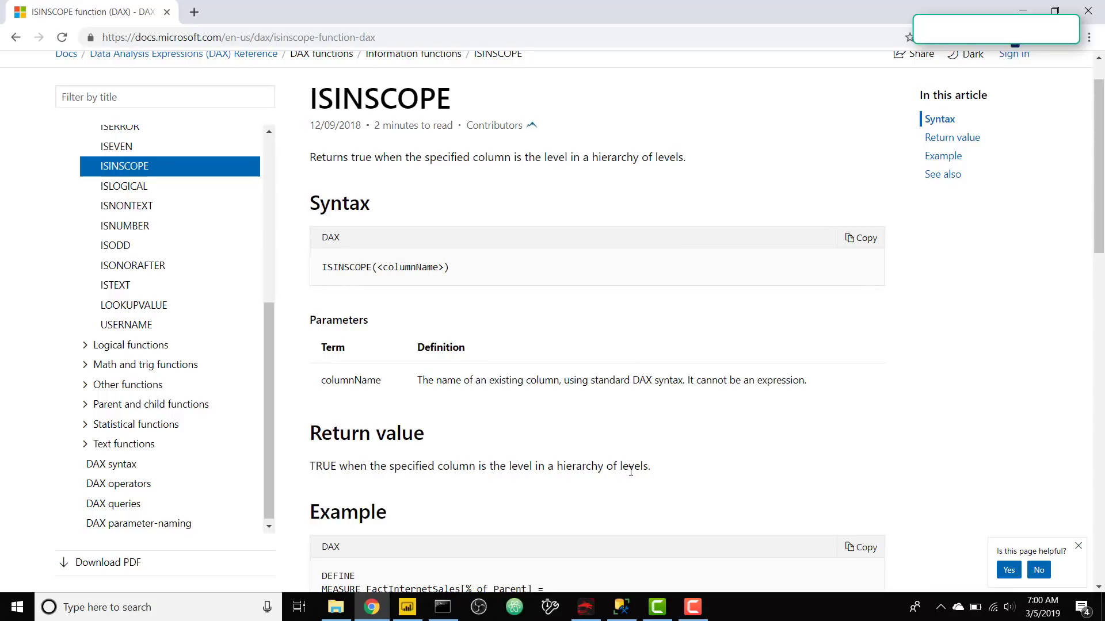
pyautogui.moveTo(453, 572)
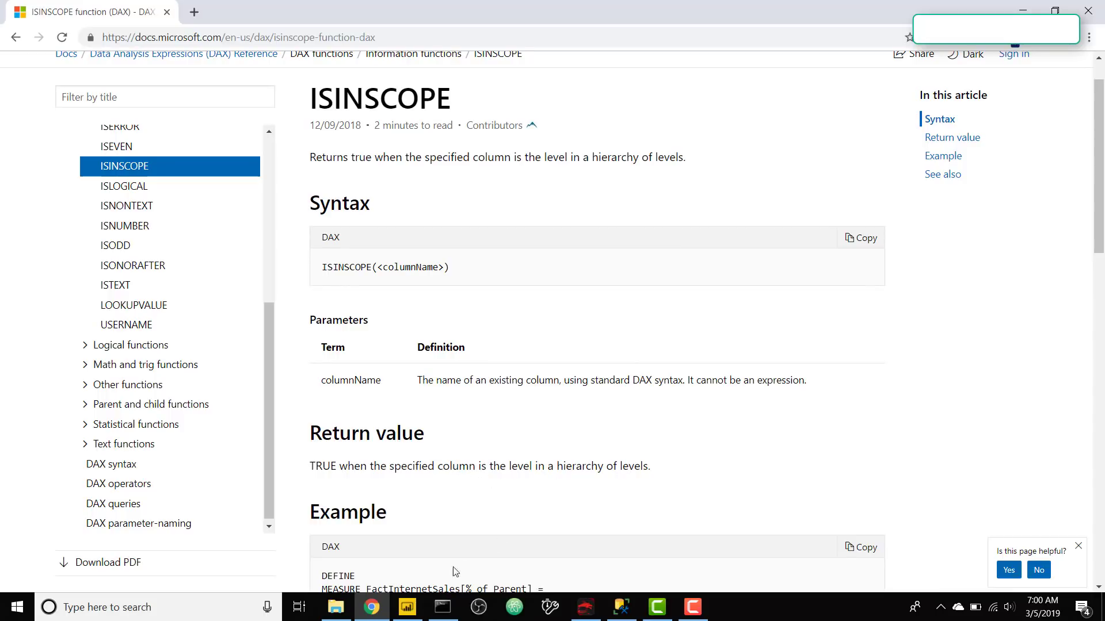
pyautogui.click(406, 606)
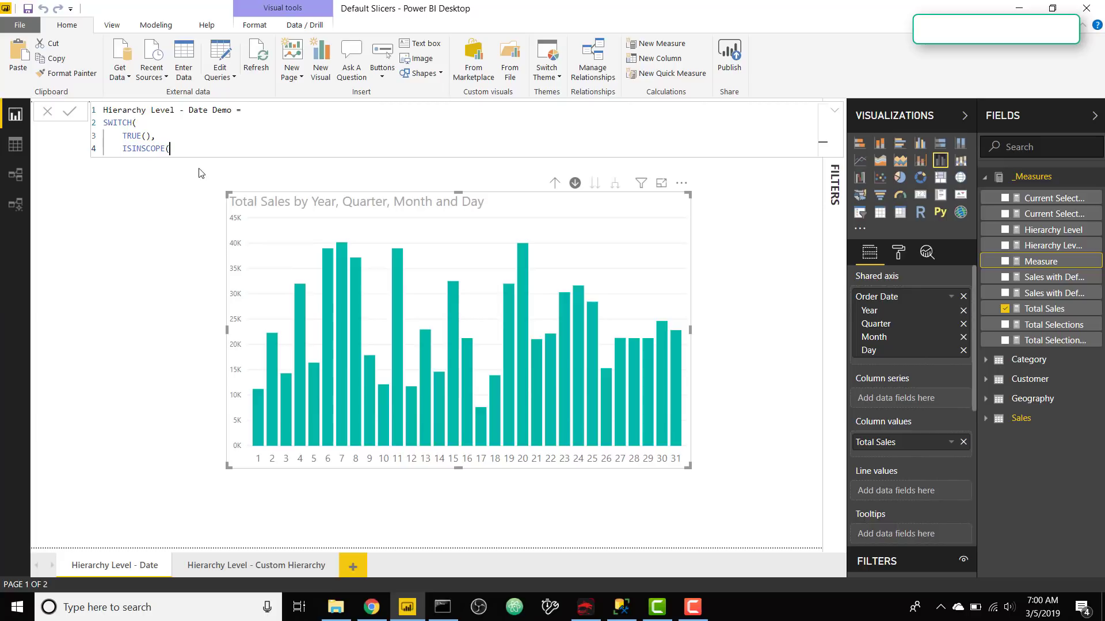
# - Add ISINSCOPE branches on Sales[Order Date] returning 30000 at Day and 100000 at Month
pyautogui.write('(')
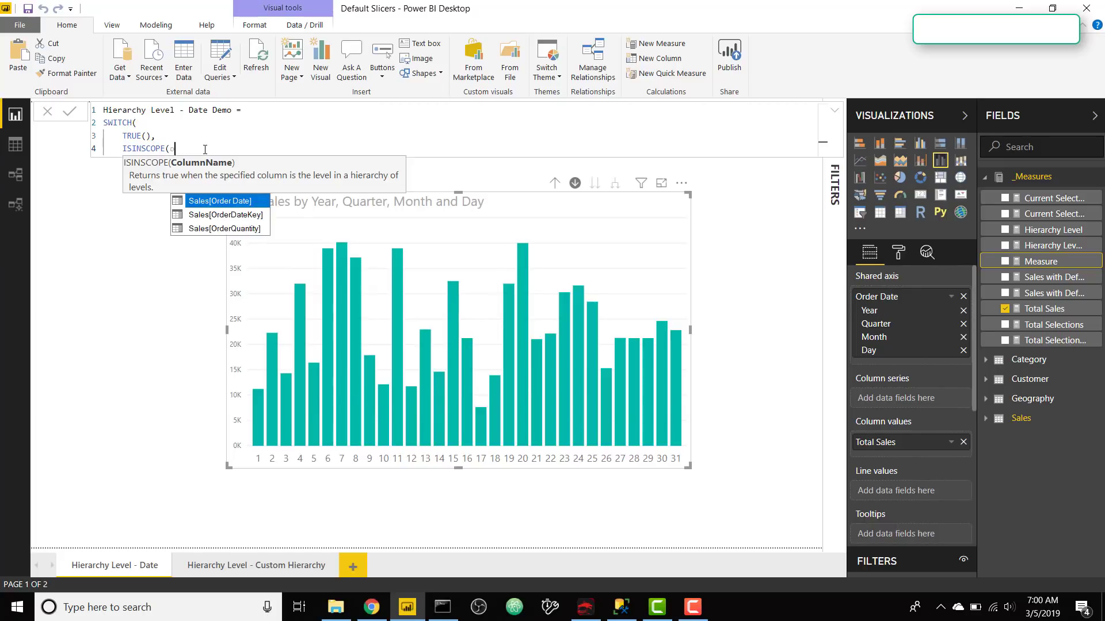
pyautogui.click(221, 200)
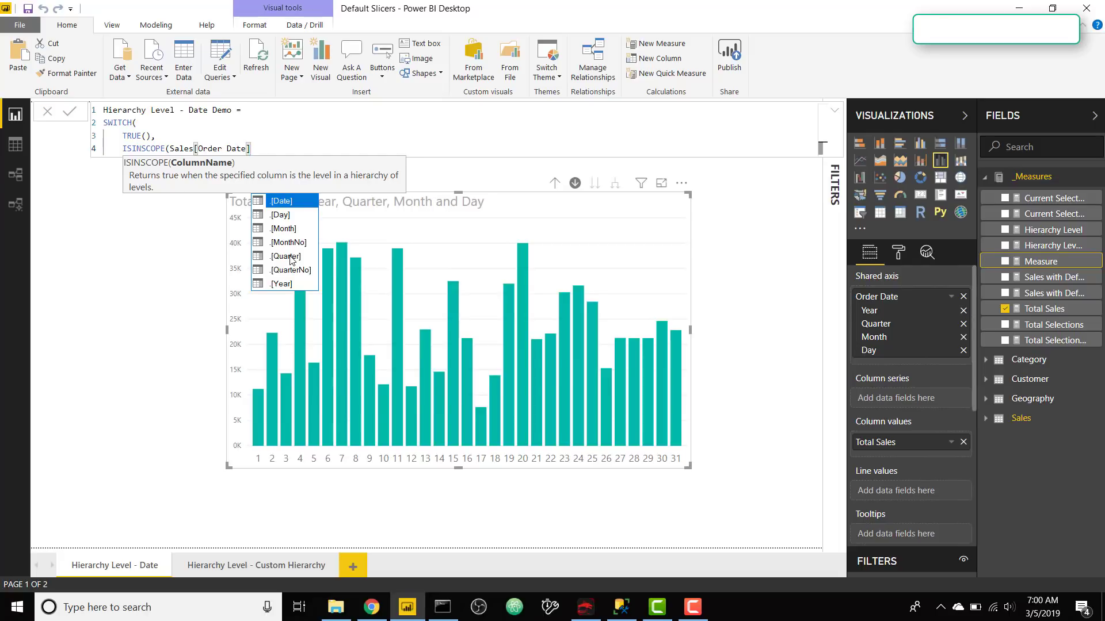
pyautogui.moveTo(289, 220)
pyautogui.write('.[Day')
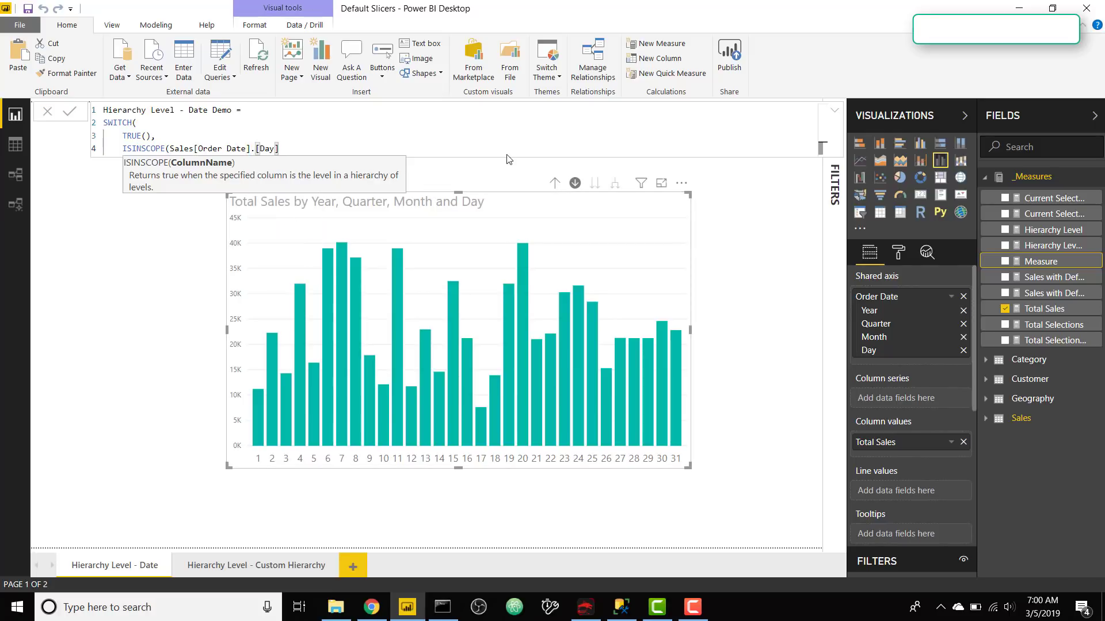
pyautogui.write(')')
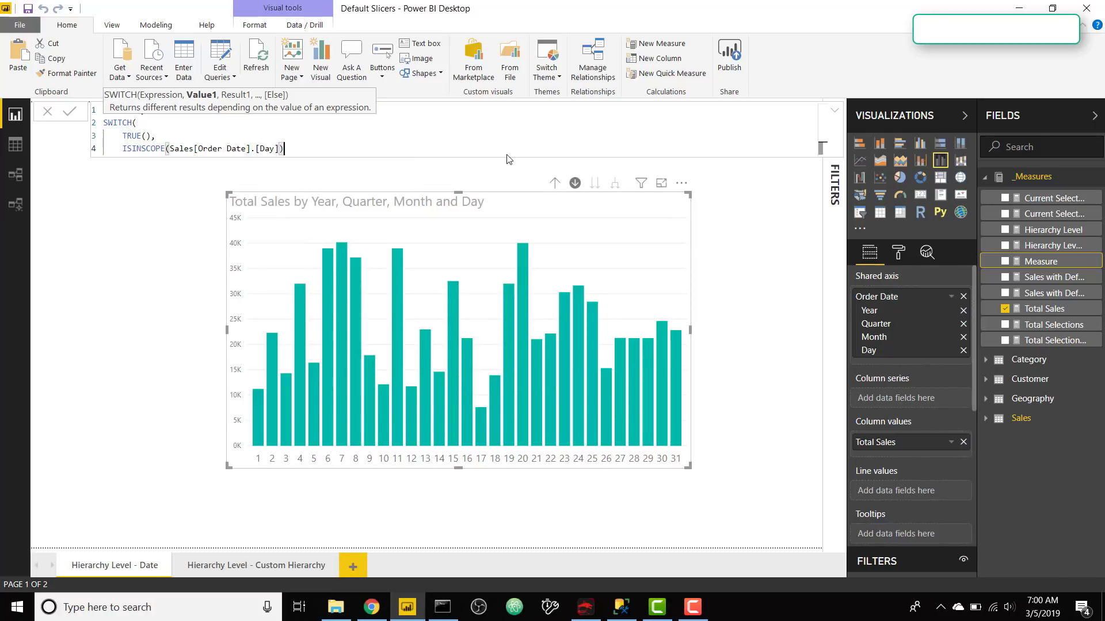
pyautogui.write(',')
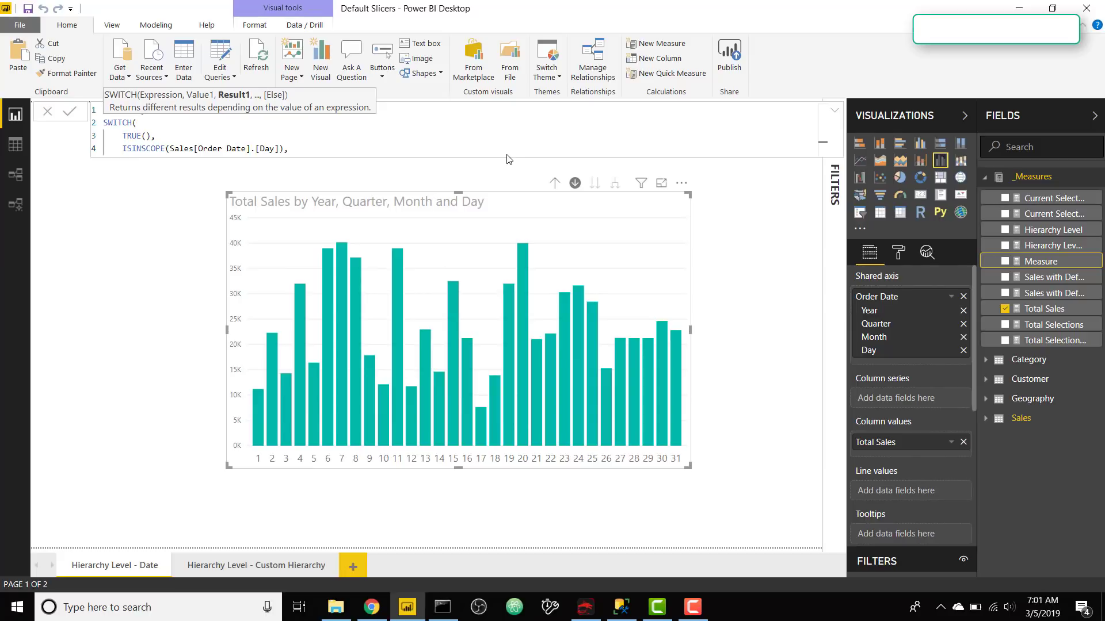
pyautogui.write('30000,')
pyautogui.write('ISINSCOPE(Sales[Order Date]')
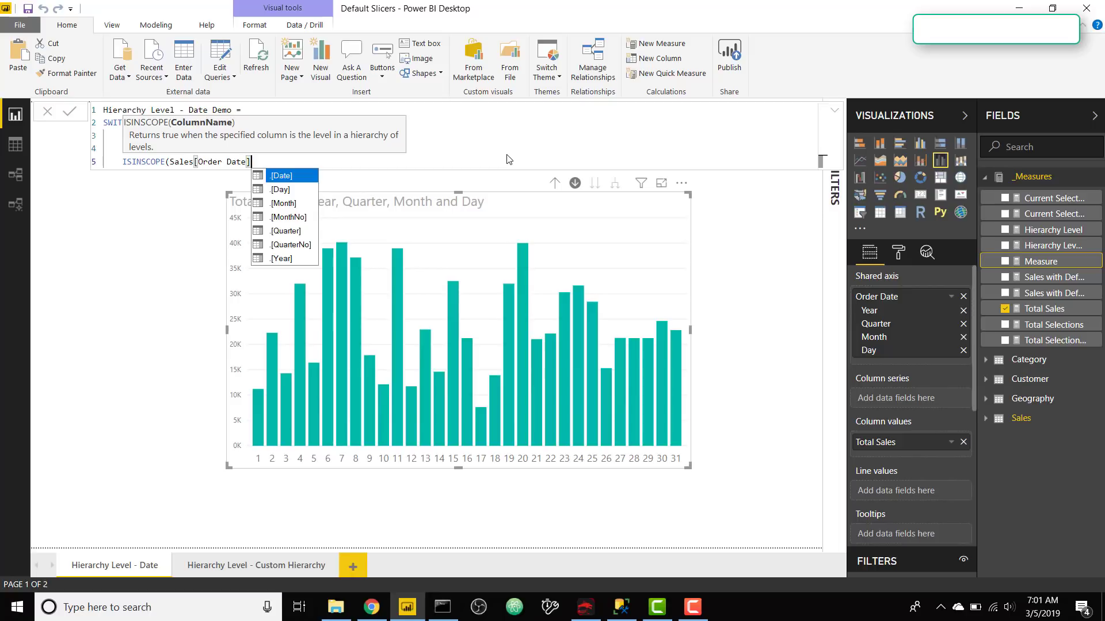
pyautogui.moveTo(289, 210)
pyautogui.write('.[Month]),')
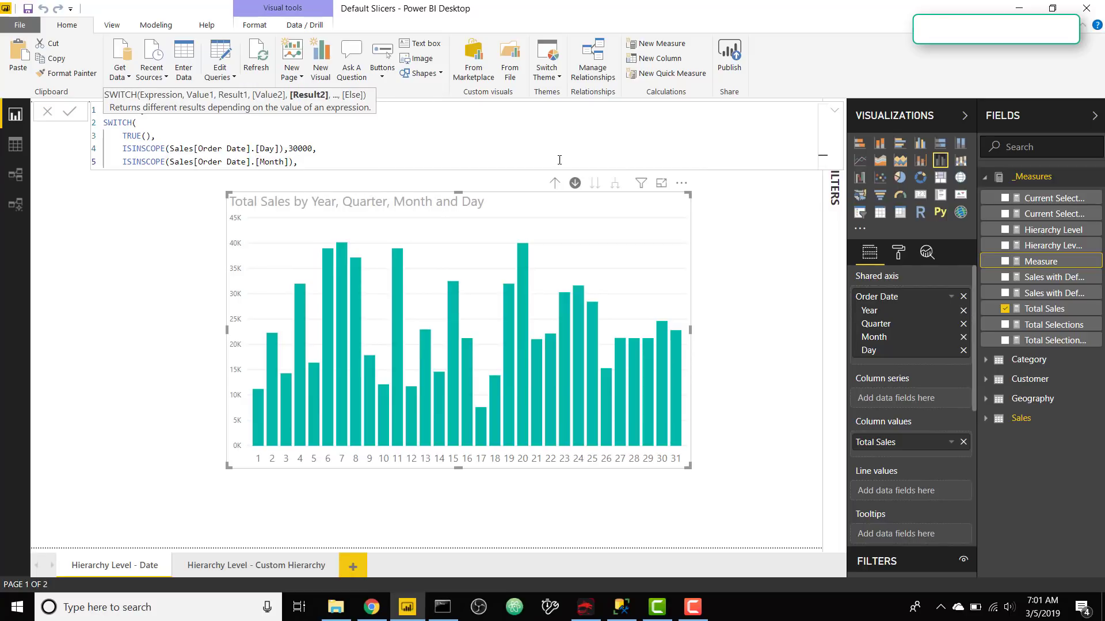
pyautogui.write('100000,')
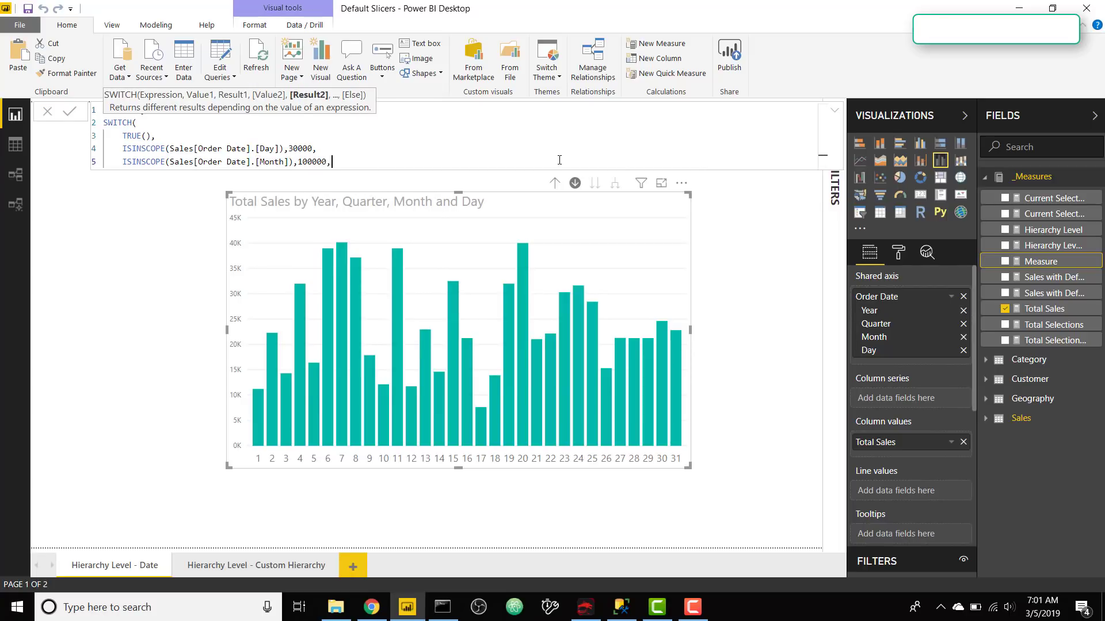
# - Add the Quarter and Year ISINSCOPE branches returning 3000000 and 7000000 and close the SWITCH
pyautogui.write('IS')
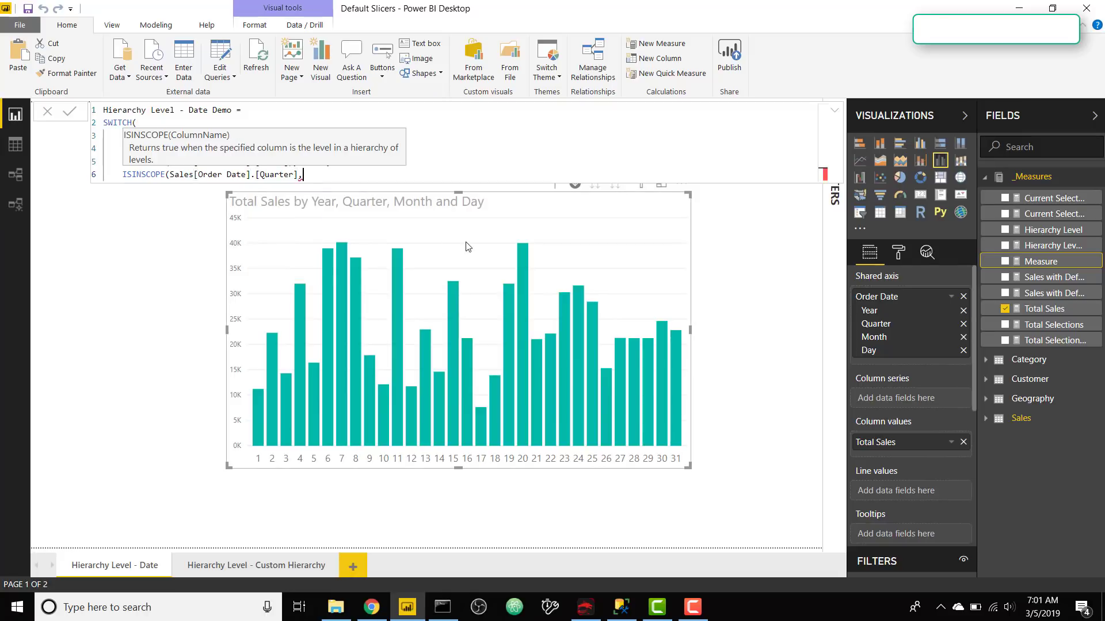
pyautogui.press('Backspace')
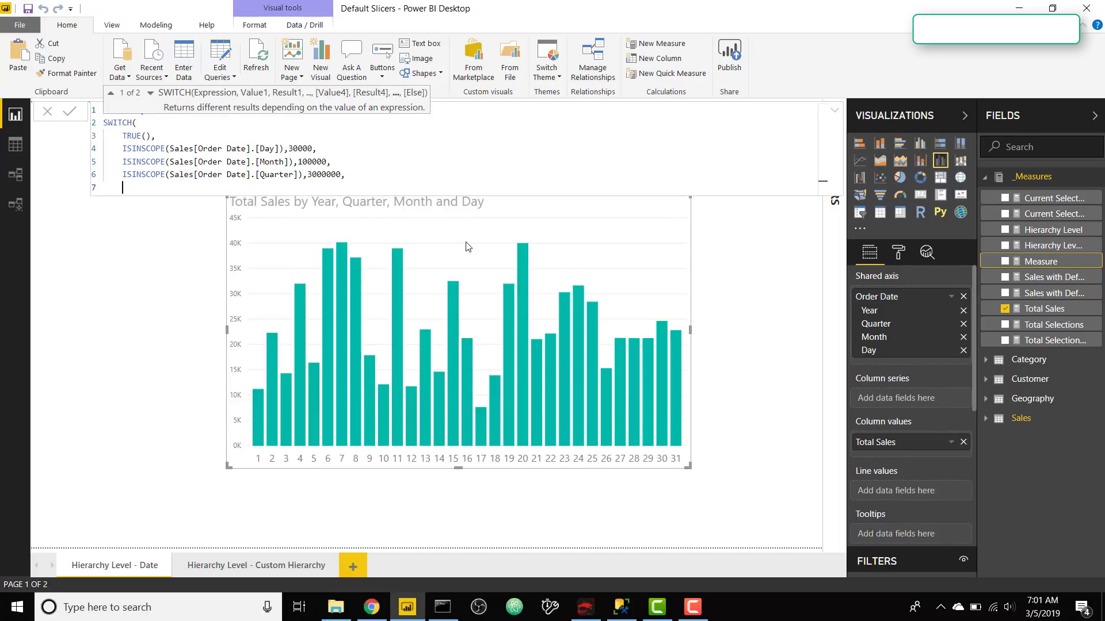
pyautogui.write('ISINSCOPE(o')
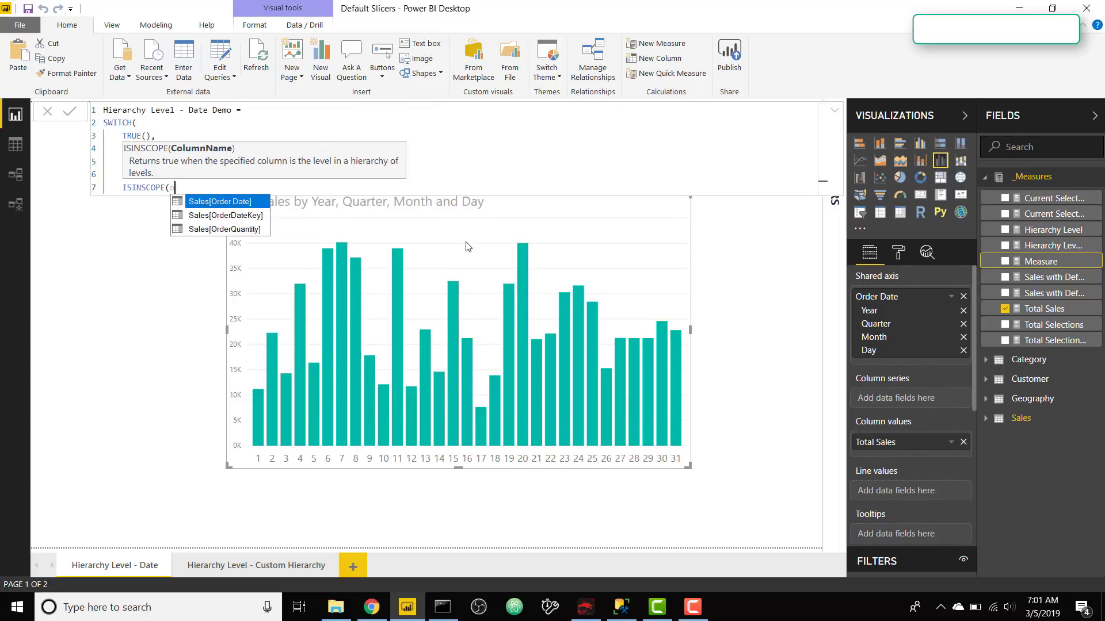
pyautogui.click(218, 201)
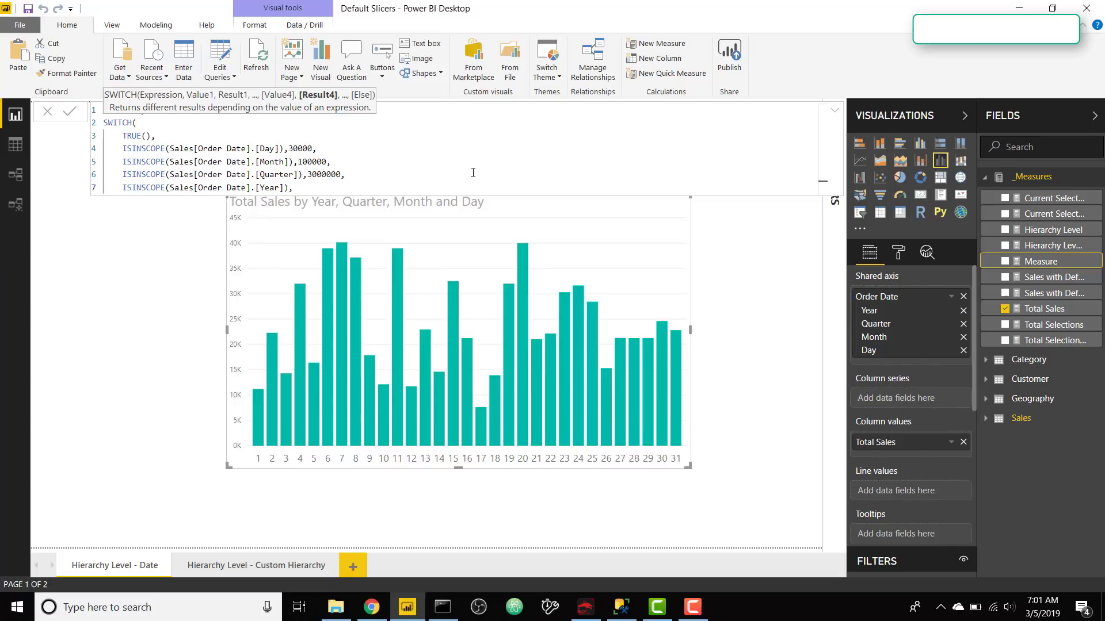
pyautogui.write(',70000')
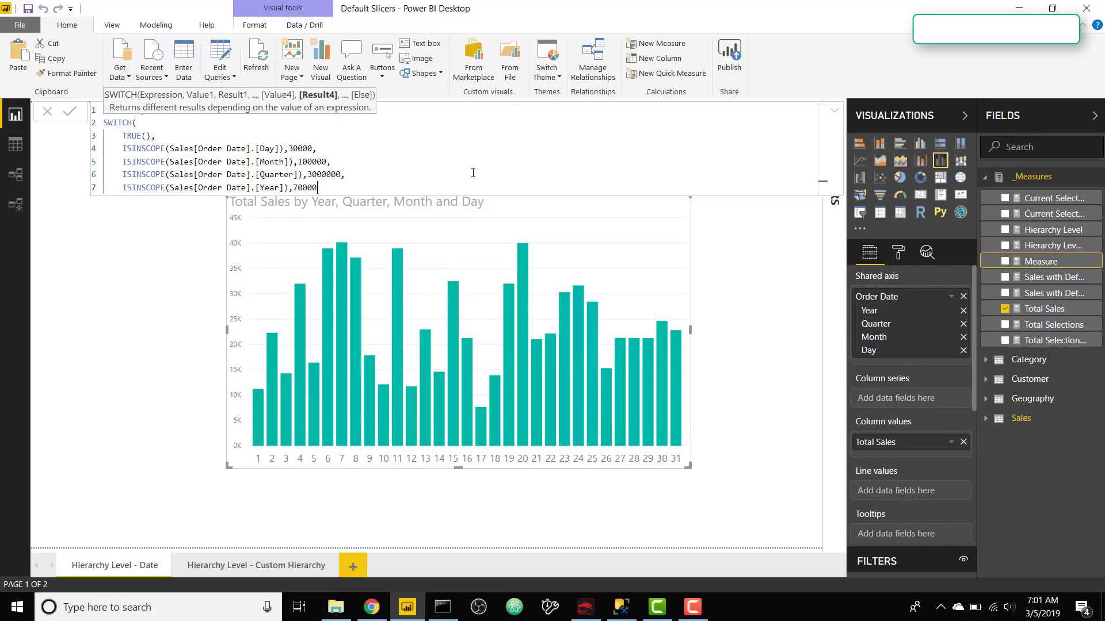
pyautogui.write('00')
pyautogui.write(')')
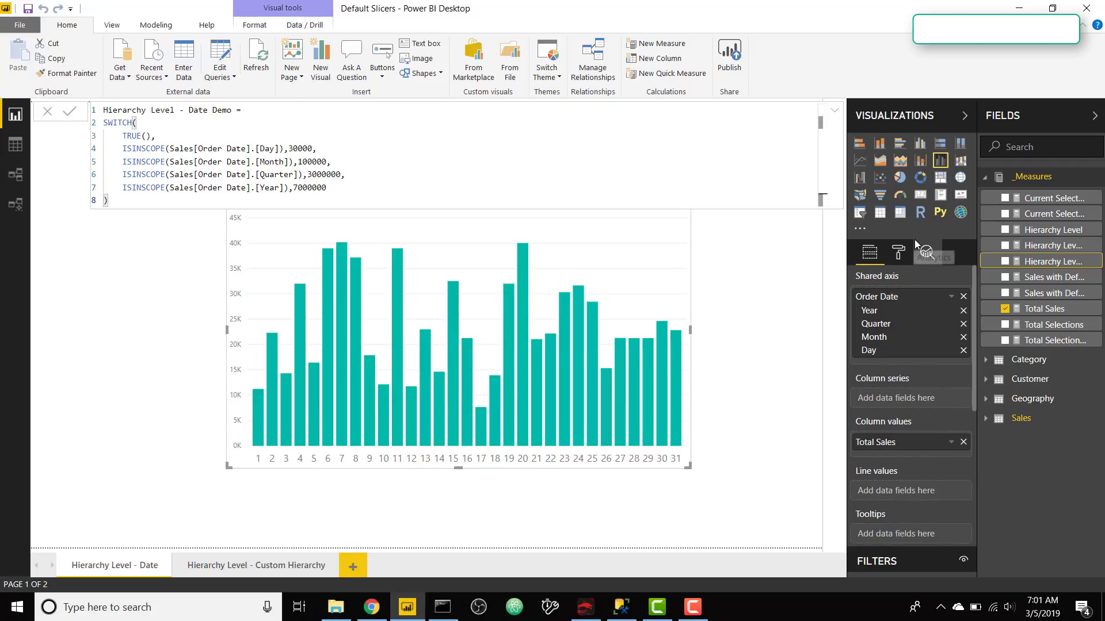
pyautogui.moveTo(1056, 261)
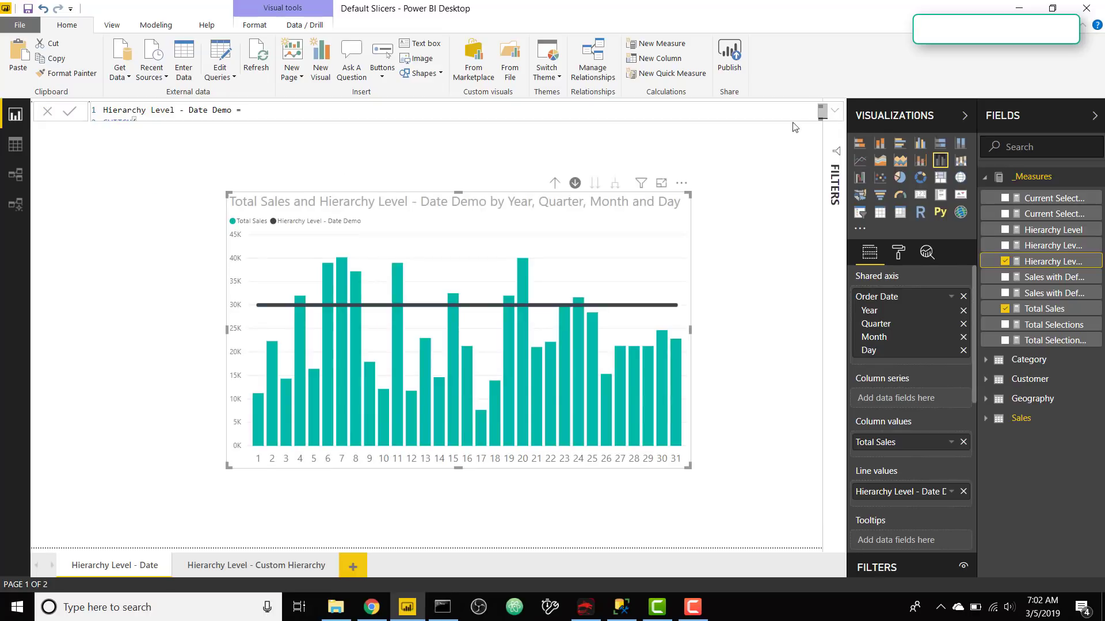
pyautogui.moveTo(554, 183)
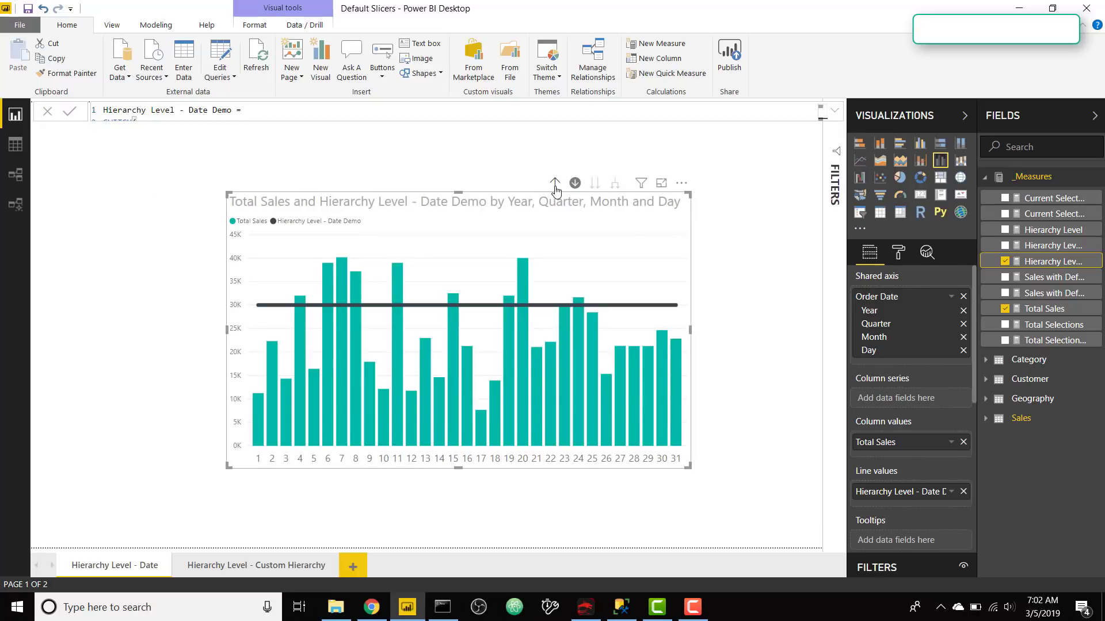
pyautogui.click(555, 183)
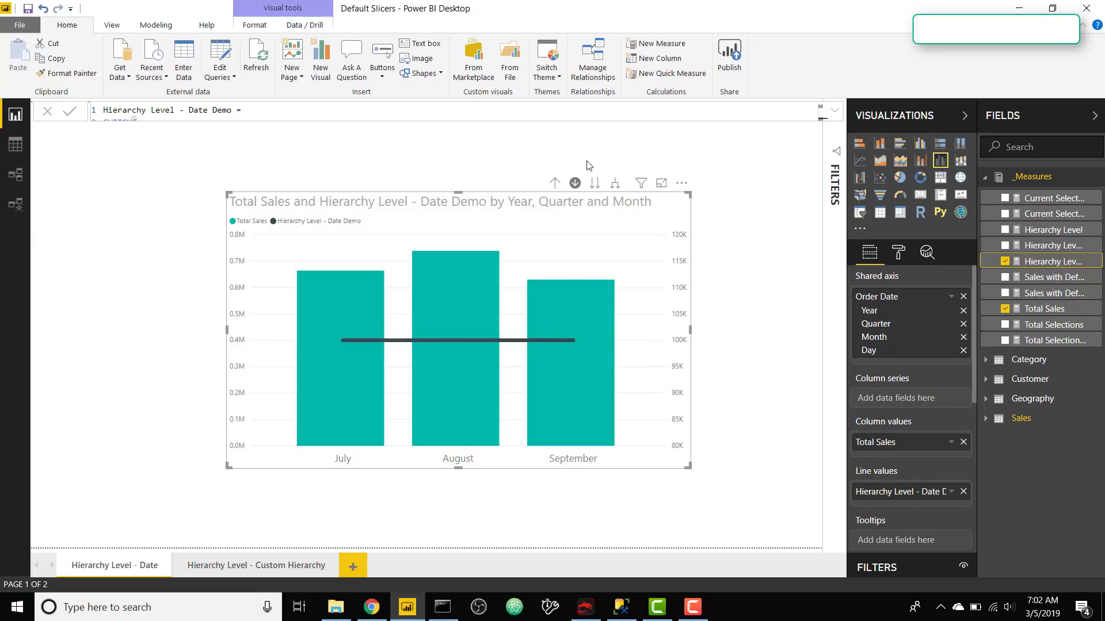
pyautogui.moveTo(555, 183)
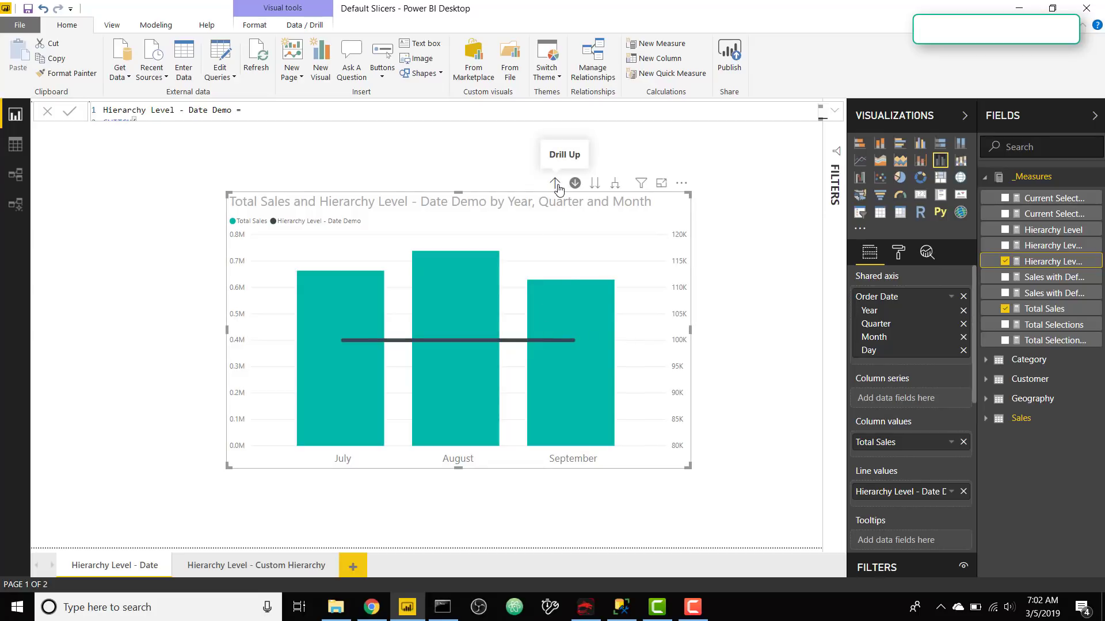
pyautogui.click(555, 183)
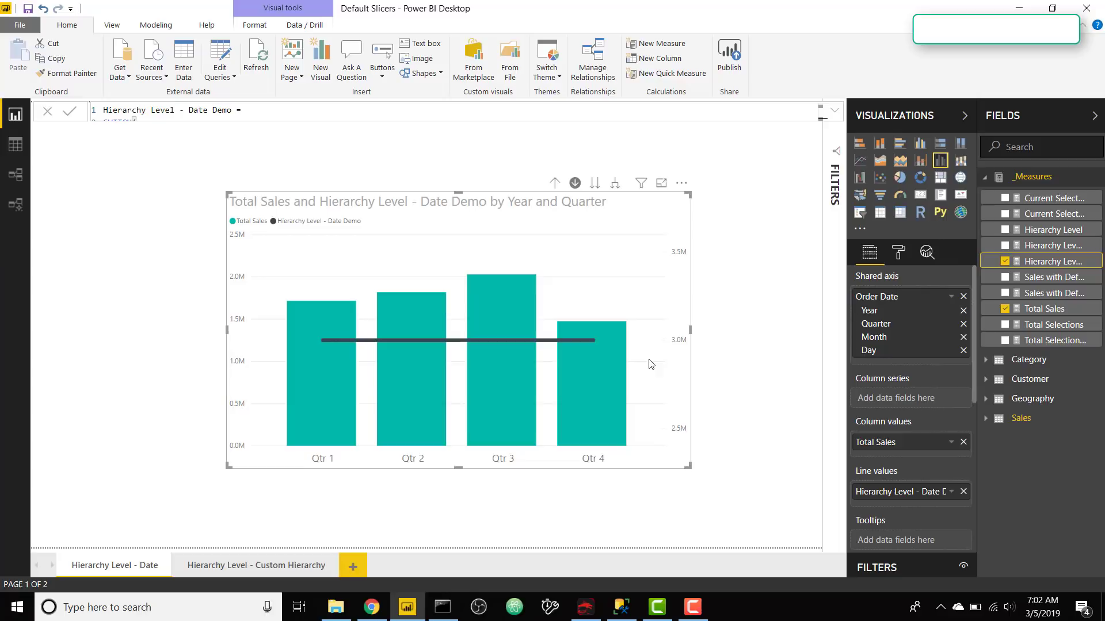
pyautogui.click(554, 183)
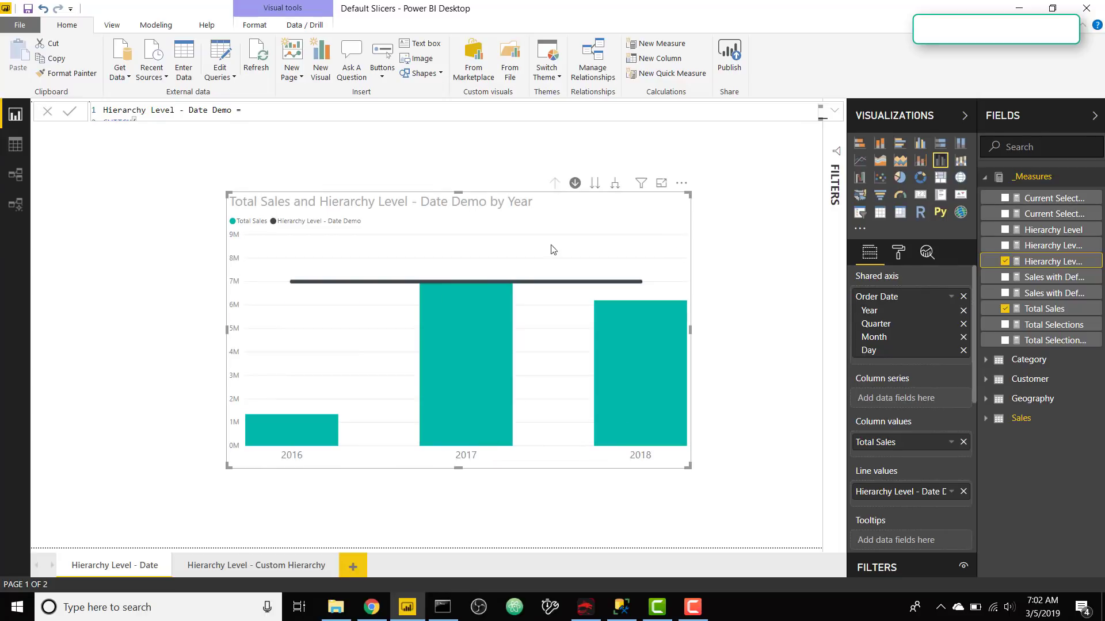
pyautogui.moveTo(576, 304)
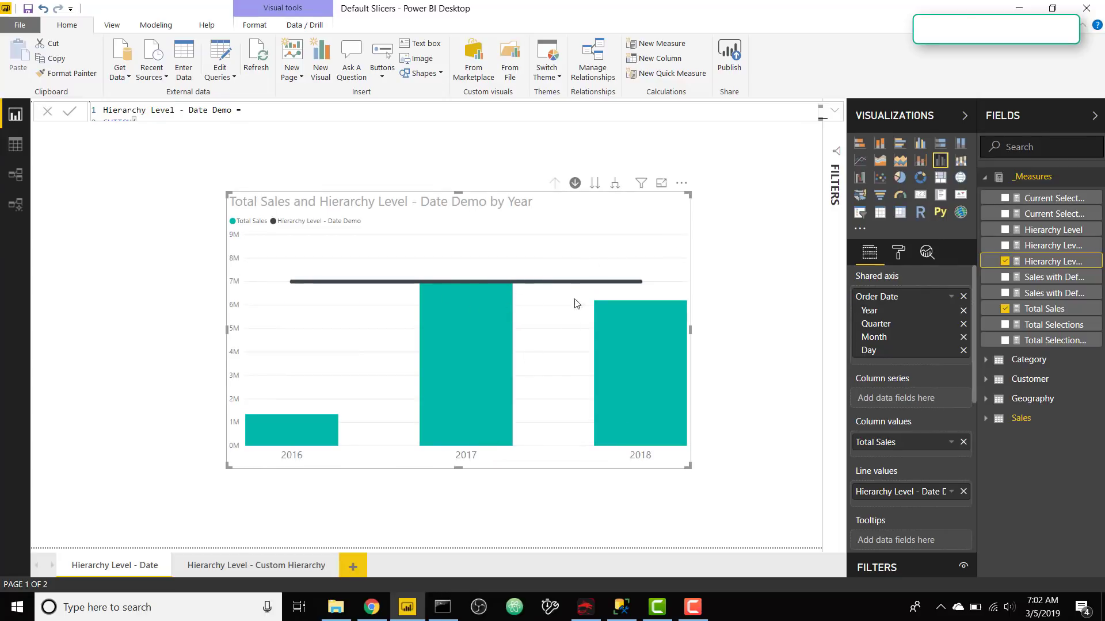
pyautogui.moveTo(578, 313)
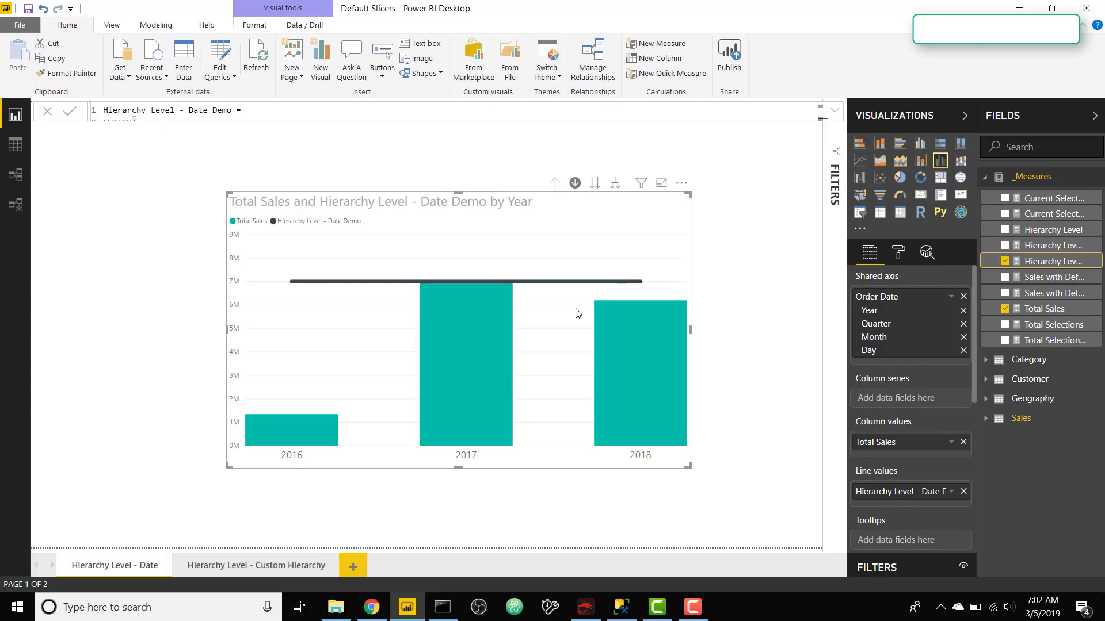
pyautogui.moveTo(658, 227)
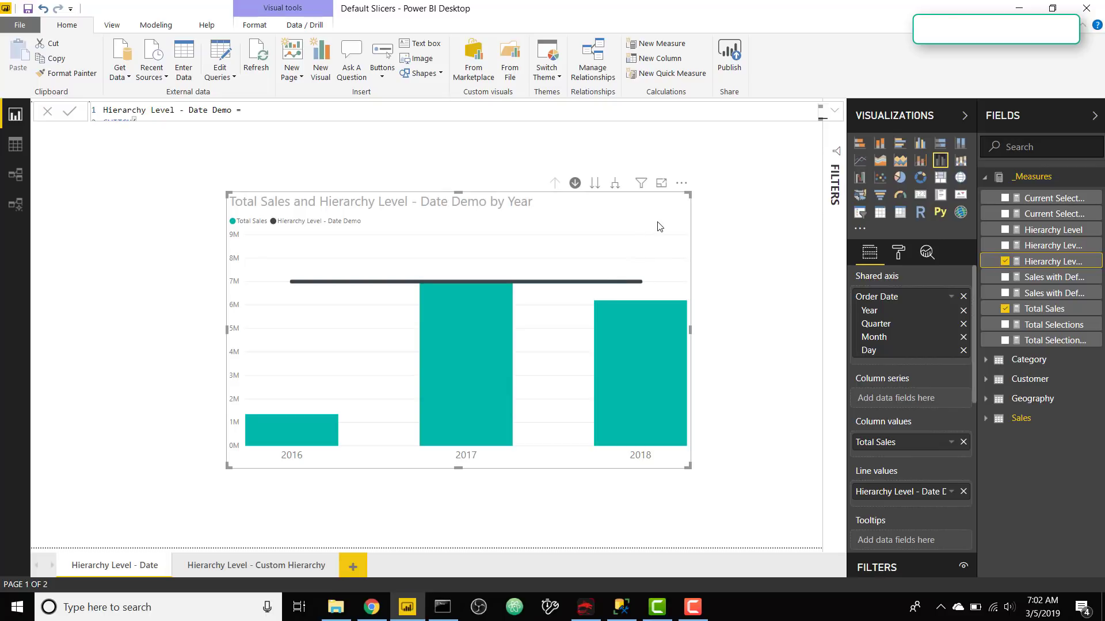
pyautogui.moveTo(259, 571)
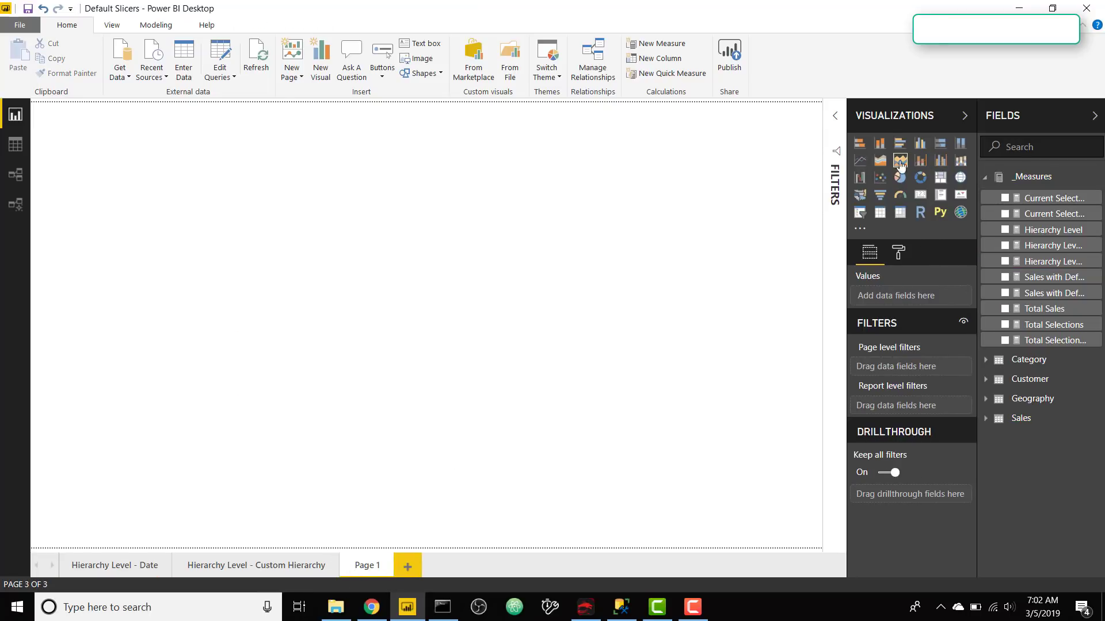
pyautogui.moveTo(921, 143)
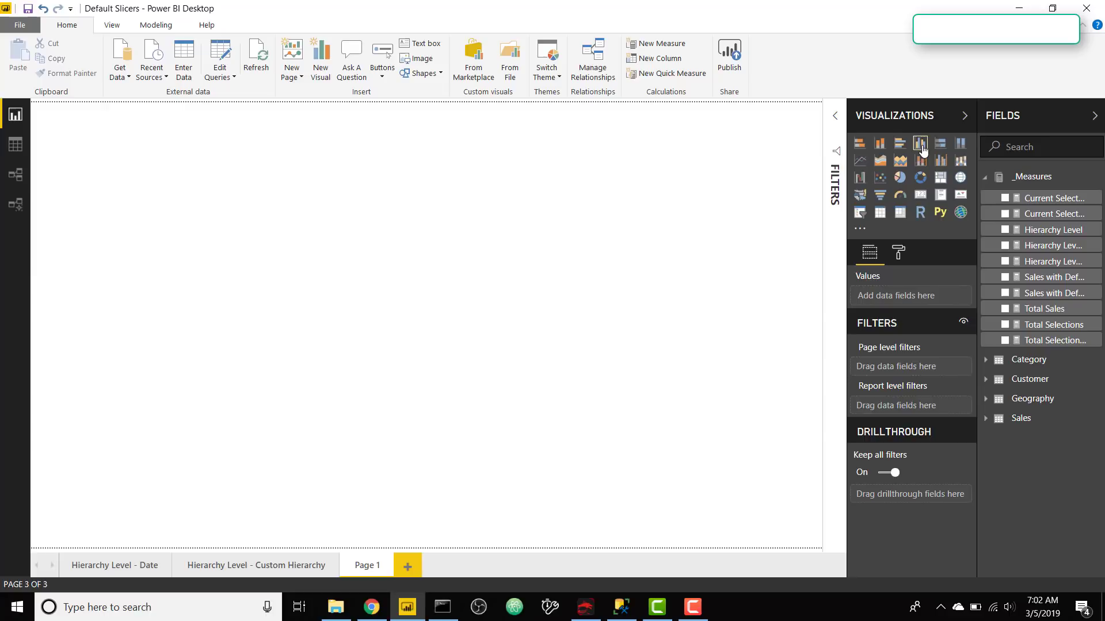
# - Add a clustered column chart to the new blank report page
pyautogui.click(921, 143)
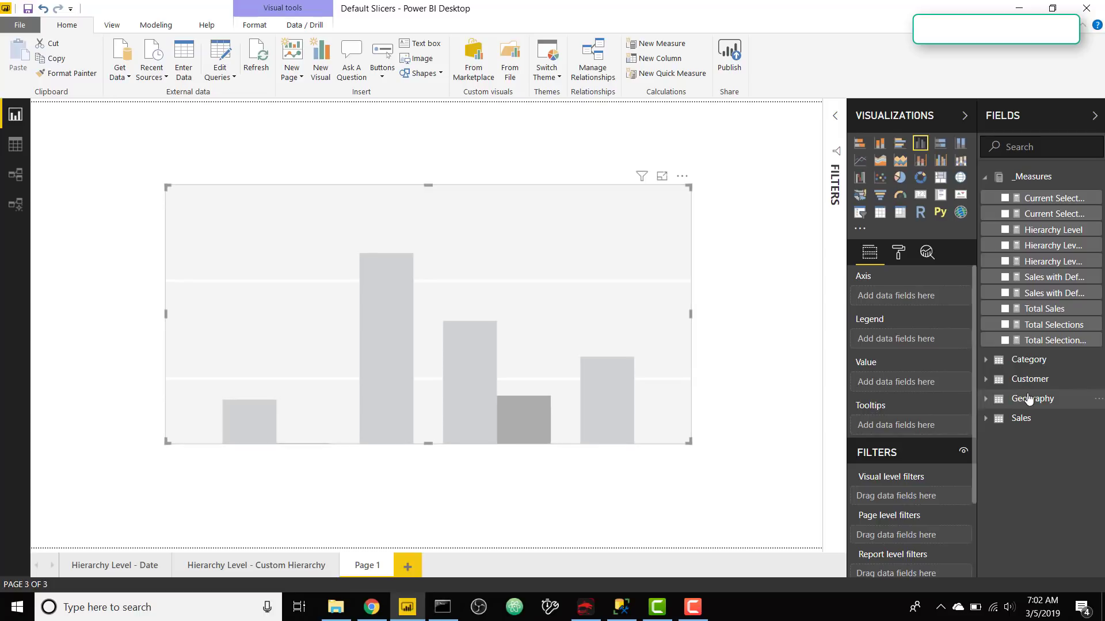
pyautogui.moveTo(1027, 418)
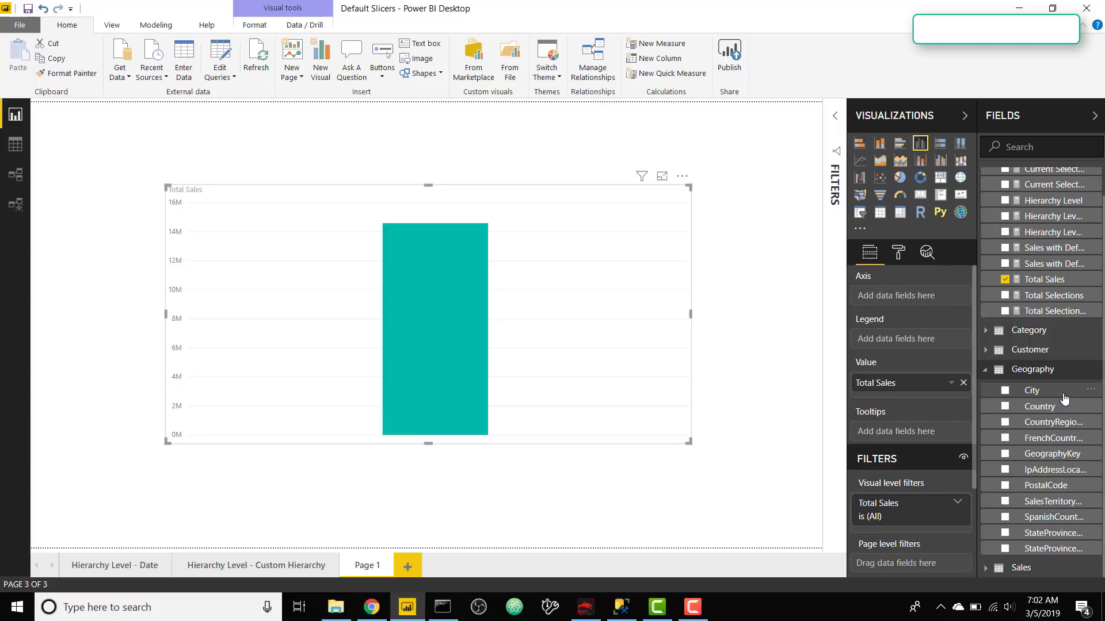
# - Build the chart axis as Geography City > Customer TotalChildren > MaritalStatus for Total Sales
pyautogui.click(1004, 390)
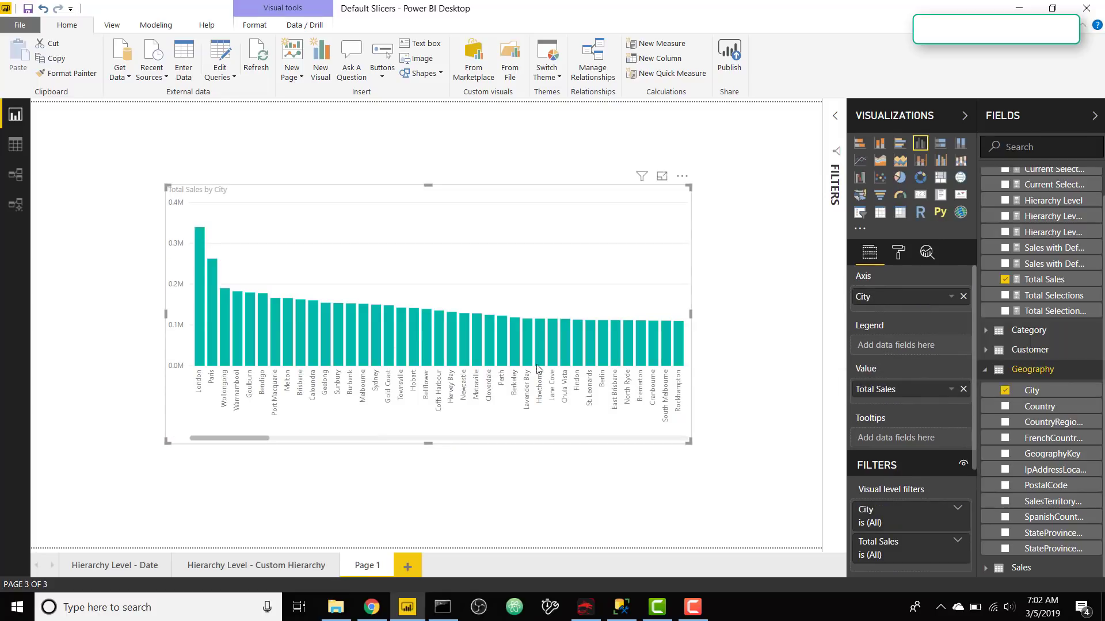
pyautogui.scroll(3)
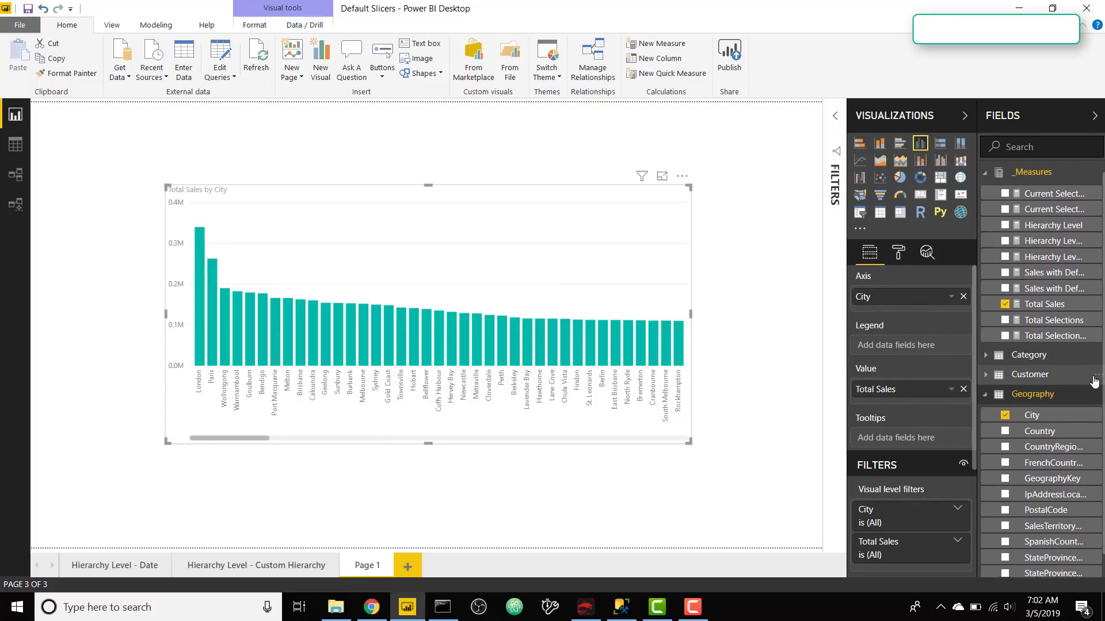
pyautogui.scroll(3)
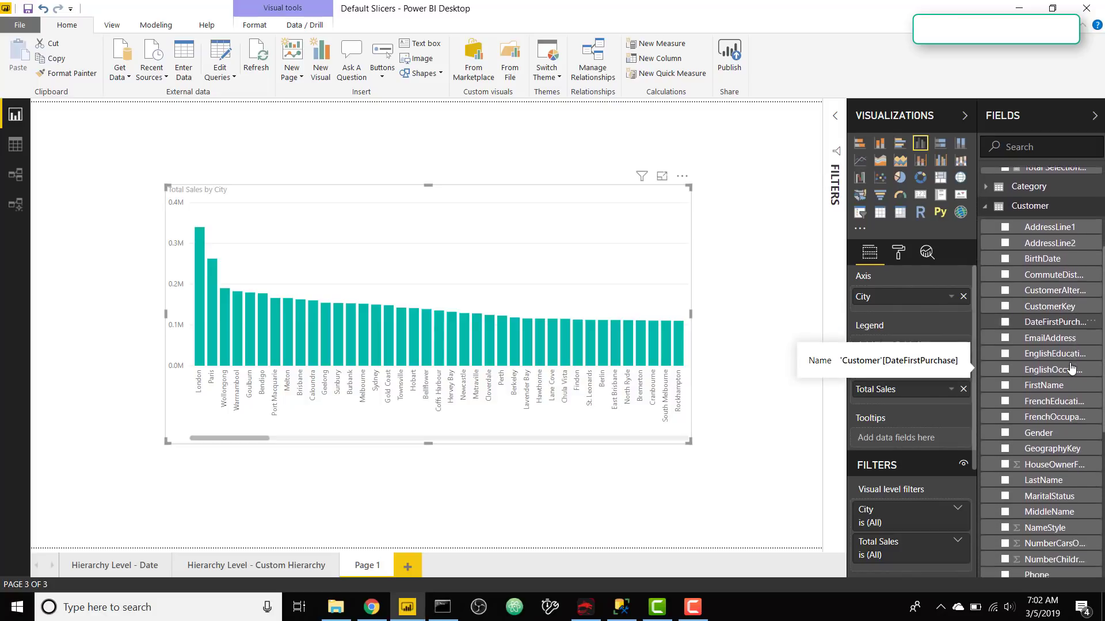
pyautogui.scroll(-3)
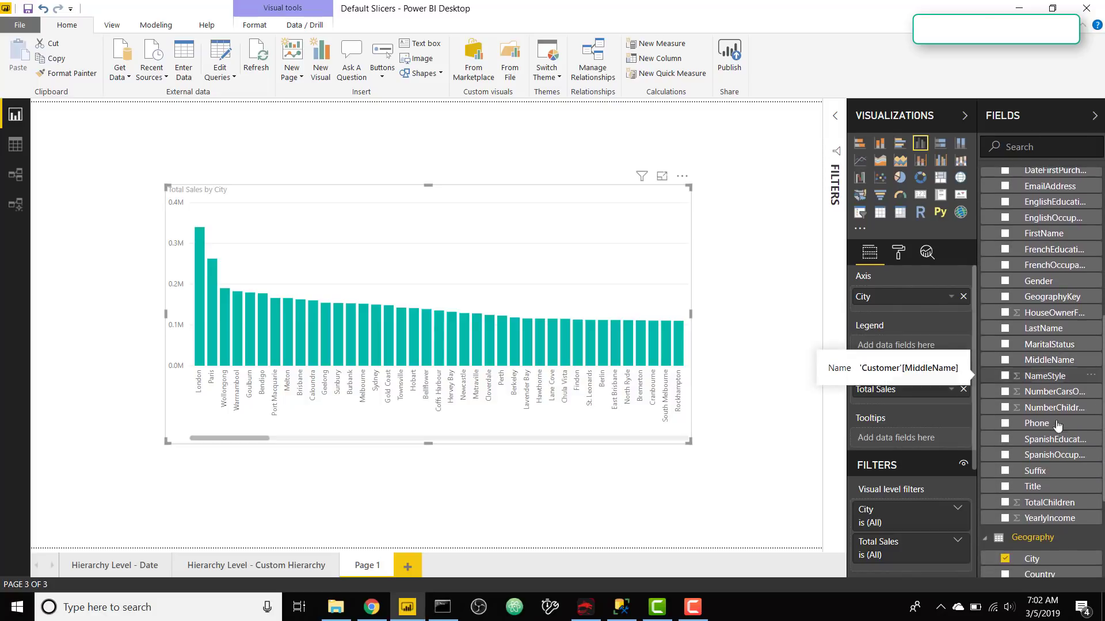
pyautogui.moveTo(1050, 503)
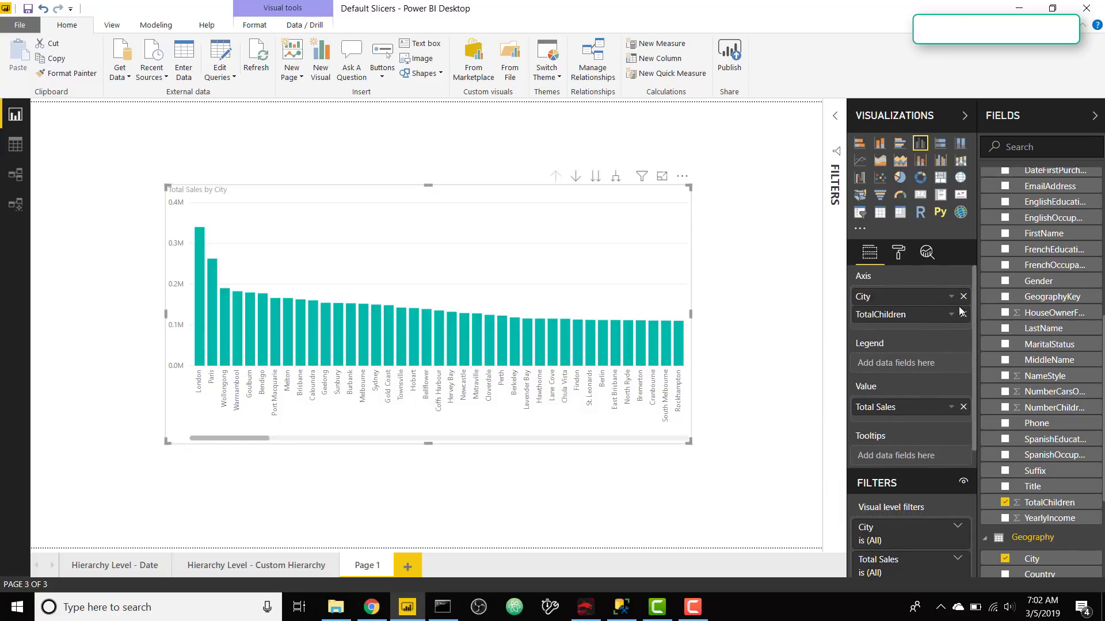
pyautogui.scroll(3)
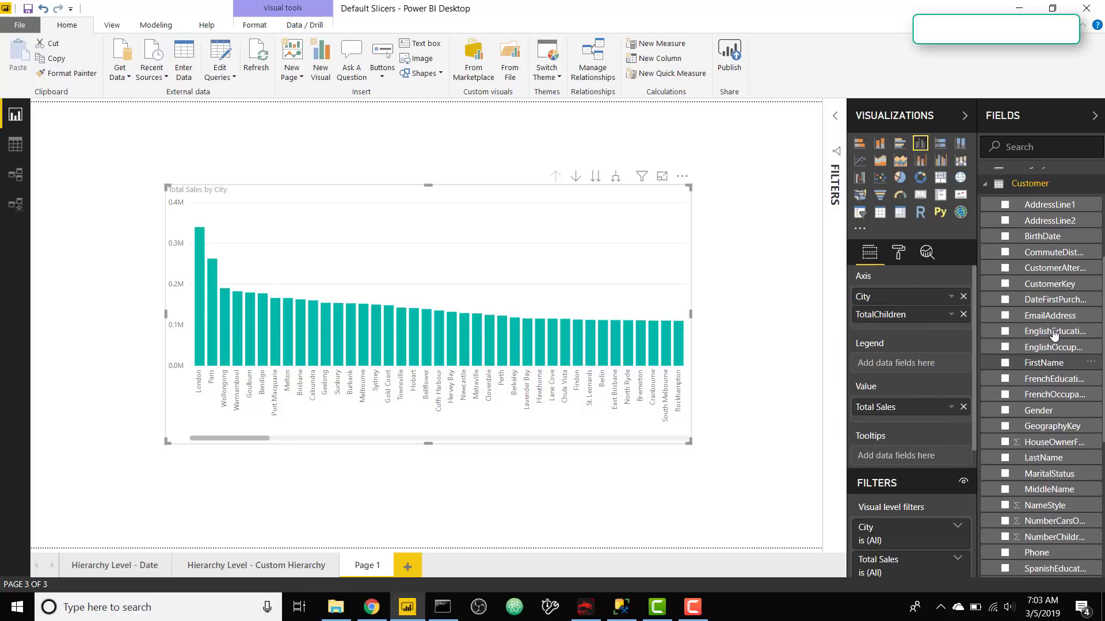
pyautogui.scroll(3)
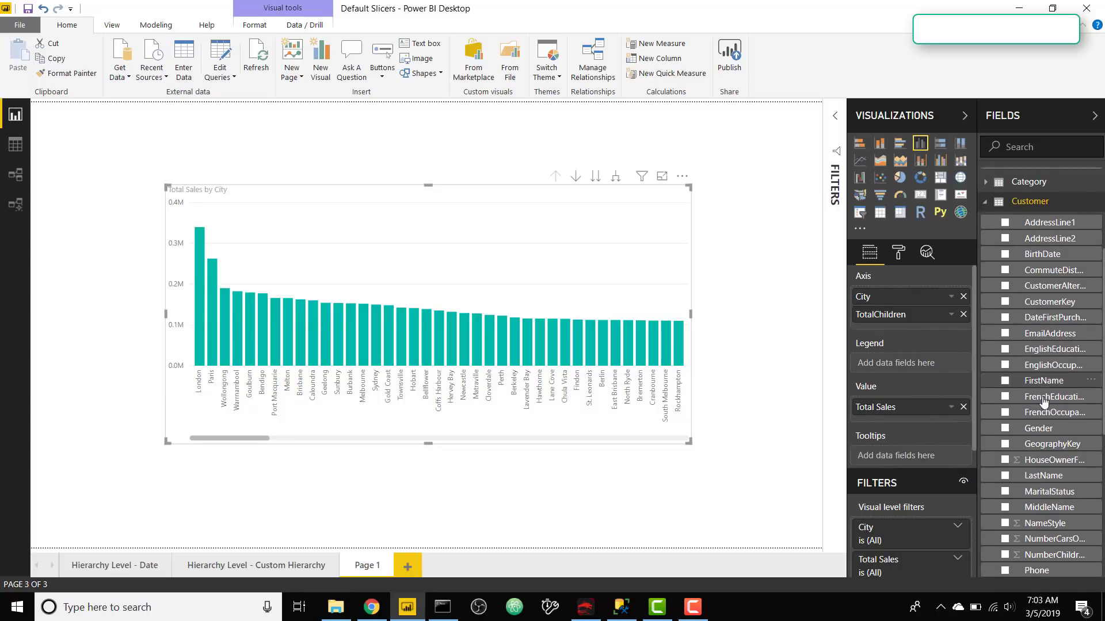
pyautogui.scroll(-3)
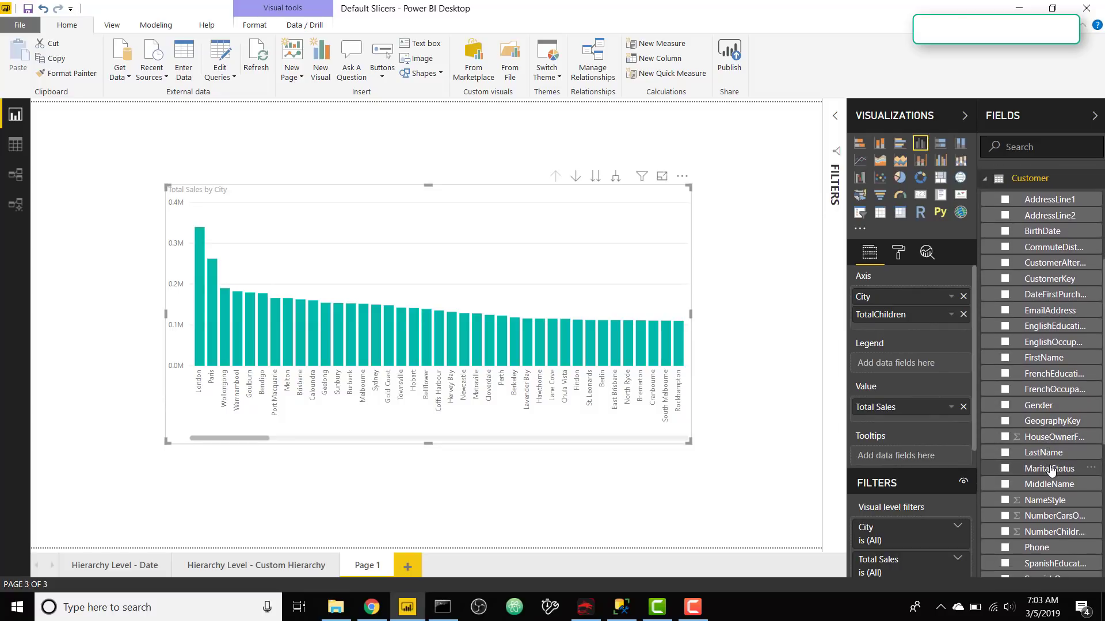
pyautogui.click(1006, 469)
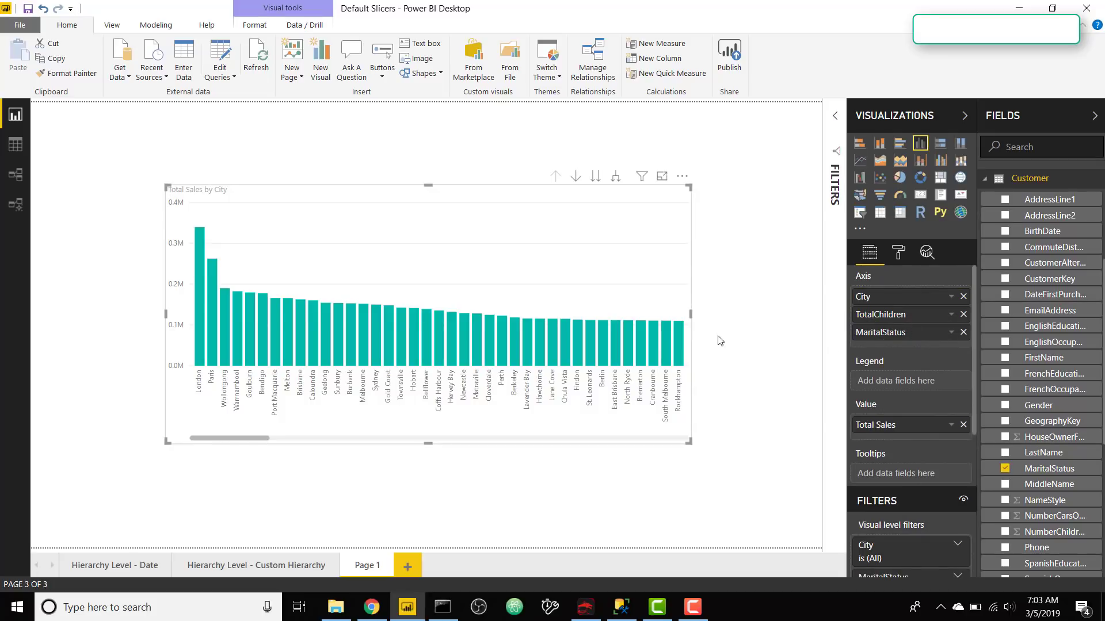
# - Drill the chart down through TotalChildren to MaritalStatus, then start a new _Measures measure
pyautogui.click(595, 176)
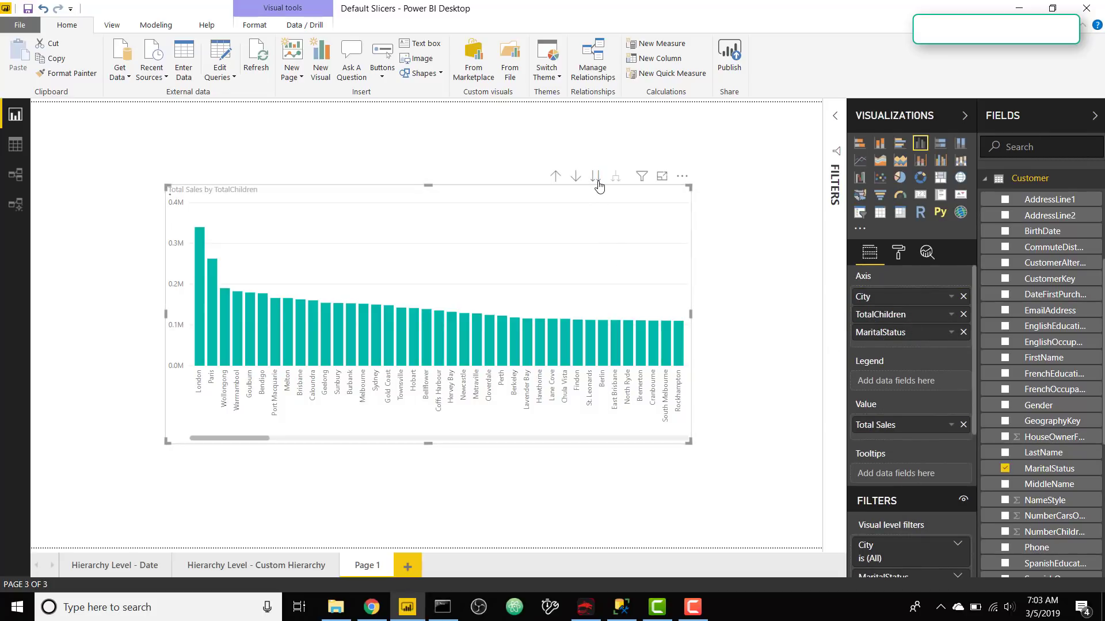
pyautogui.click(594, 175)
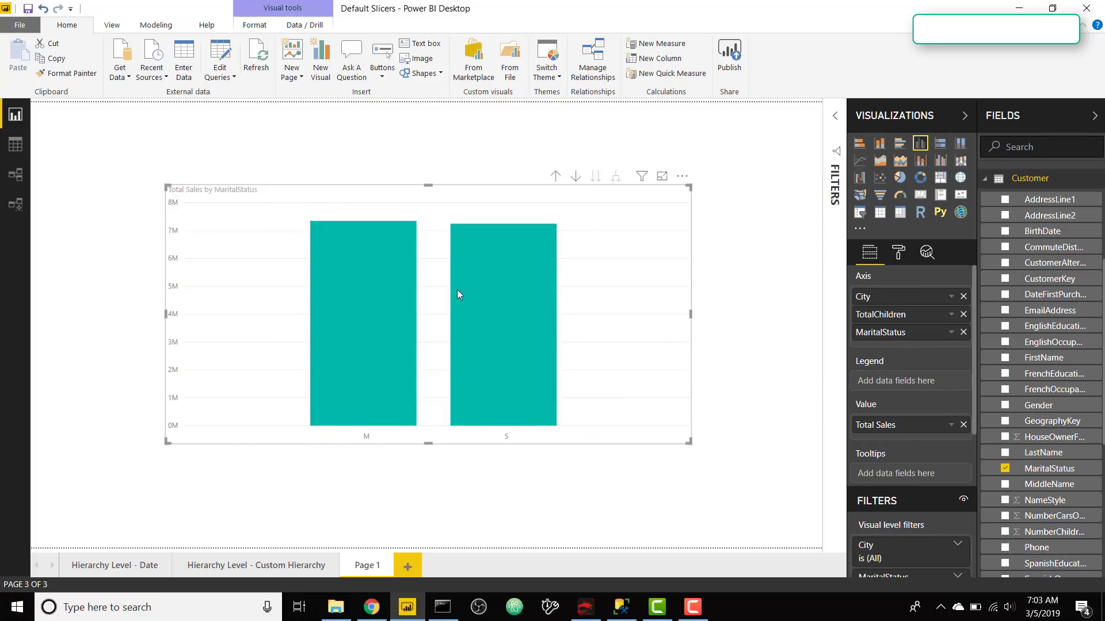
pyautogui.moveTo(556, 175)
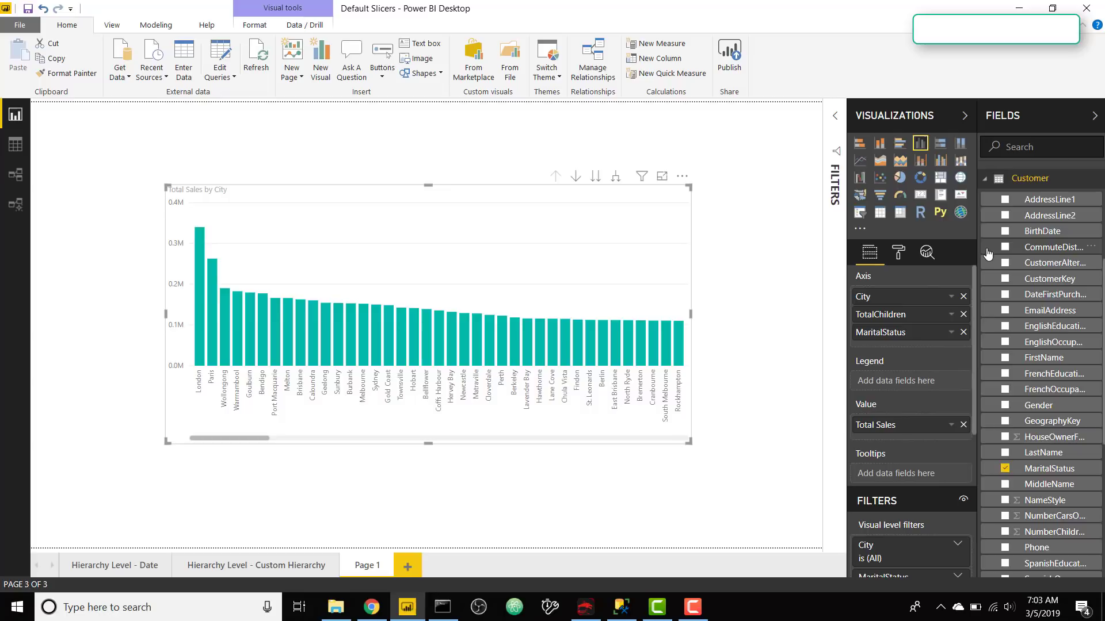
pyautogui.rightClick(1030, 176)
pyautogui.write('Hierarchy')
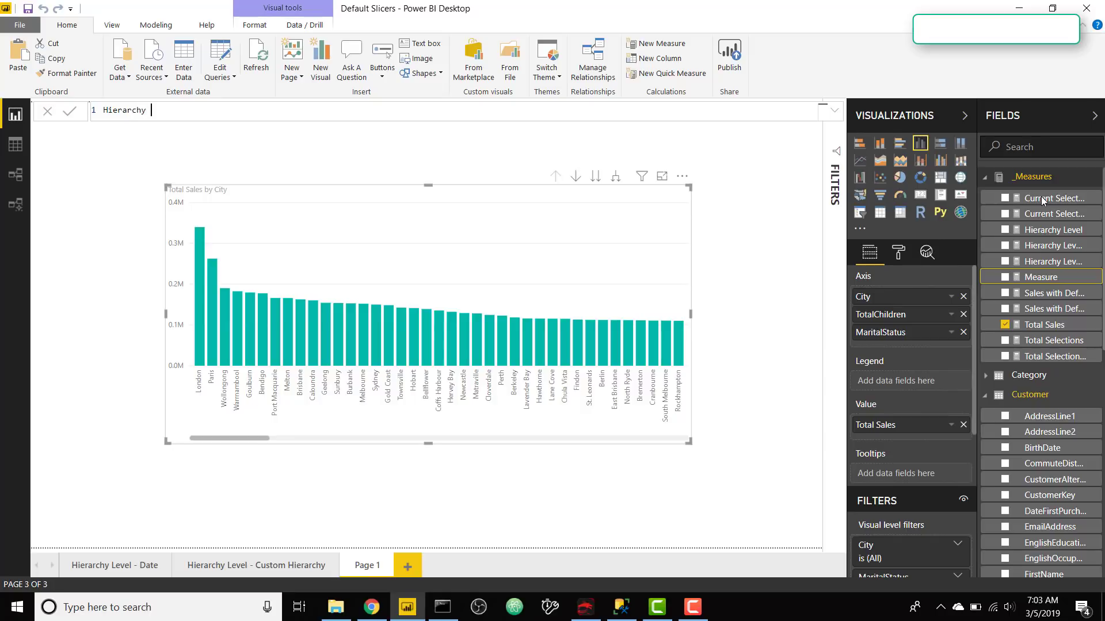
# - Name the measure Hierarchy Level - Custom Hierarchy and start it as SWITCH(TRUE()
pyautogui.write('Level - Custom Hierarchy =')
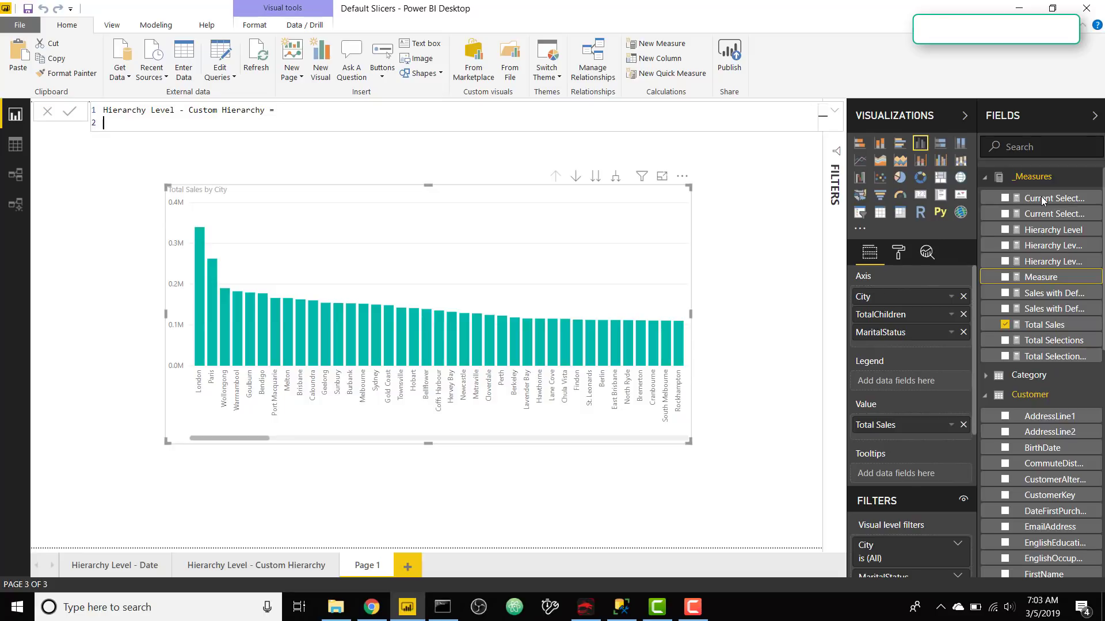
pyautogui.write('SWITCH(')
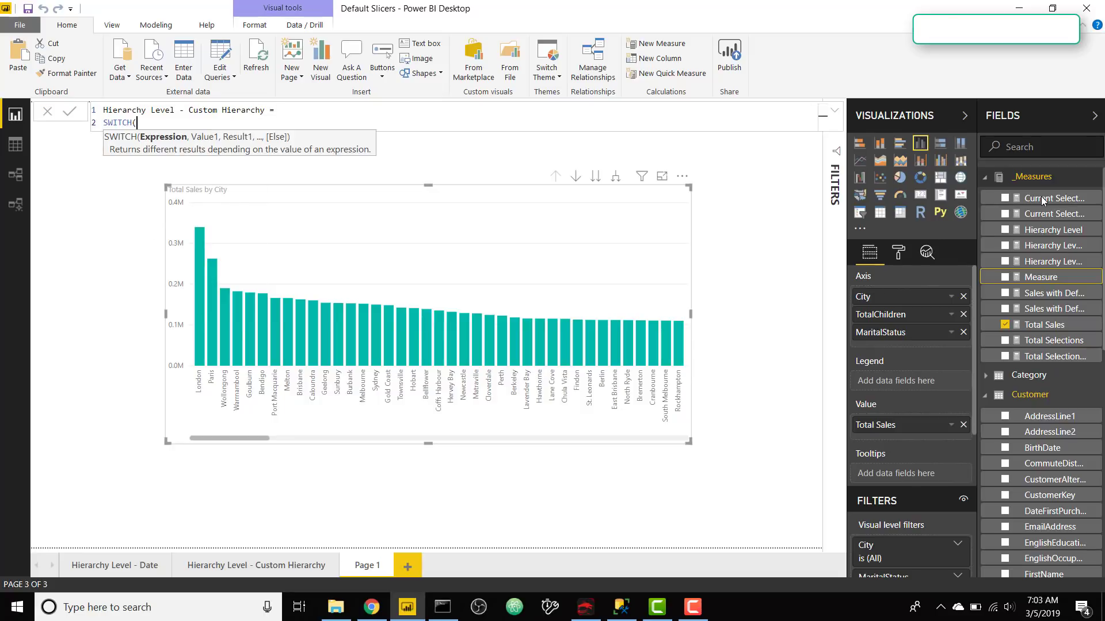
pyautogui.write('TRUE(),')
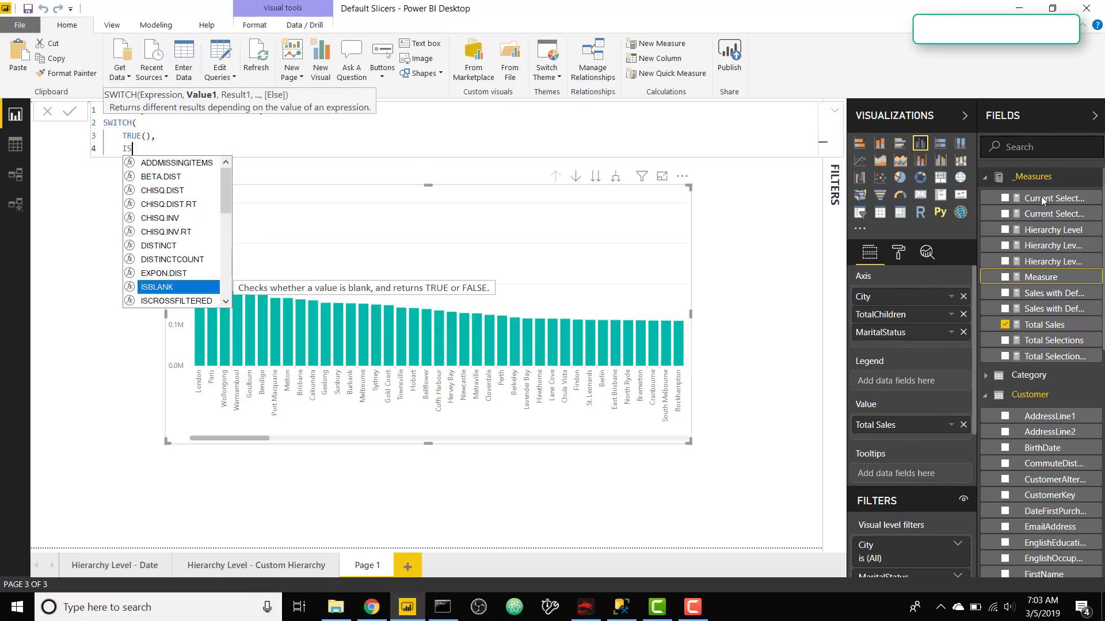
# - Draft the branch ISINSCOPE(Customer[MaritalStatus]) returning "This is a message about Marital Status"
pyautogui.write('ISINSCOPE(')
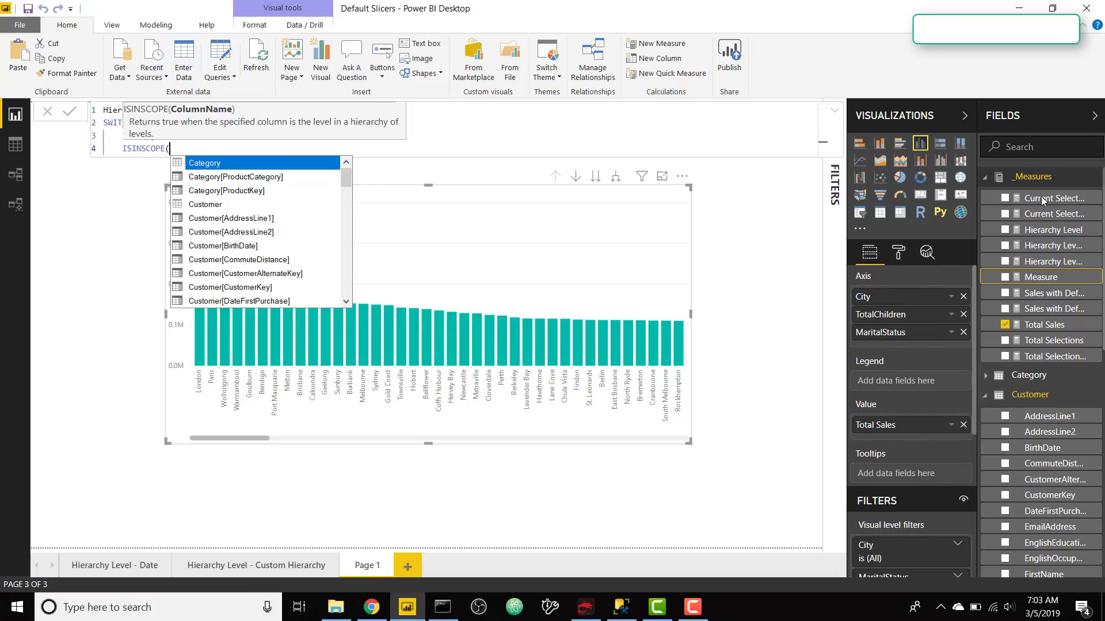
pyautogui.write('mer[MaritalStatus]),')
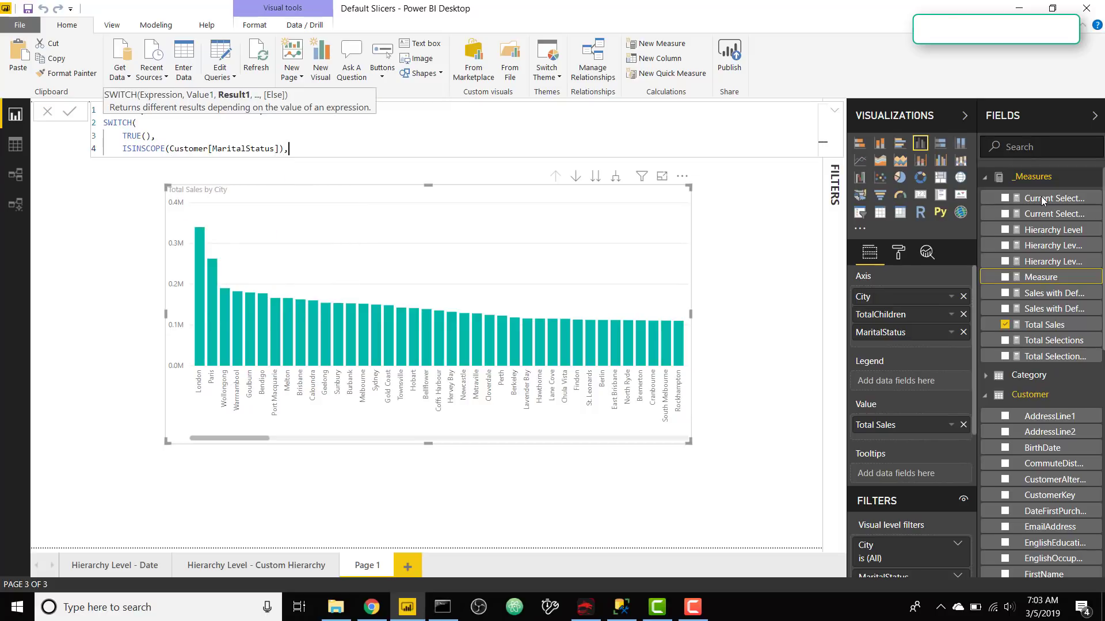
pyautogui.write('"')
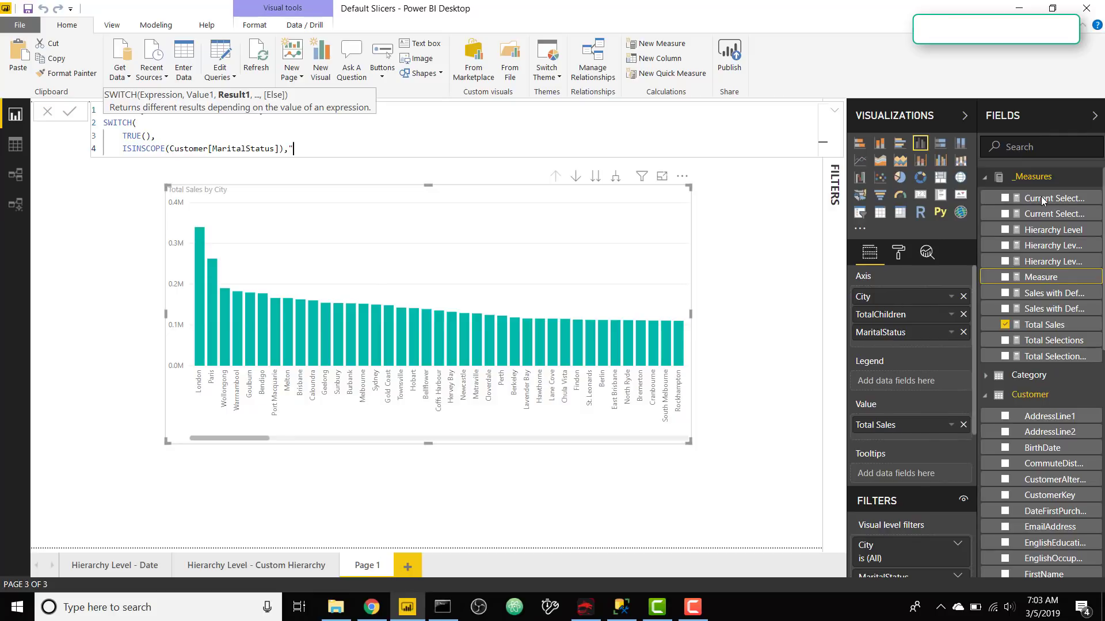
pyautogui.write('This is a message')
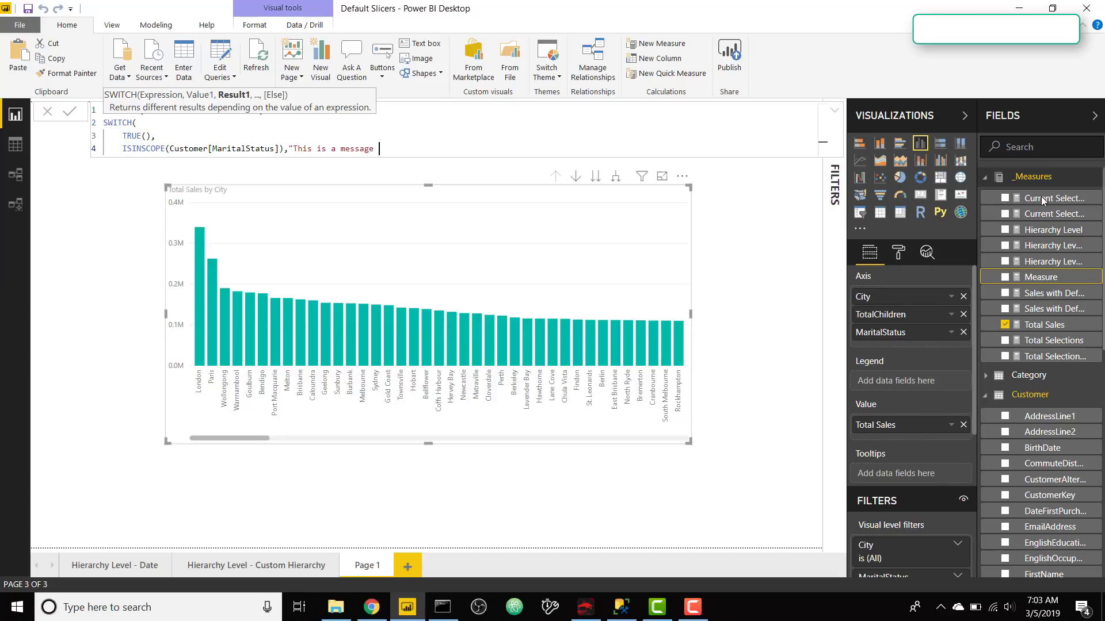
pyautogui.write('about')
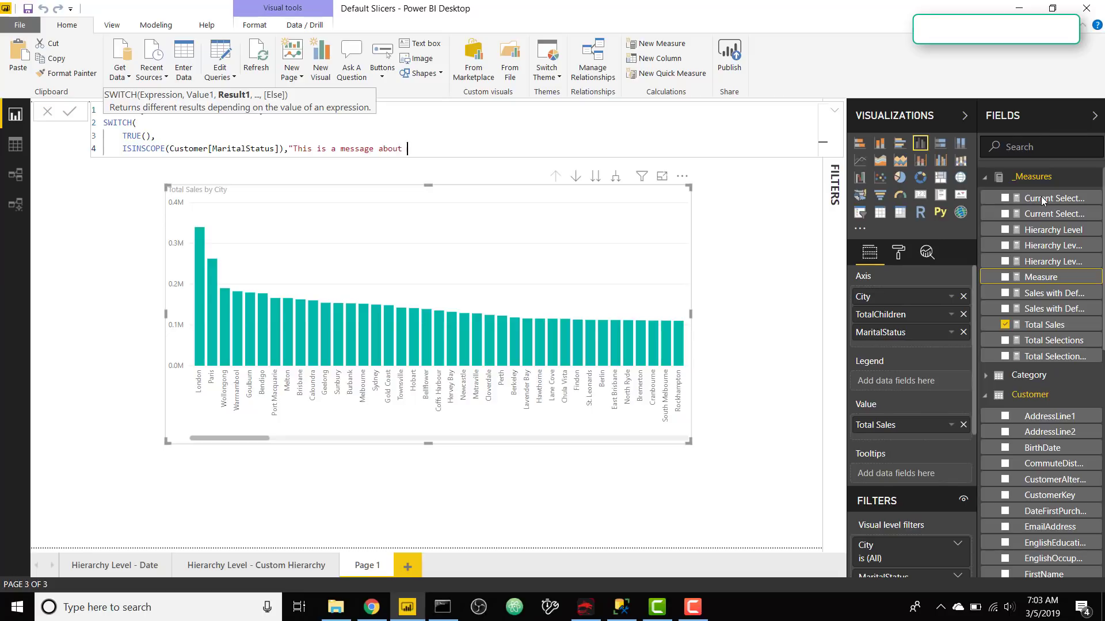
pyautogui.write('Marital S')
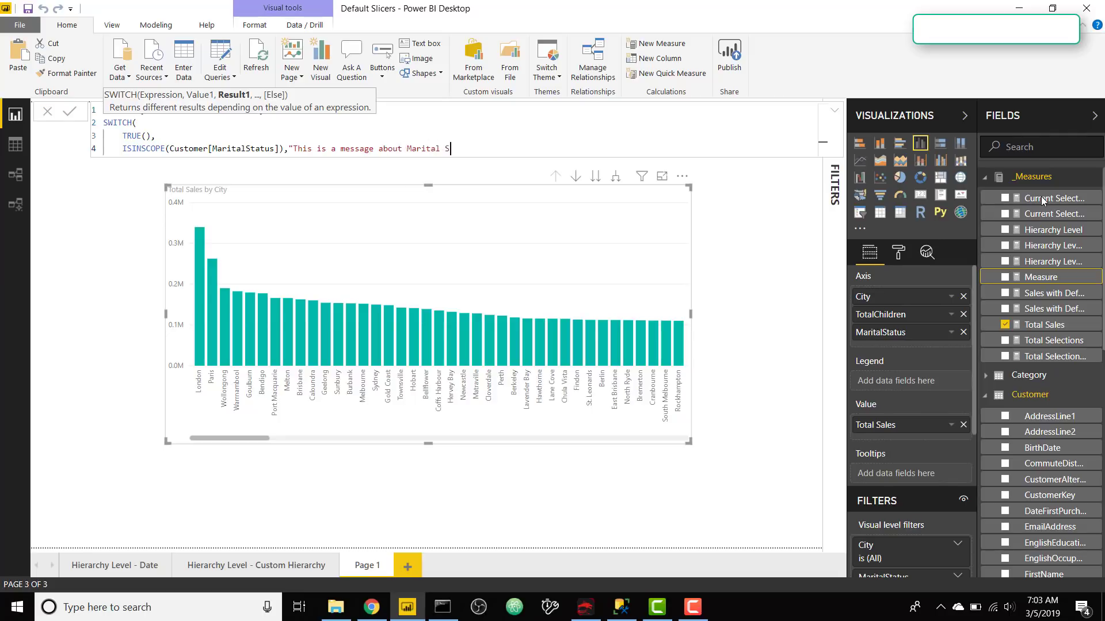
pyautogui.write('tatus"')
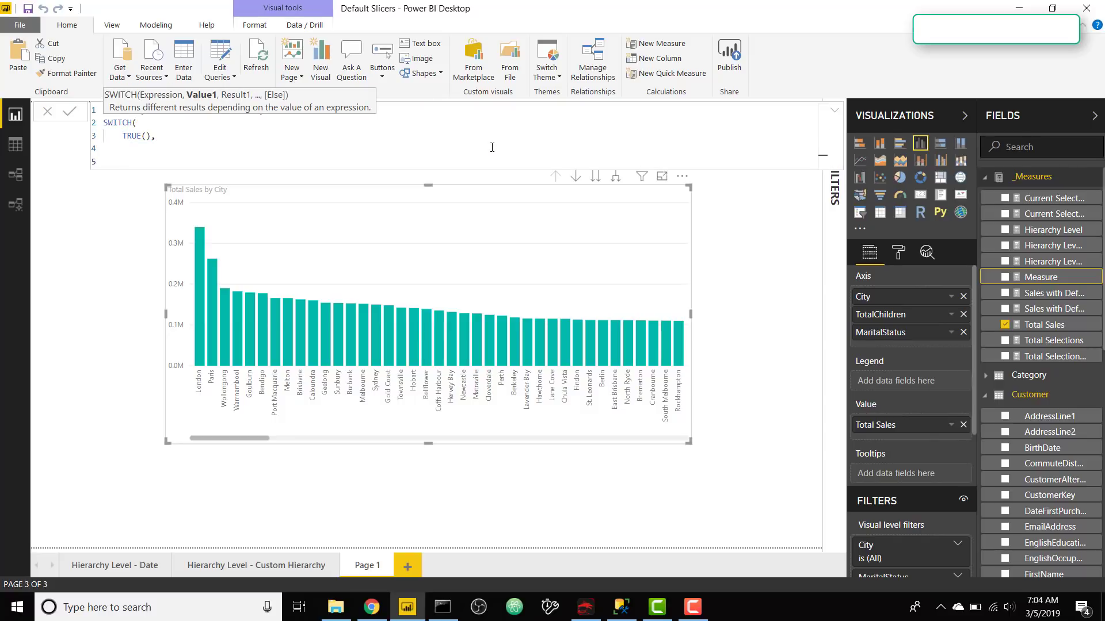
# - Paste the branch three times and retarget two to TotalChildren and Geography[City] with matching messages
pyautogui.write('ISINSCOPE(Customer[MaritalStatus]),"This is a message about Marital Status",')
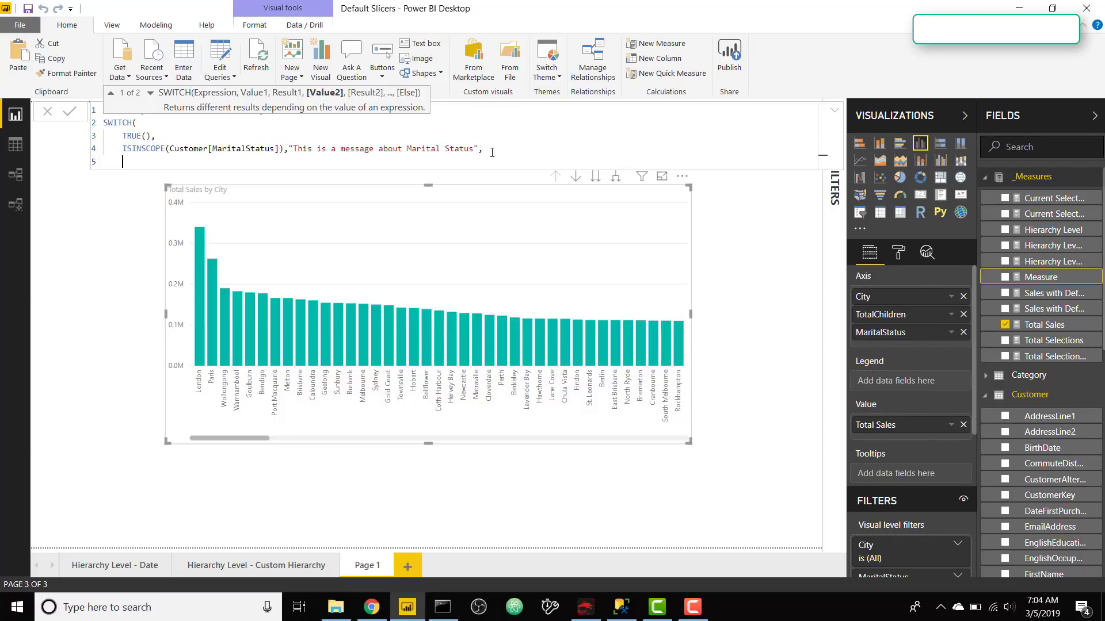
pyautogui.write('ISINSCOPE(Customer[MaritalStatus]),"This is a message about Marital Status",')
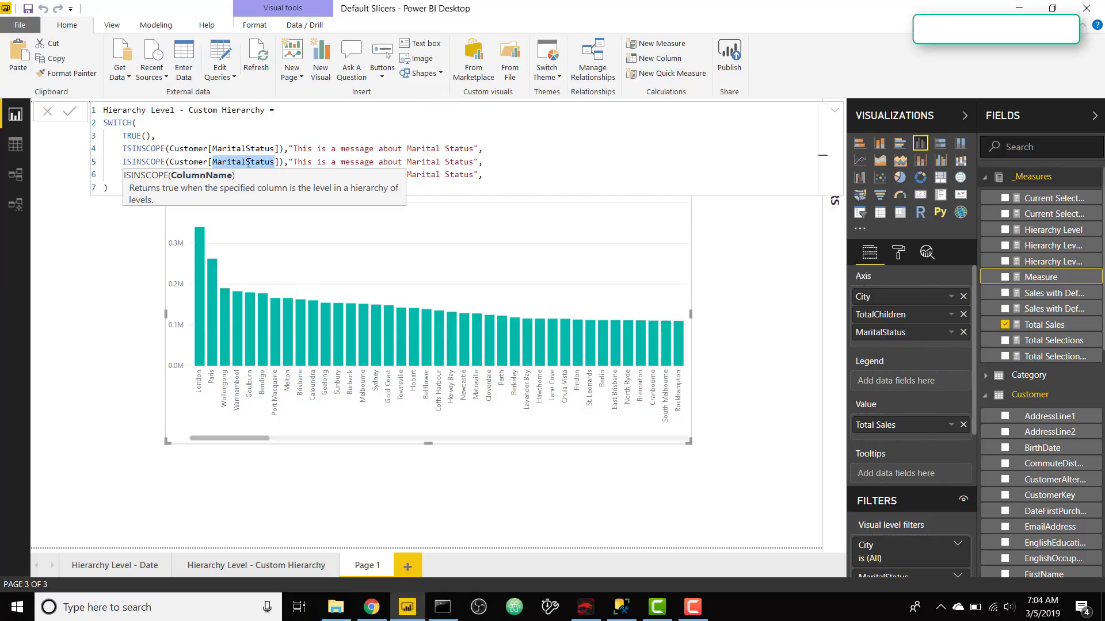
pyautogui.write('TotalChildren')
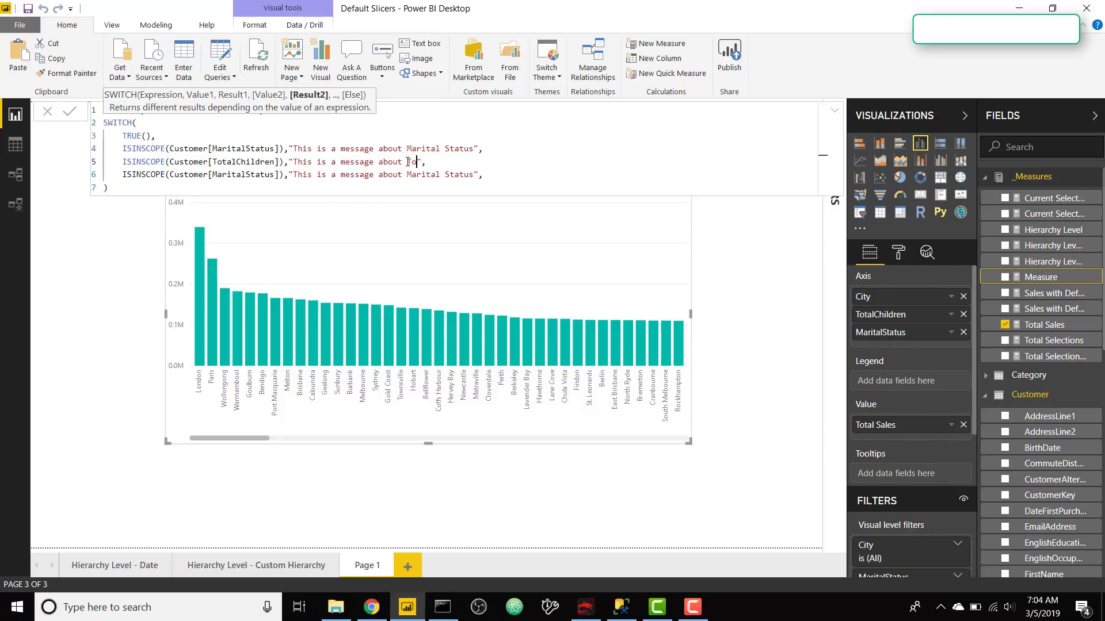
pyautogui.write('Total Children')
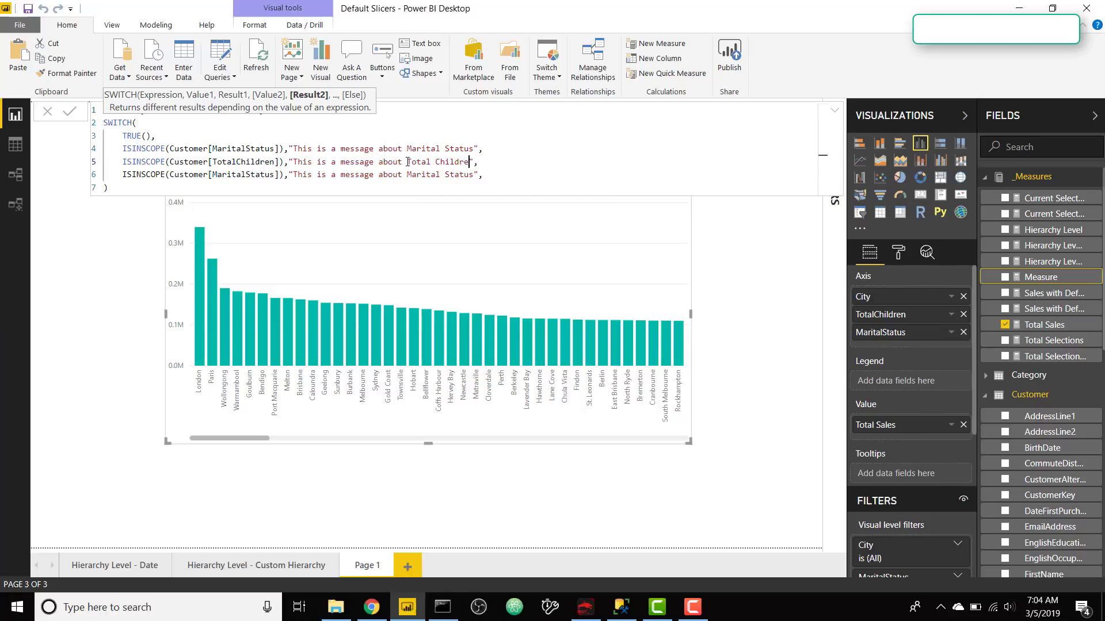
pyautogui.doubleClick(243, 173)
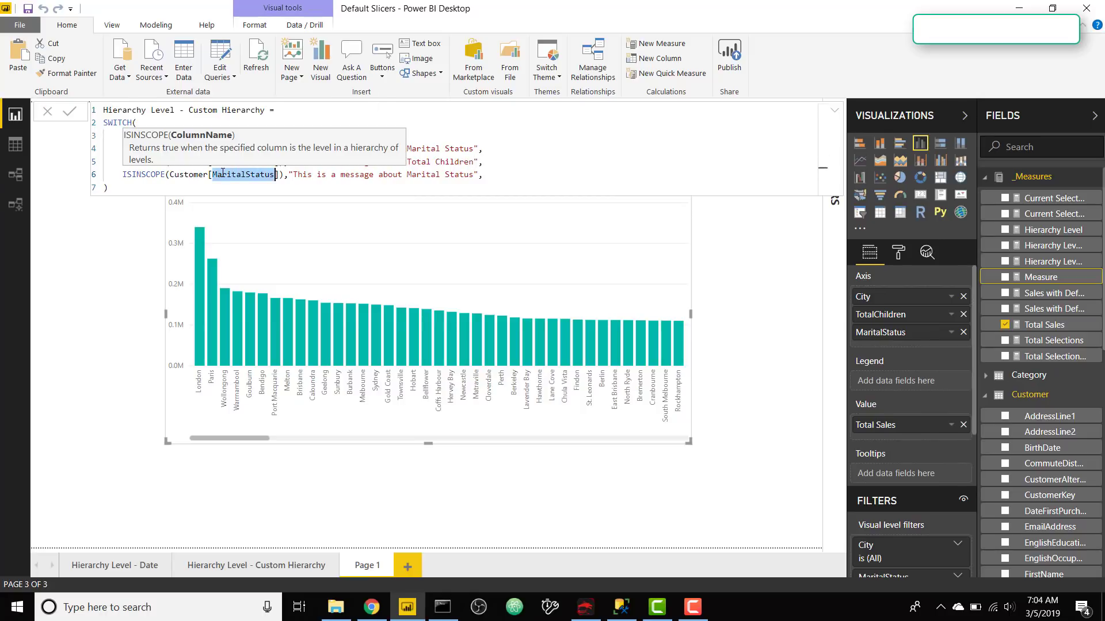
pyautogui.write('City')
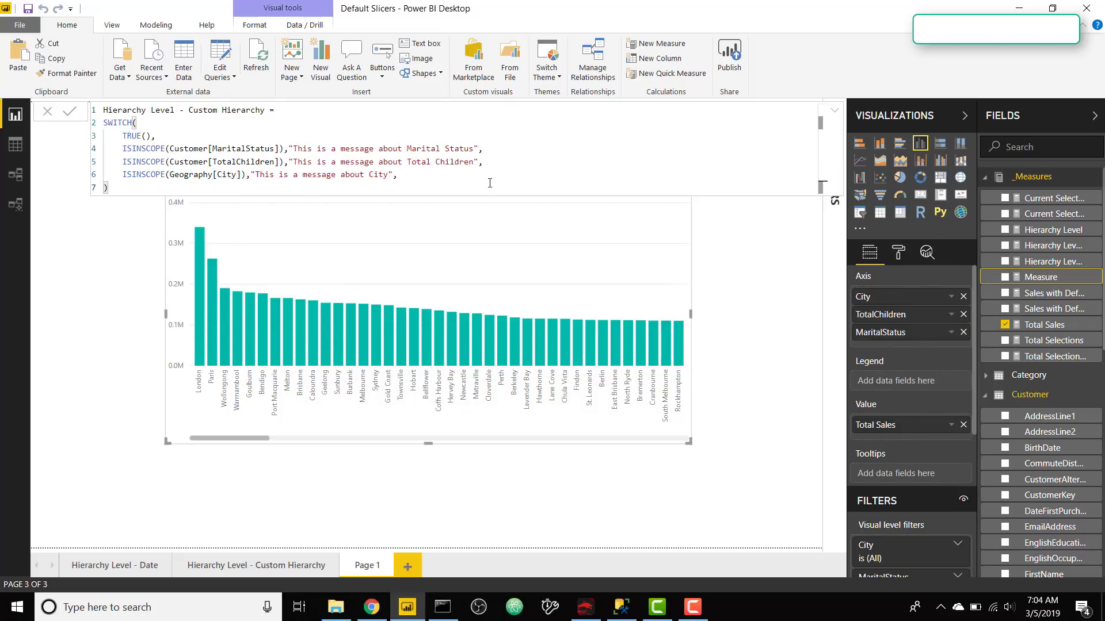
pyautogui.moveTo(194, 155)
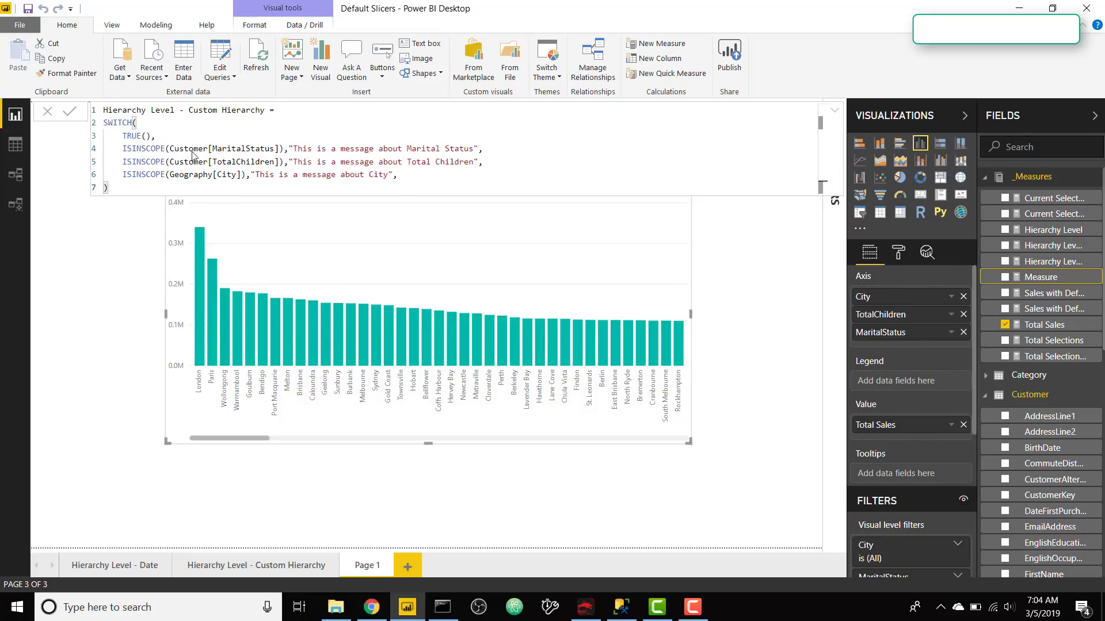
pyautogui.moveTo(853, 68)
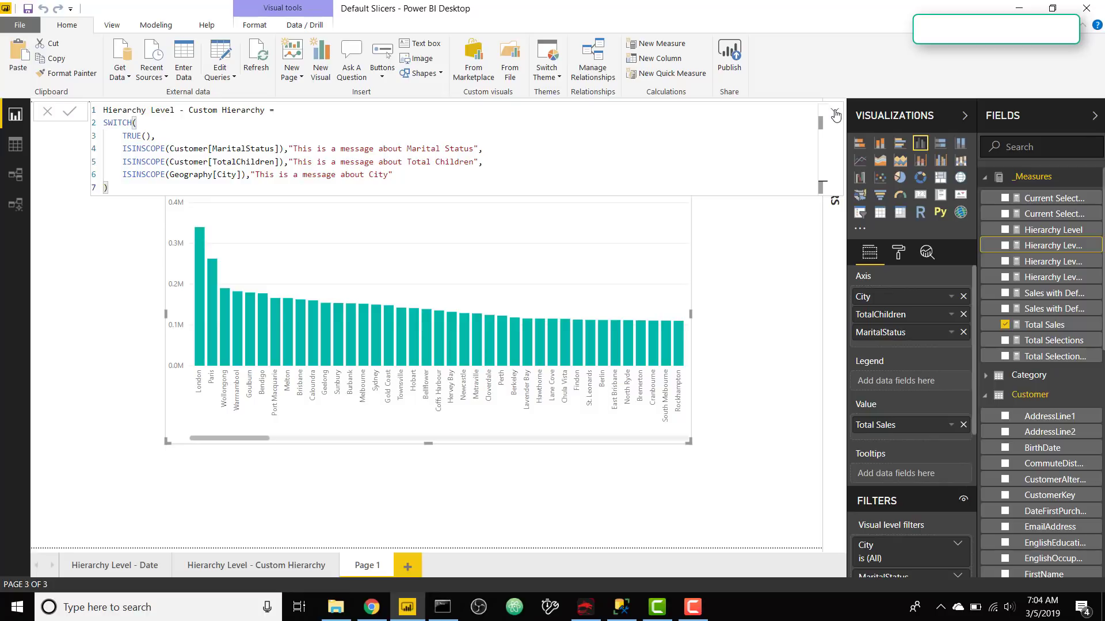
# - Commit the hierarchy-message measure and add it to the chart's Tooltips well
pyautogui.click(835, 115)
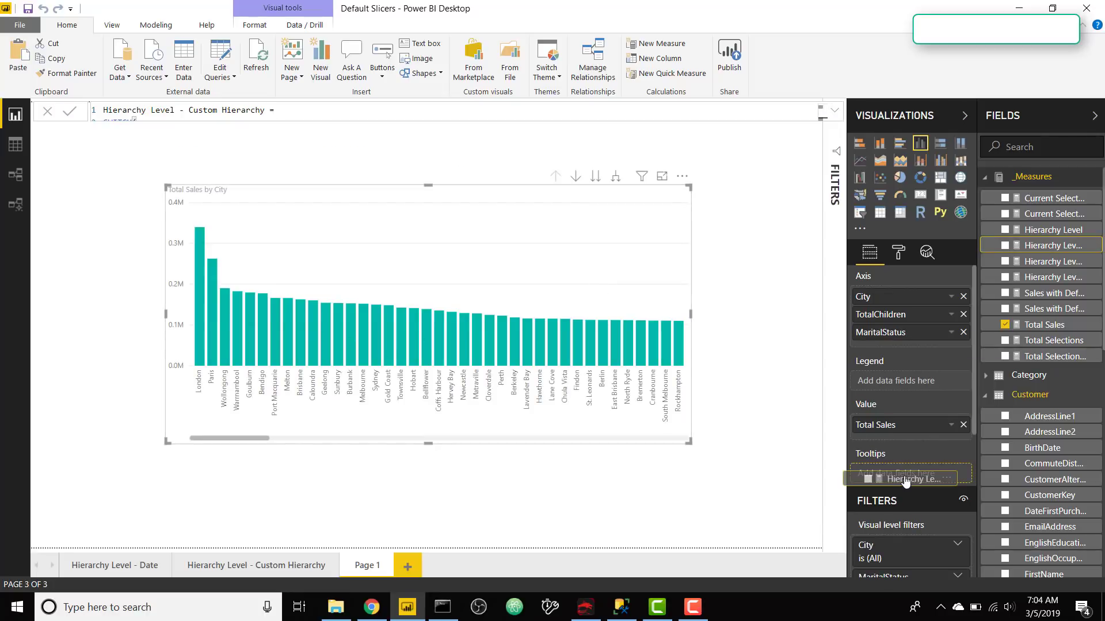
pyautogui.click(906, 478)
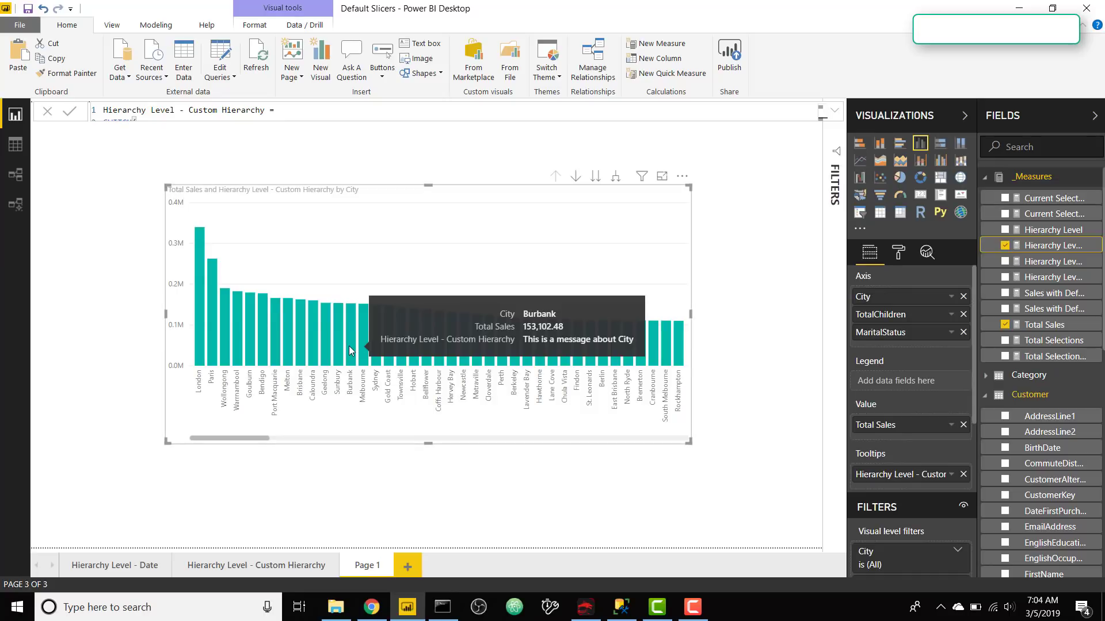
pyautogui.moveTo(388, 319)
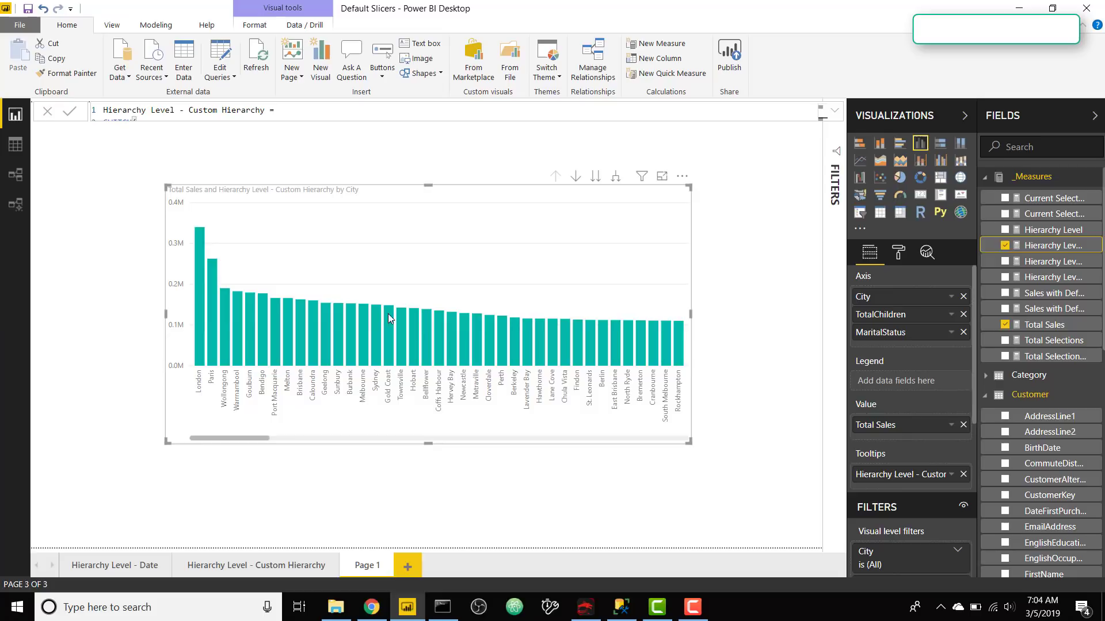
pyautogui.moveTo(375, 328)
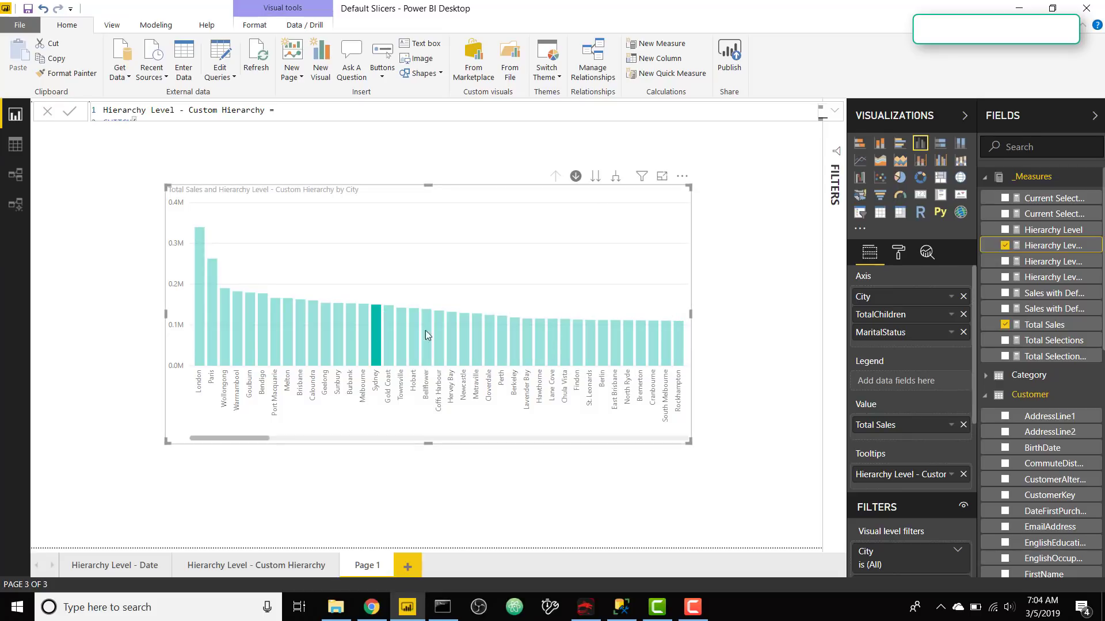
# - Drill into Sydney then the 2-children bar, confirming tooltips show City, Total Children, Marital Status messages
pyautogui.click(375, 332)
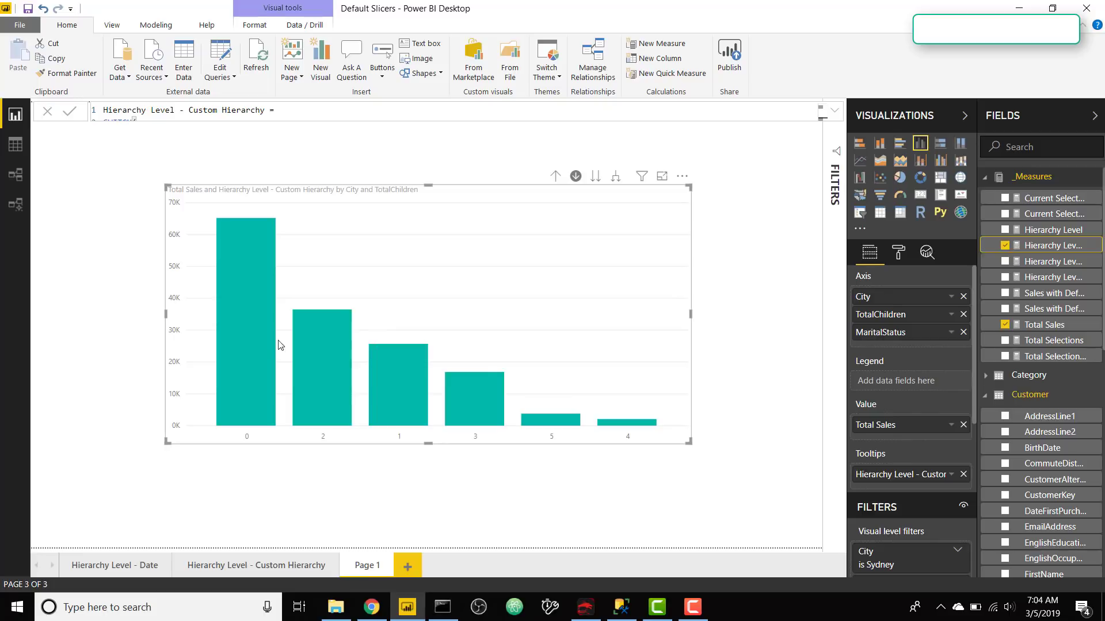
pyautogui.moveTo(264, 343)
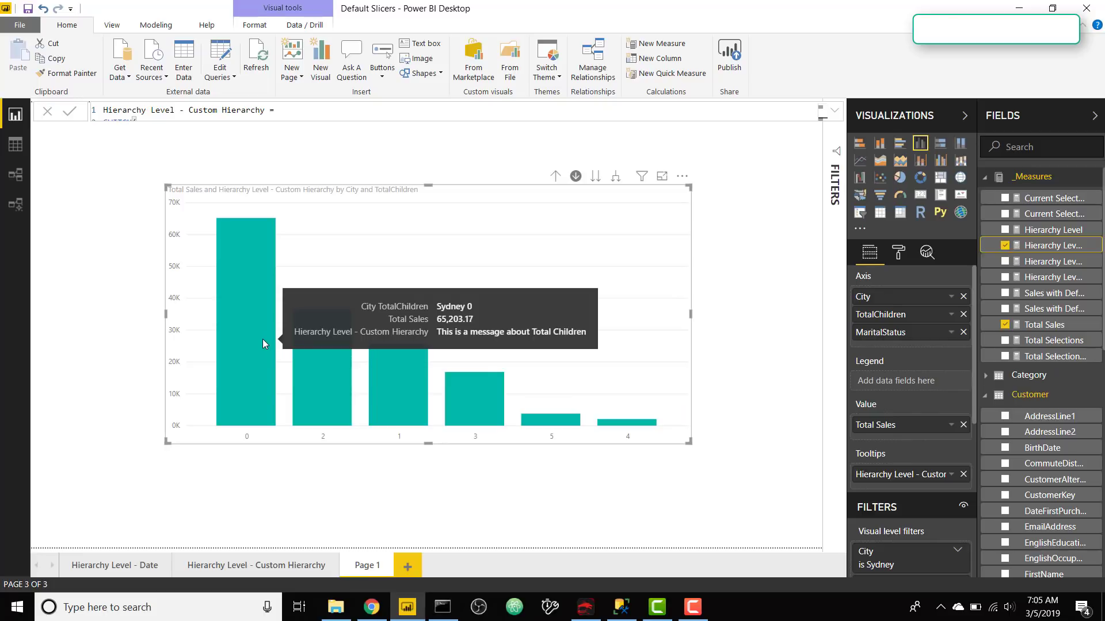
pyautogui.moveTo(346, 400)
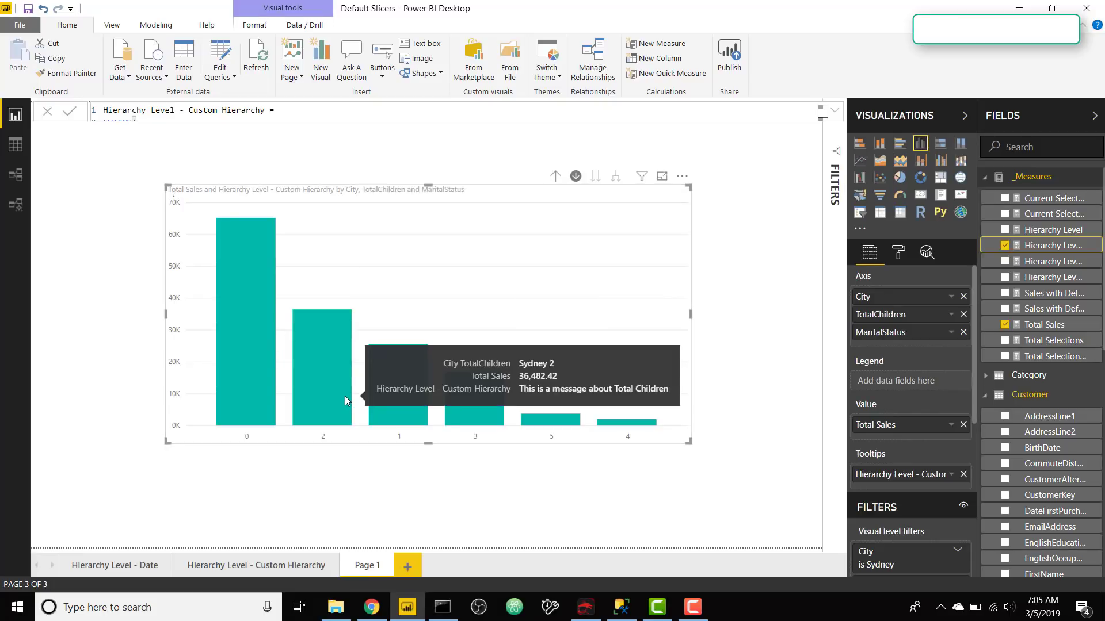
pyautogui.click(322, 352)
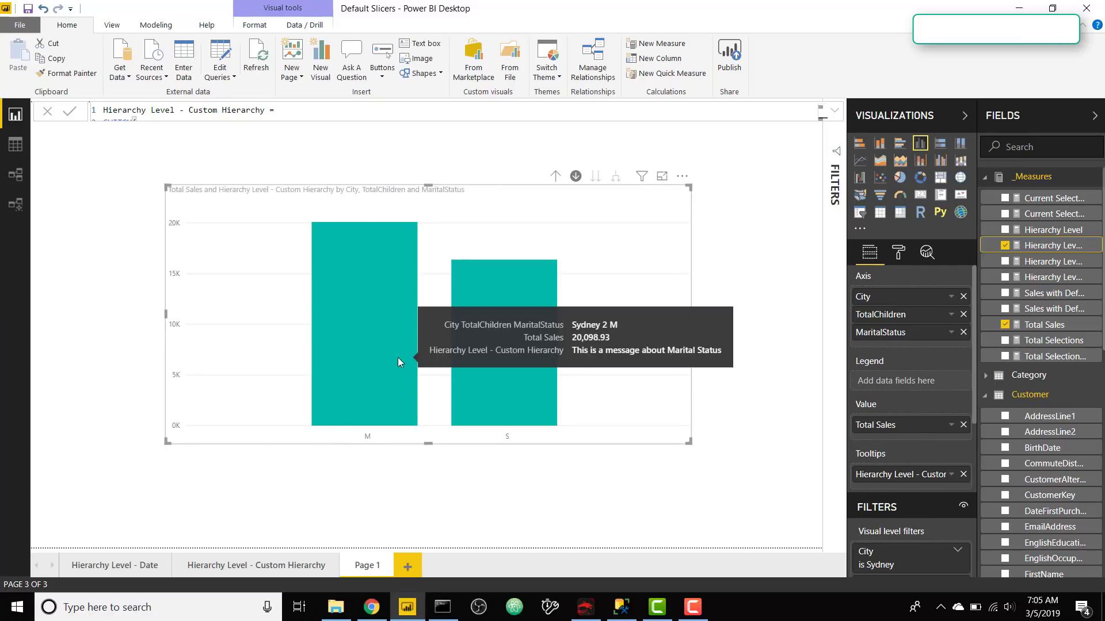
pyautogui.moveTo(835, 124)
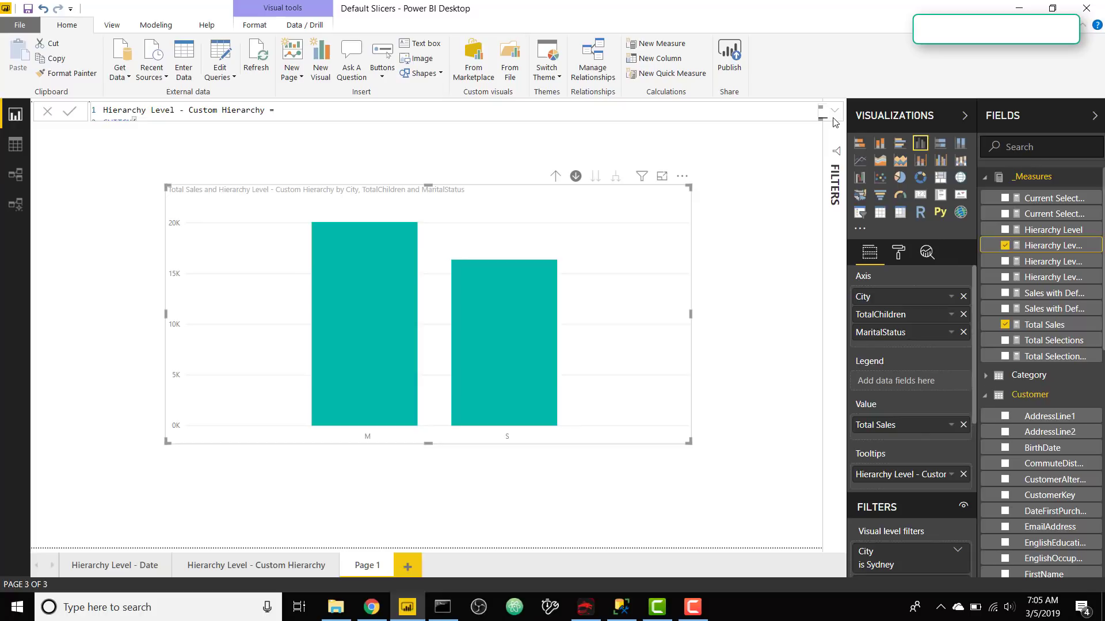
pyautogui.click(834, 115)
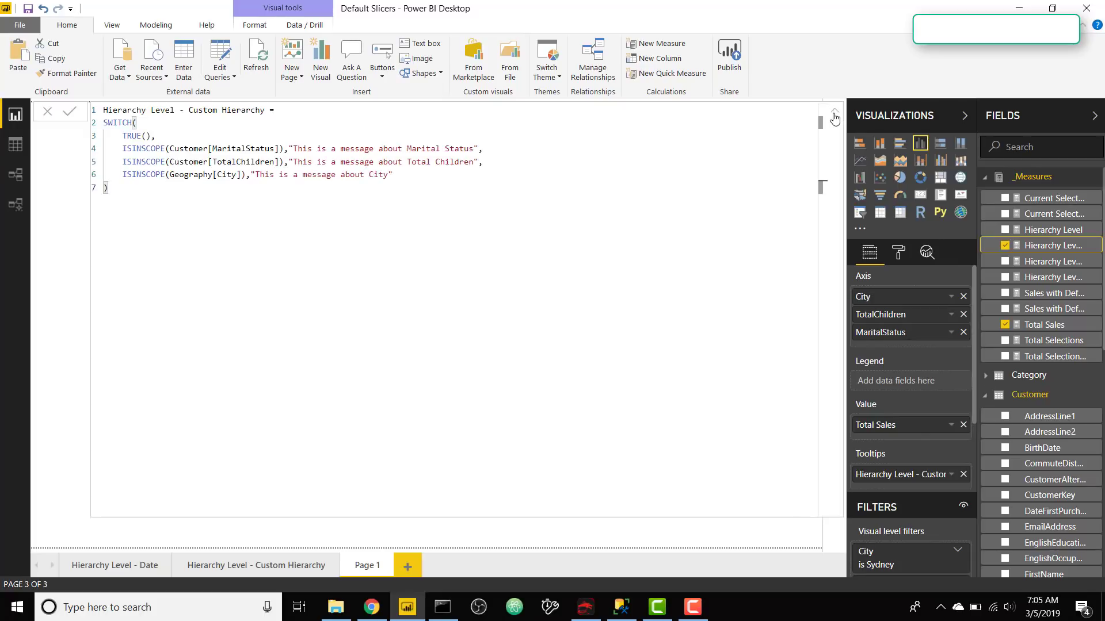
pyautogui.moveTo(668, 234)
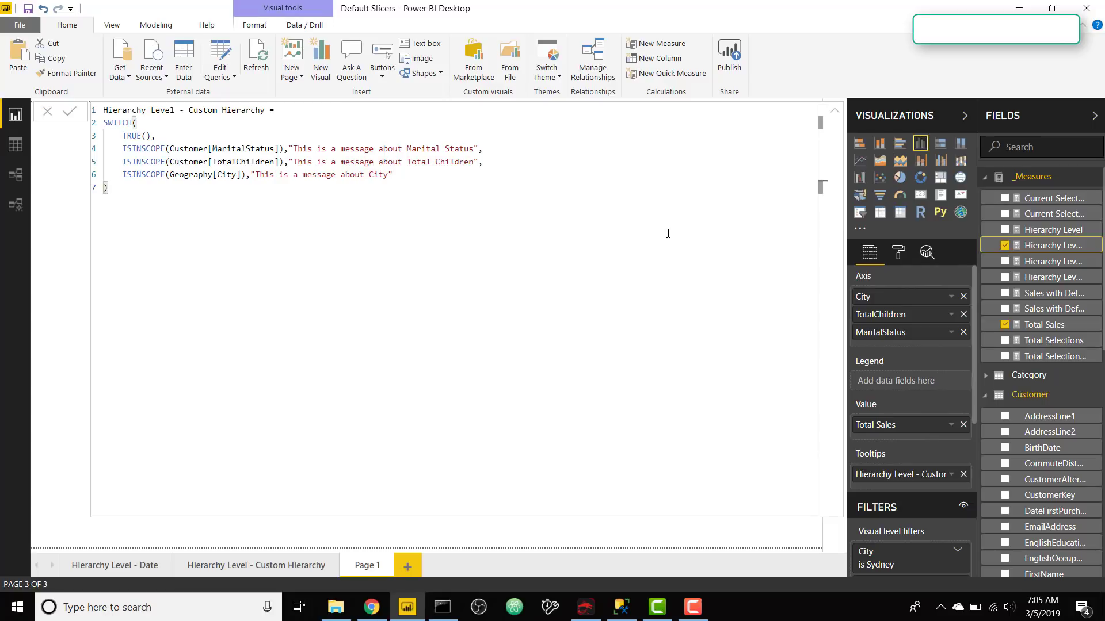
pyautogui.moveTo(836, 114)
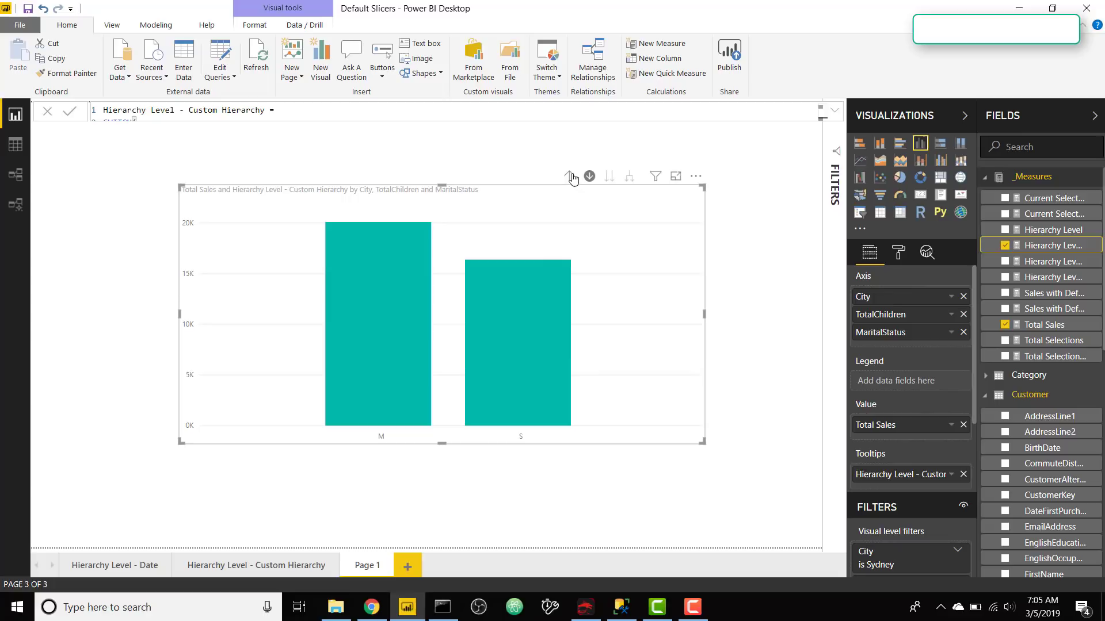
# - Drill the chart back up to Total Sales by City for all cities
pyautogui.click(568, 176)
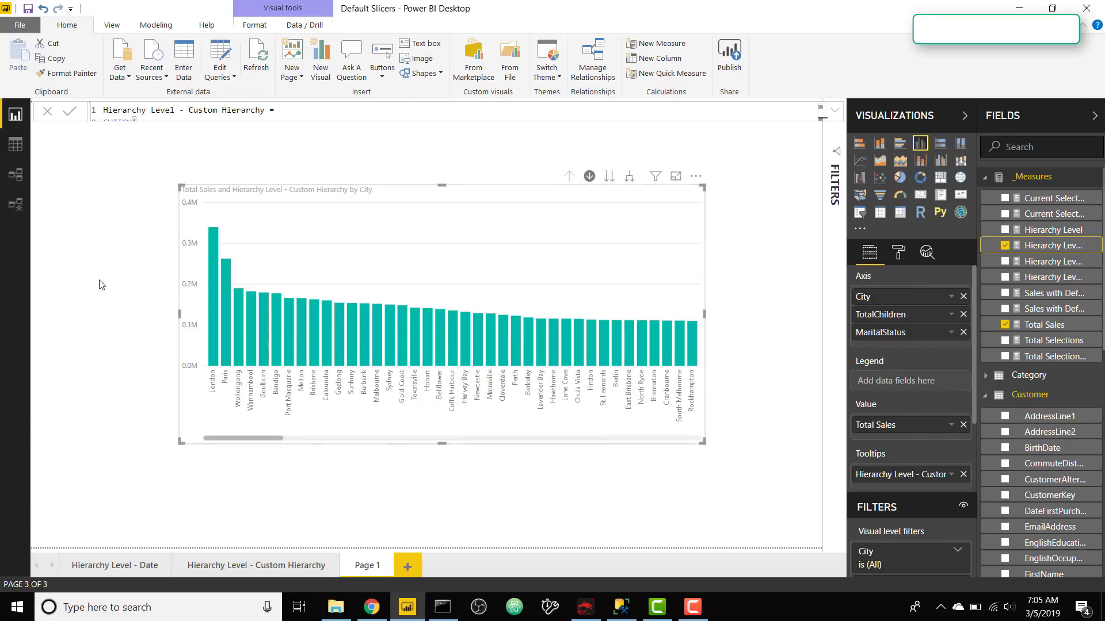
pyautogui.moveTo(101, 255)
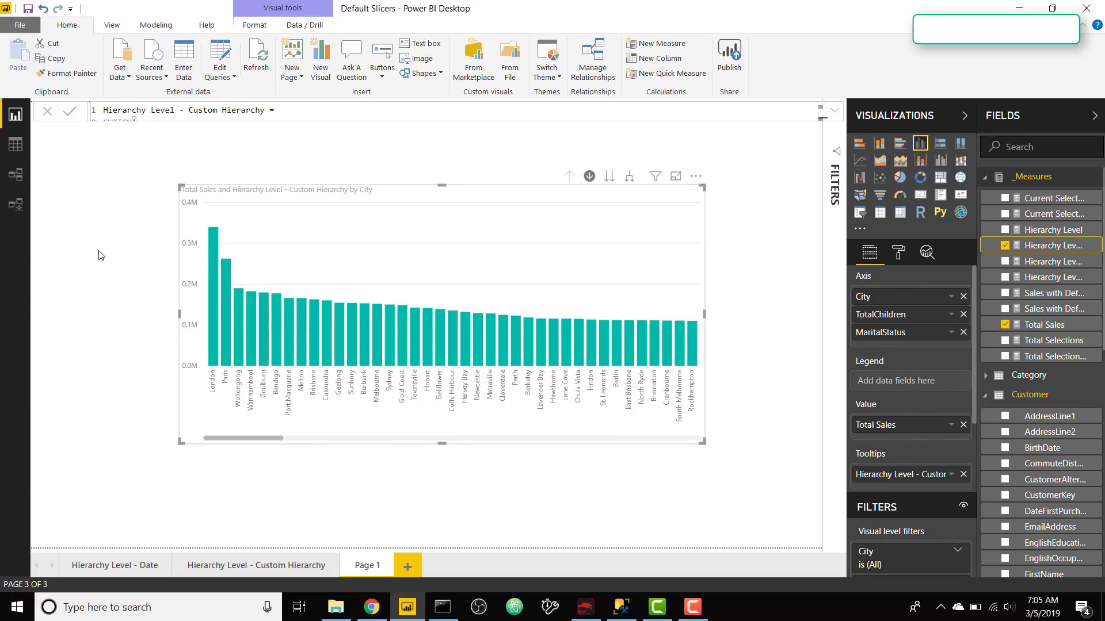
pyautogui.moveTo(220, 317)
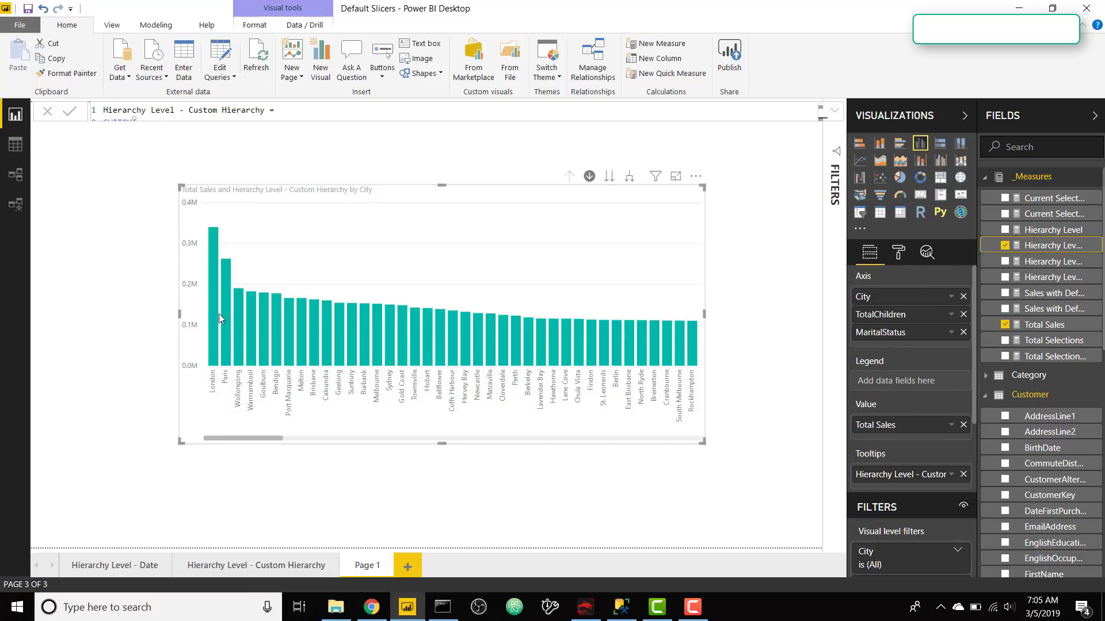
pyautogui.moveTo(442, 271)
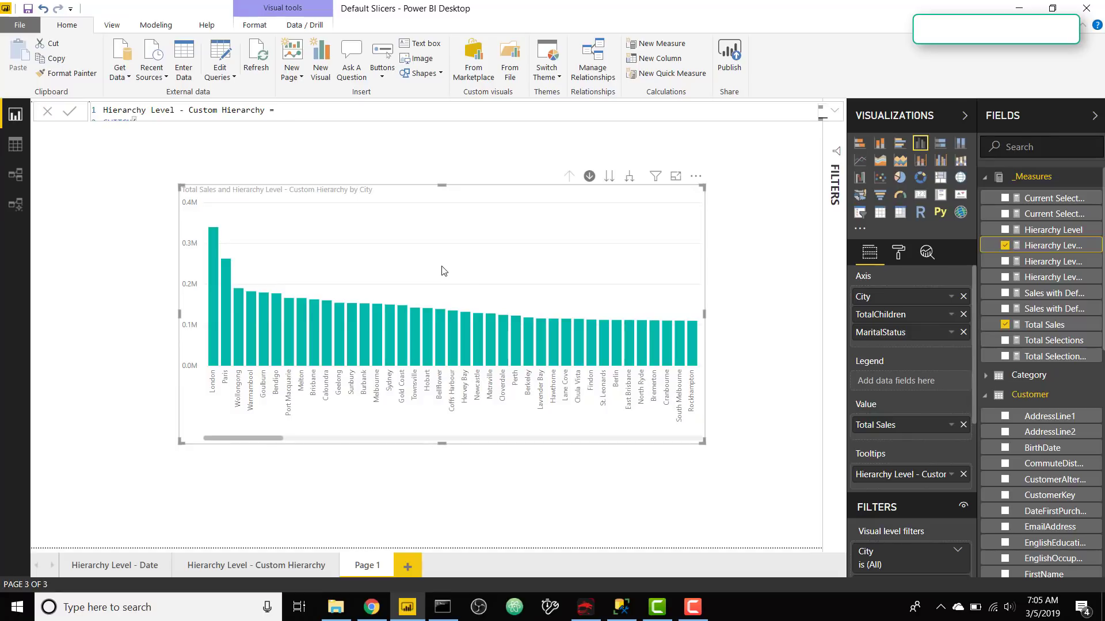
pyautogui.moveTo(459, 275)
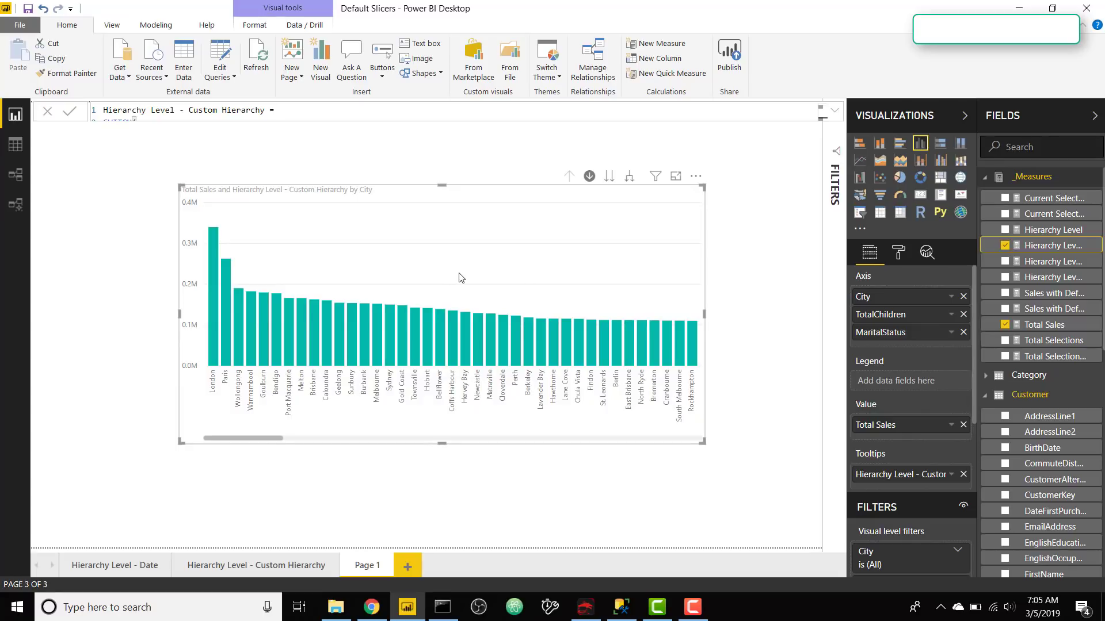